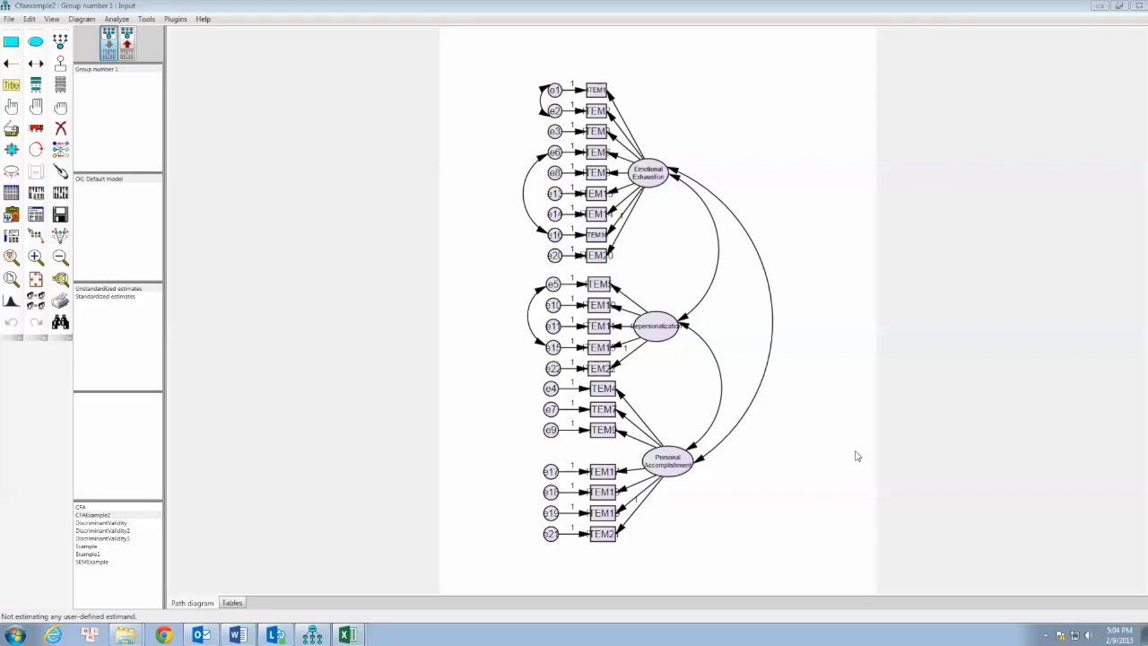
pyautogui.moveTo(768, 311)
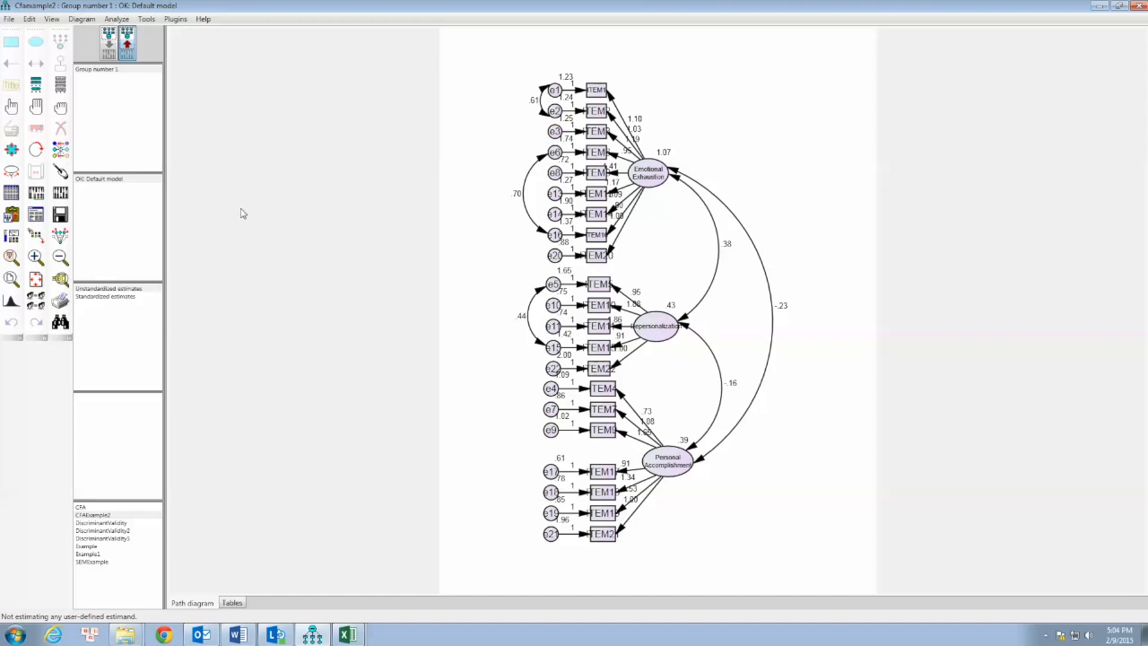
# Step: Calculate the estimates and show standardized loadings on the three-factor path diagram
pyautogui.click(105, 297)
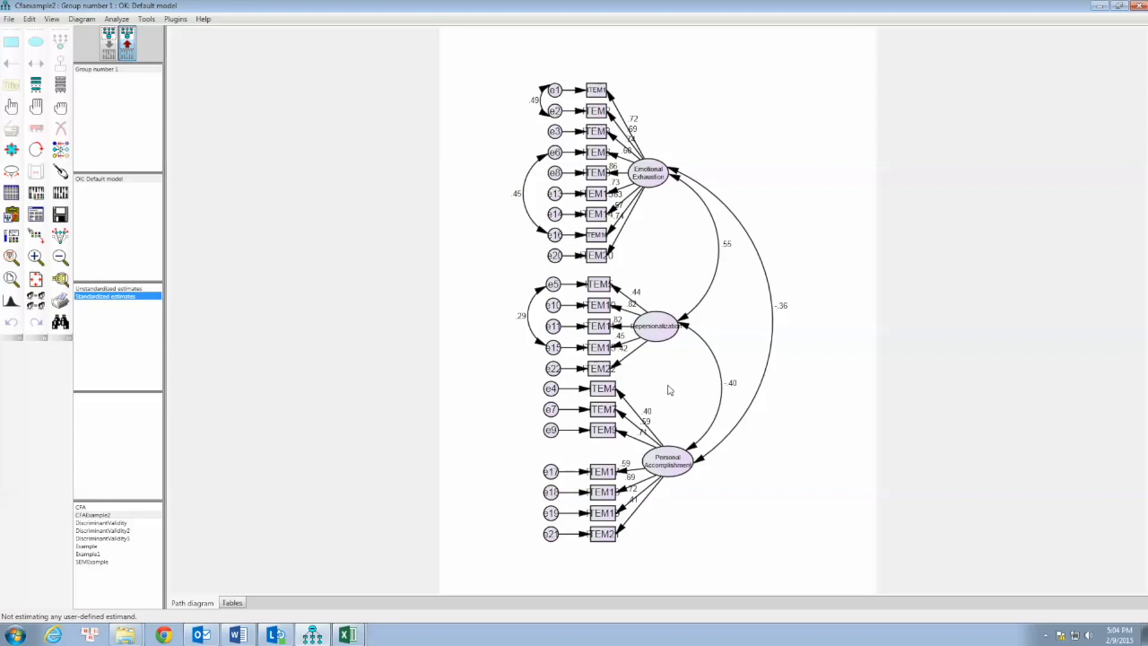
pyautogui.moveTo(641, 358)
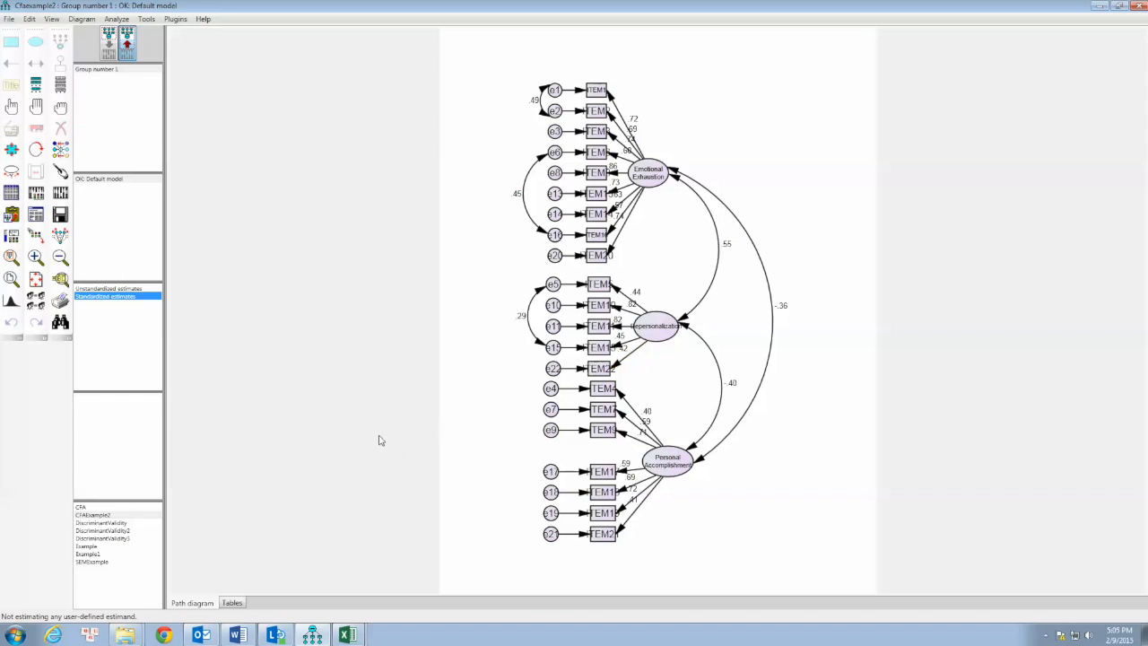
pyautogui.click(236, 634)
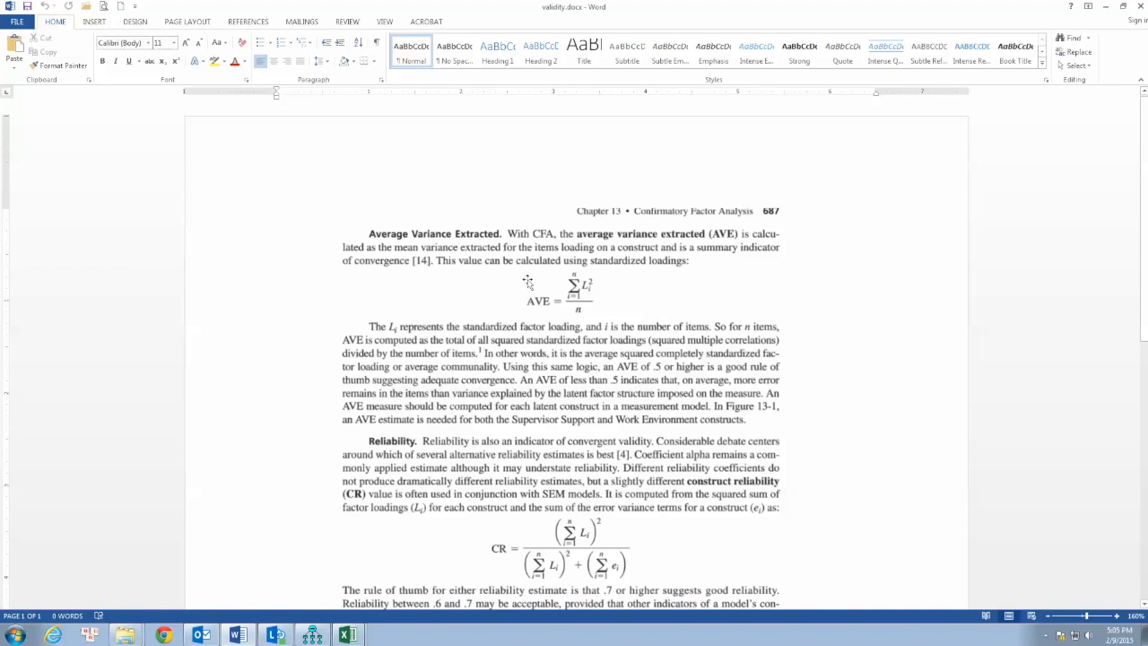
pyautogui.moveTo(612, 298)
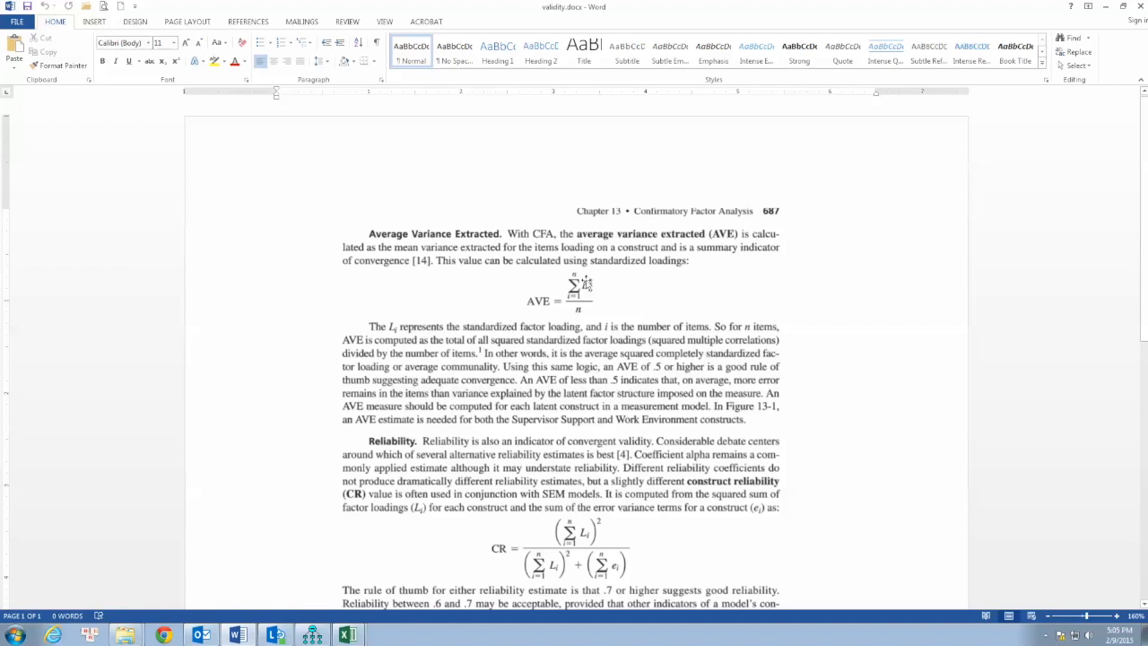
pyautogui.moveTo(587, 289)
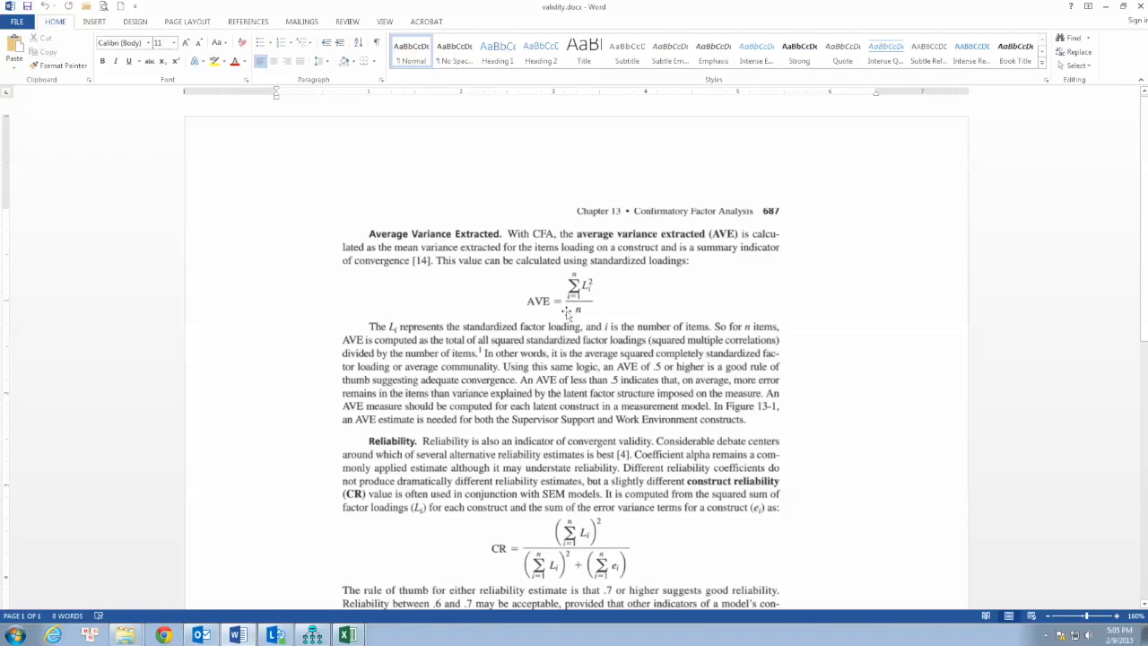
pyautogui.moveTo(574, 348)
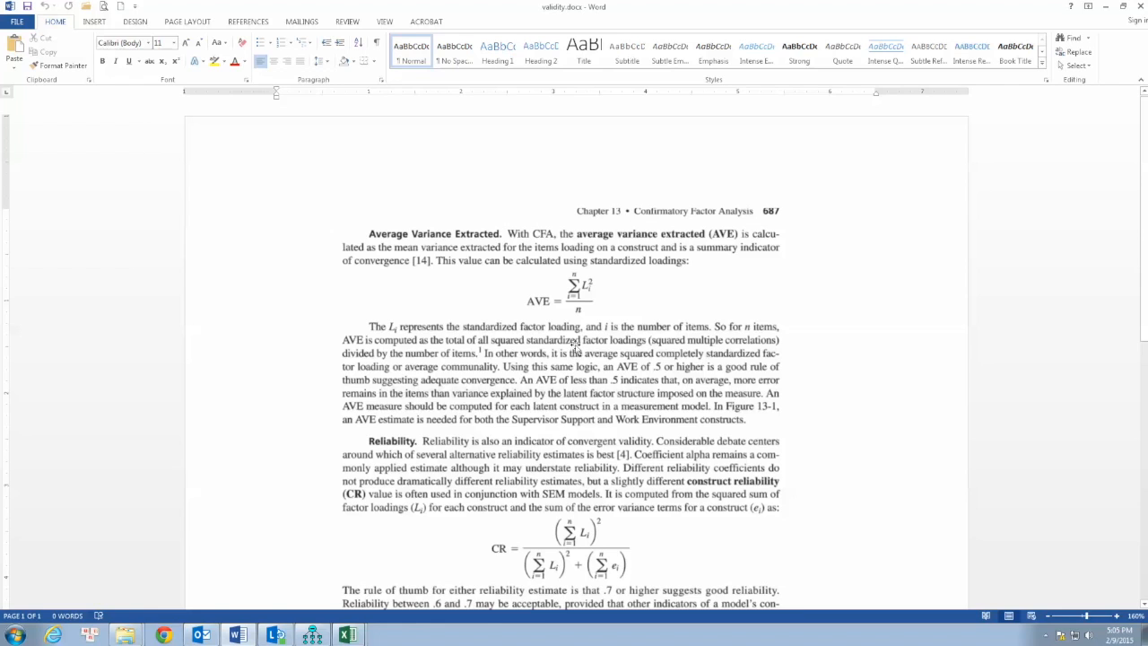
pyautogui.moveTo(448, 406)
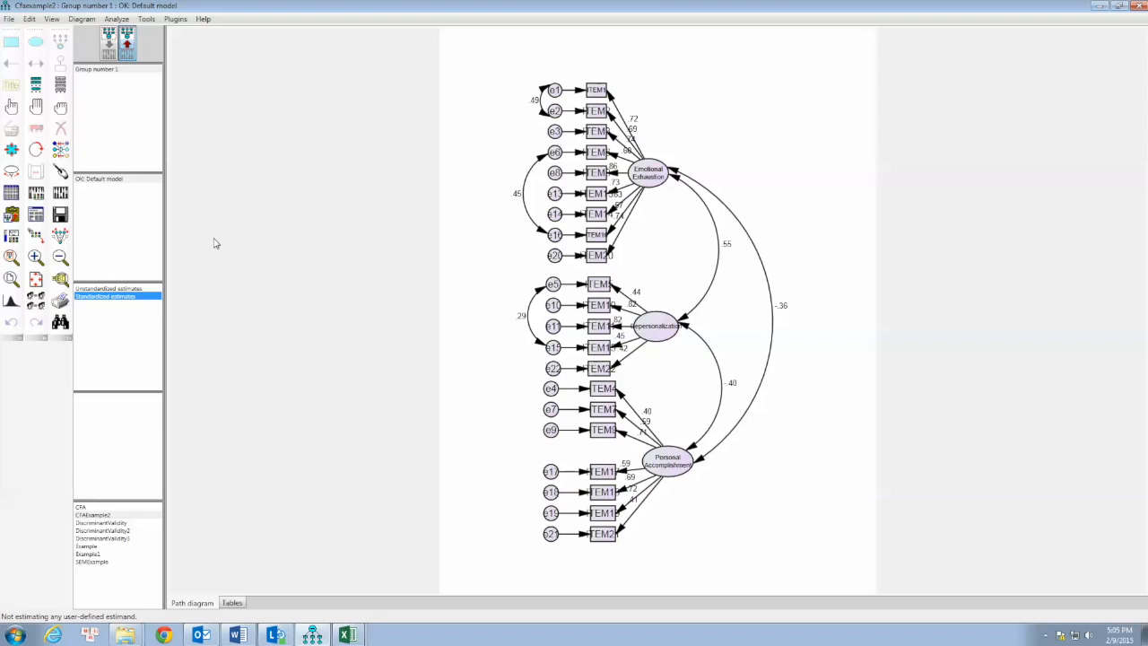
pyautogui.moveTo(233, 225)
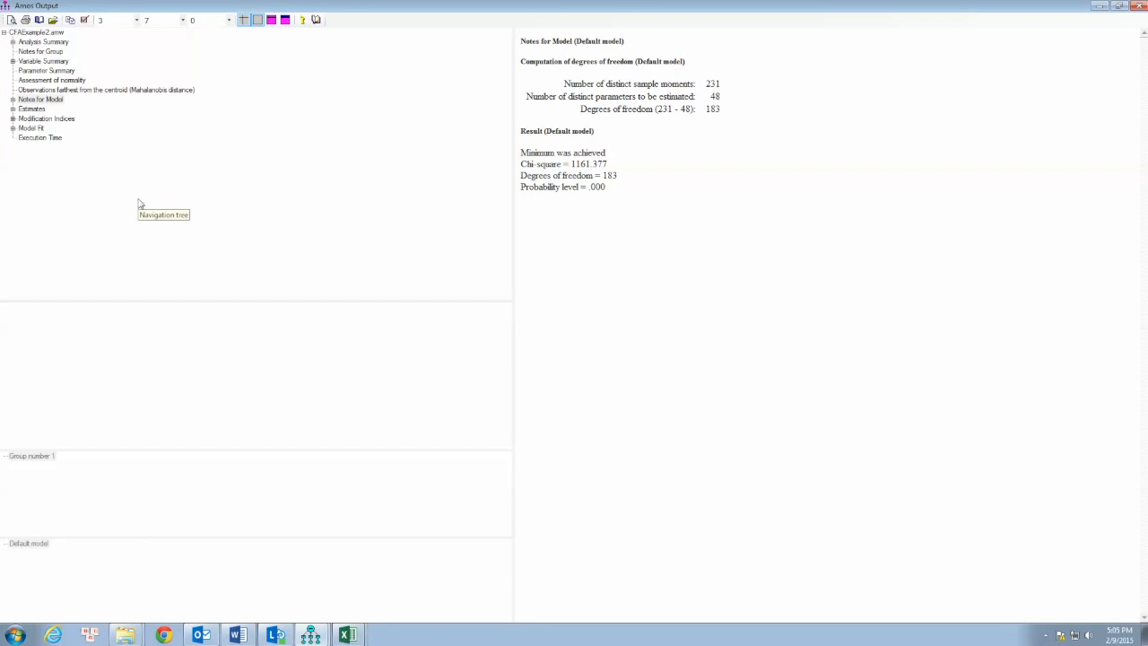
# Step: Open the Estimates output and bring up the Standardized Regression Weights table's context menu
pyautogui.click(31, 109)
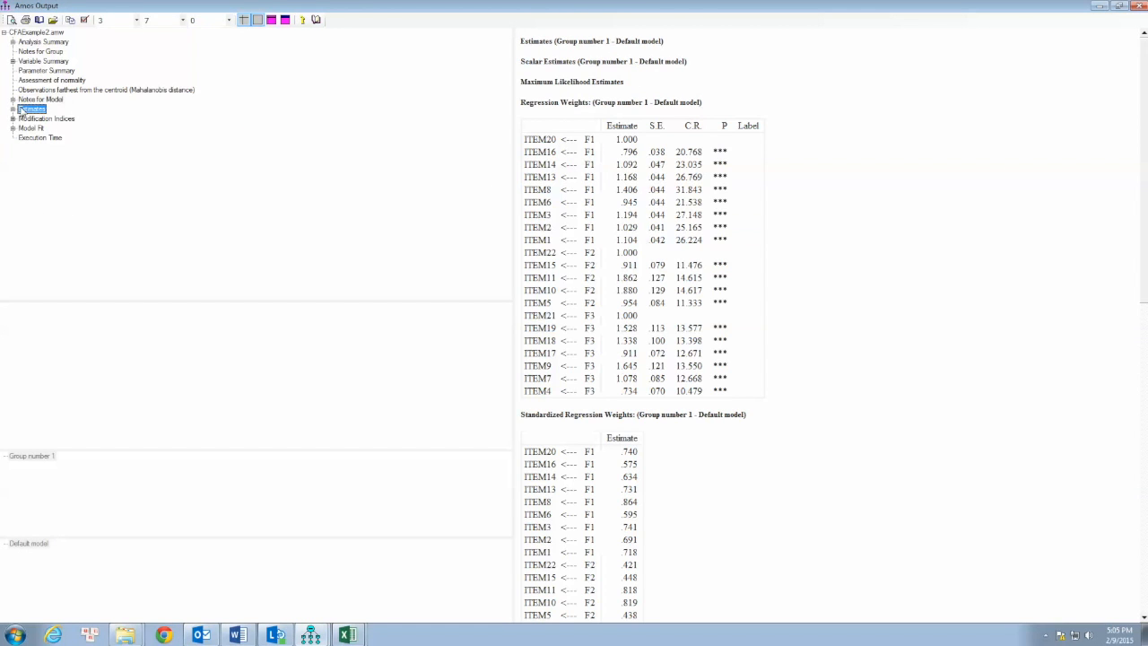
pyautogui.click(31, 108)
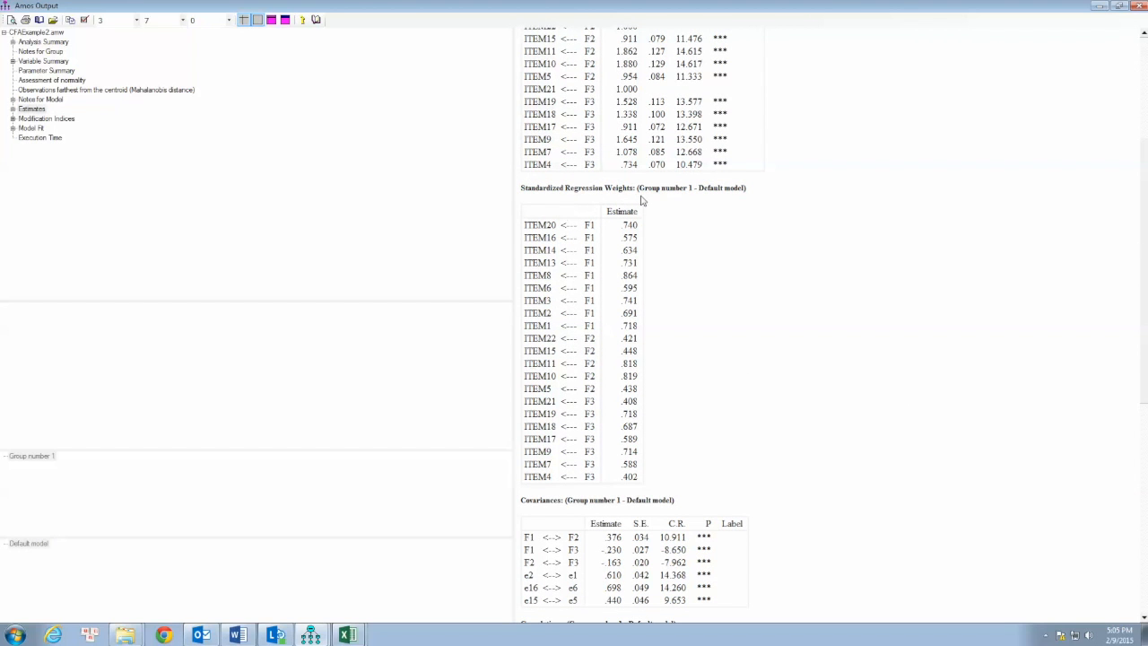
pyautogui.rightClick(640, 200)
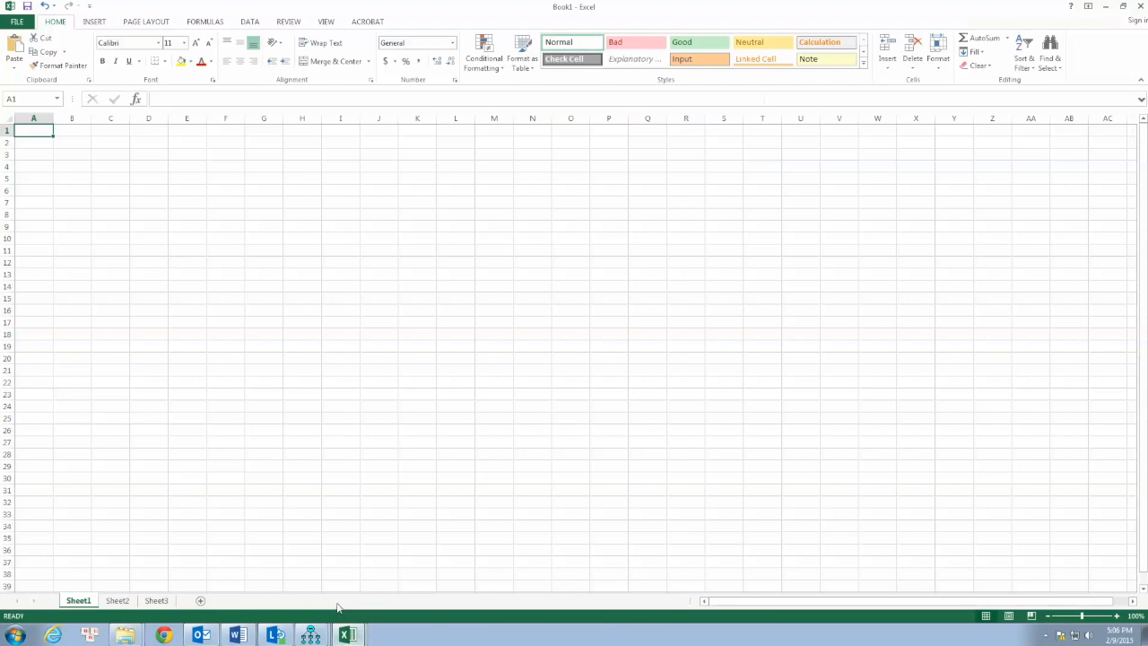
pyautogui.moveTo(299, 352)
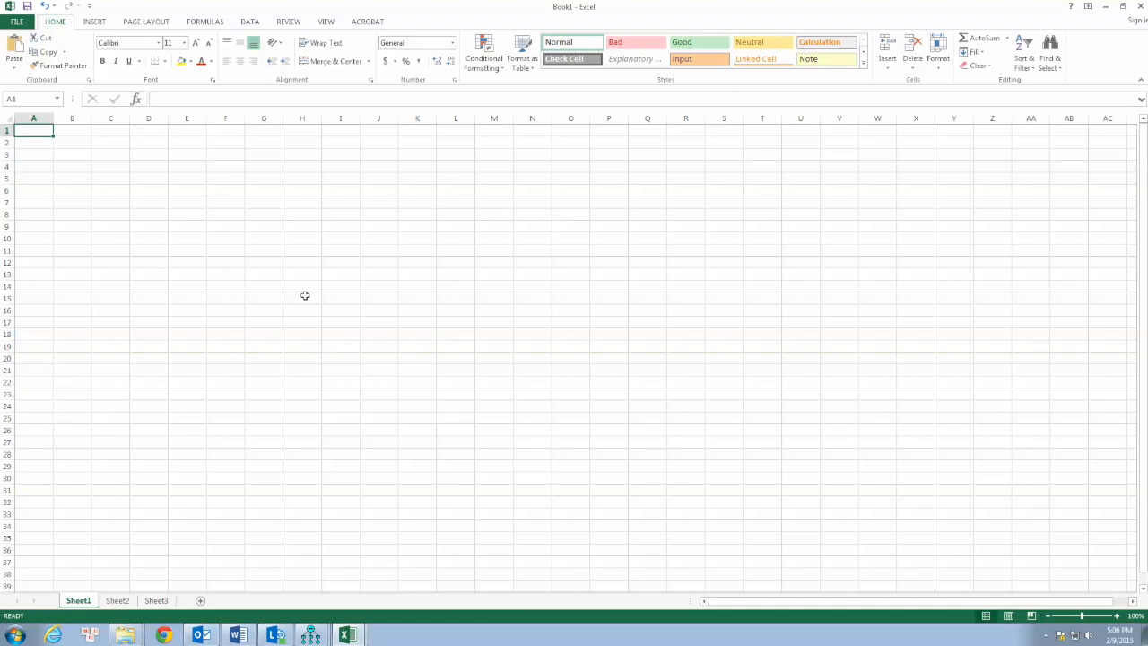
pyautogui.moveTo(99, 214)
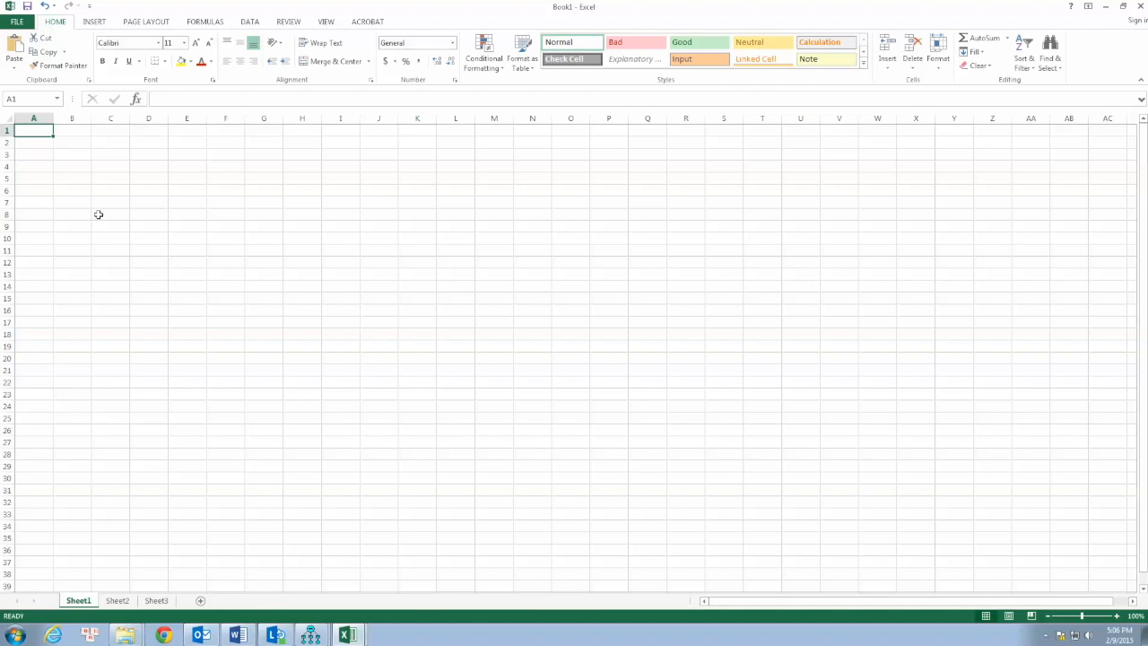
pyautogui.press('ctrl+c')
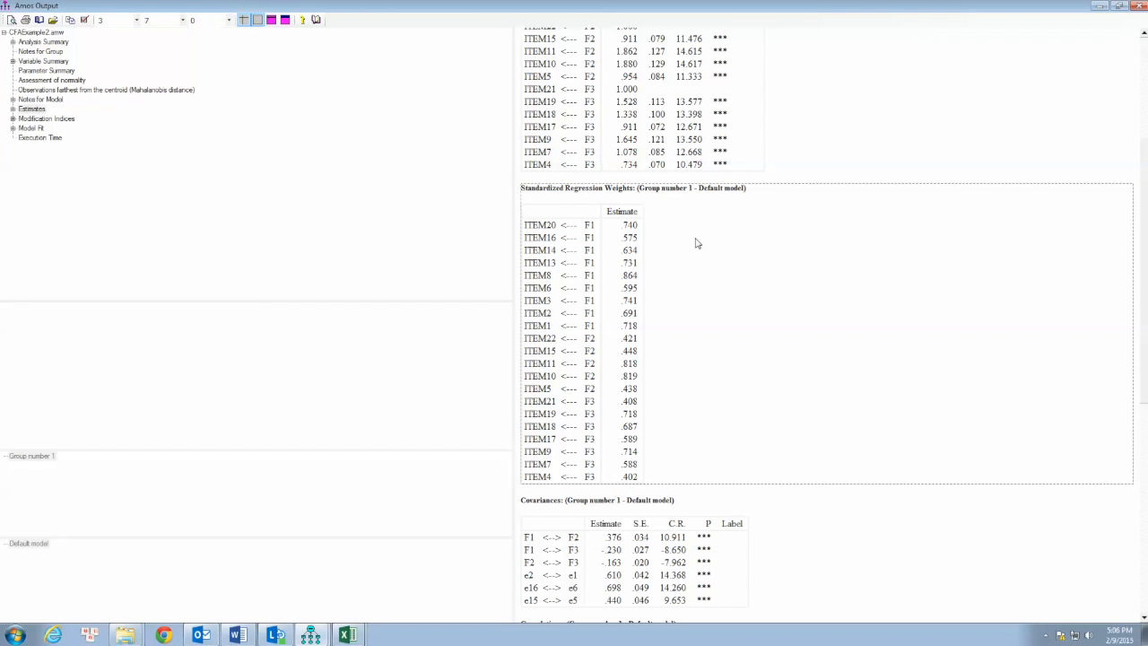
# Step: Copy the Standardized Regression Weights table from Amos Output
pyautogui.rightClick(695, 243)
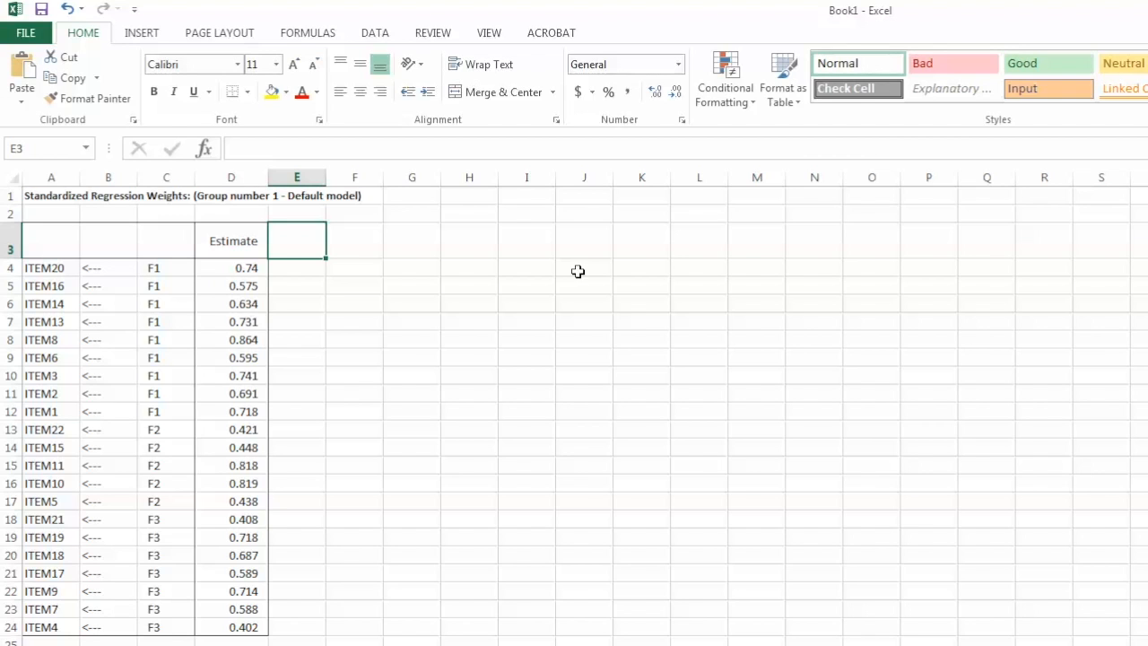
# Step: Add a 'Squared loading' header in E3 and fill =D4^2 down to E24
pyautogui.write('Squared')
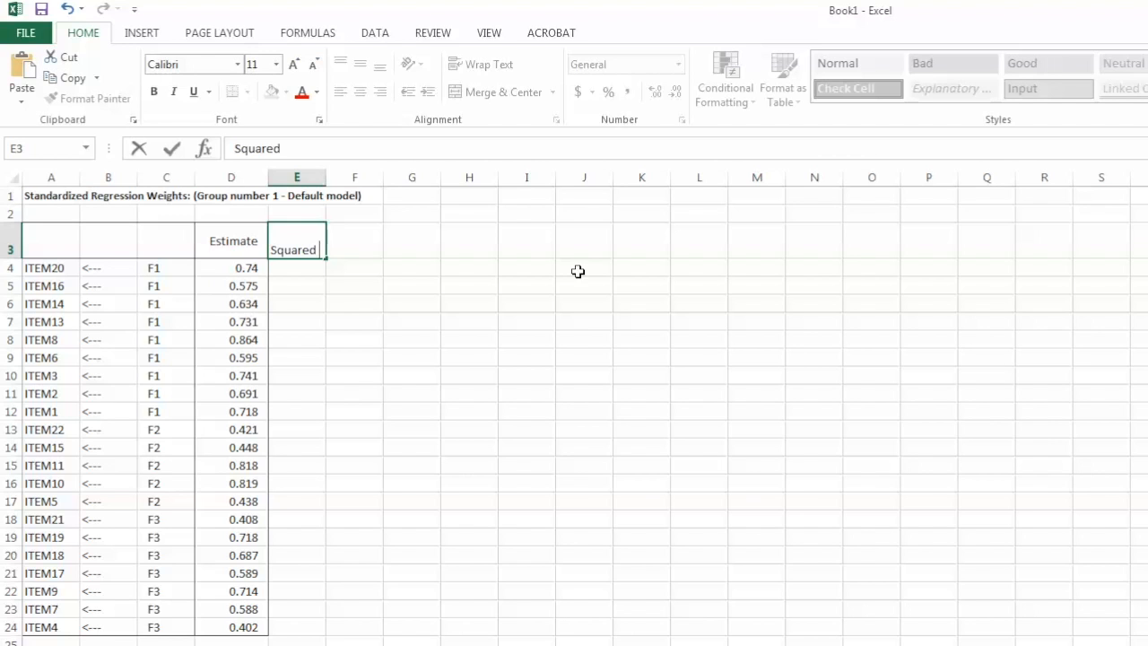
pyautogui.write('loading')
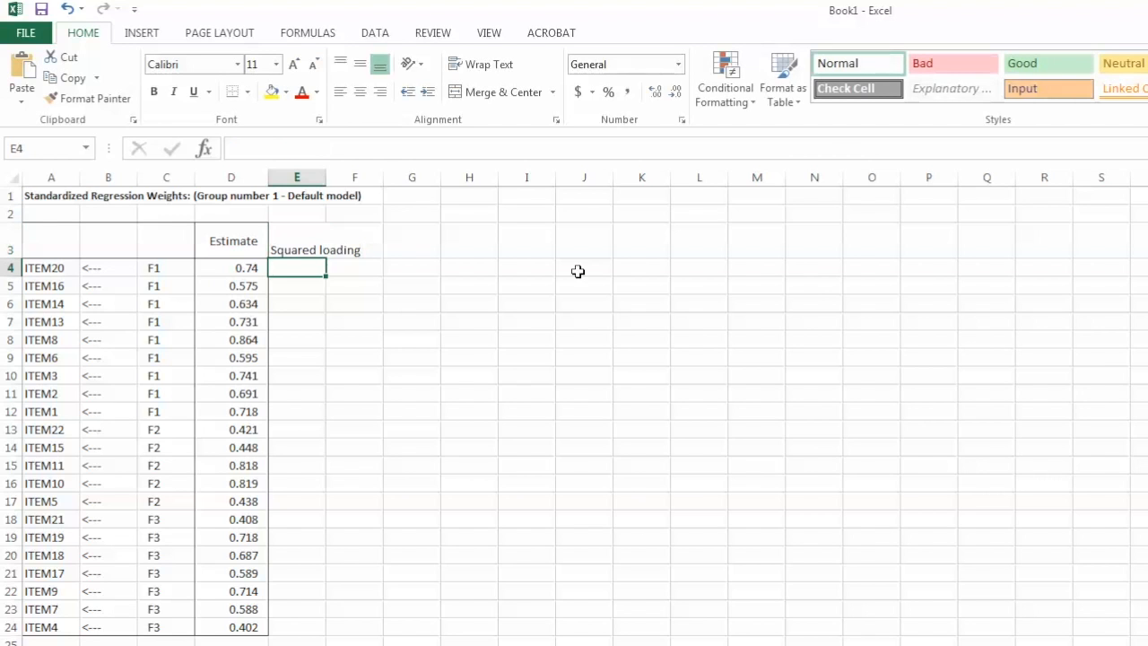
pyautogui.write('=')
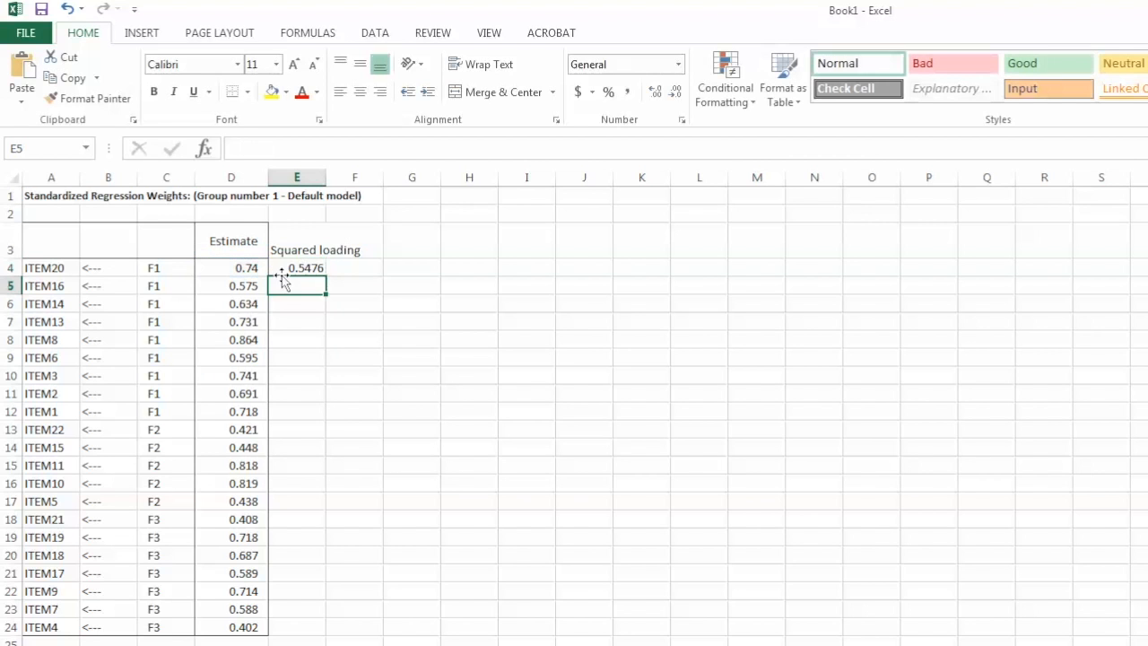
pyautogui.click(296, 267)
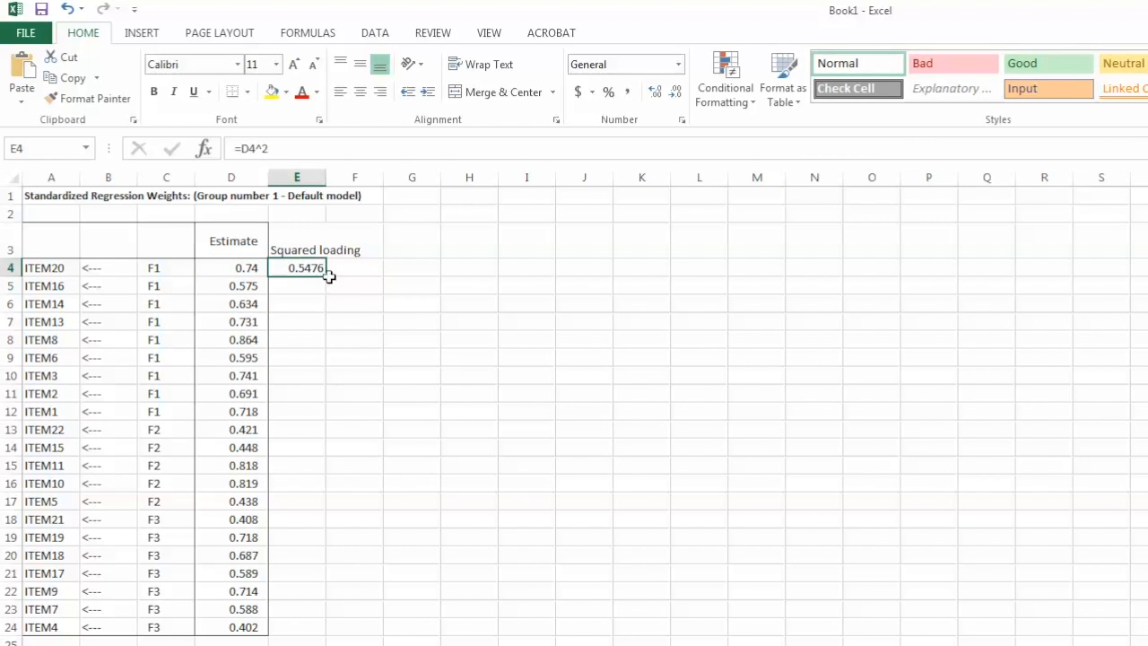
pyautogui.moveTo(329, 275); pyautogui.dragTo(305, 627)
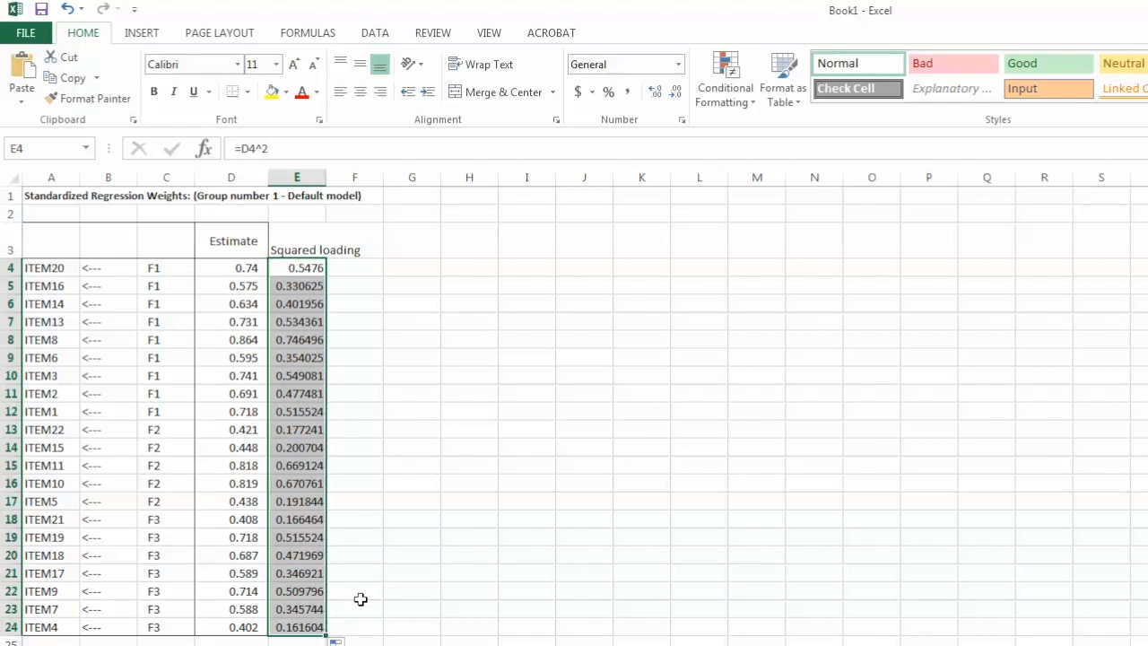
pyautogui.moveTo(338, 270)
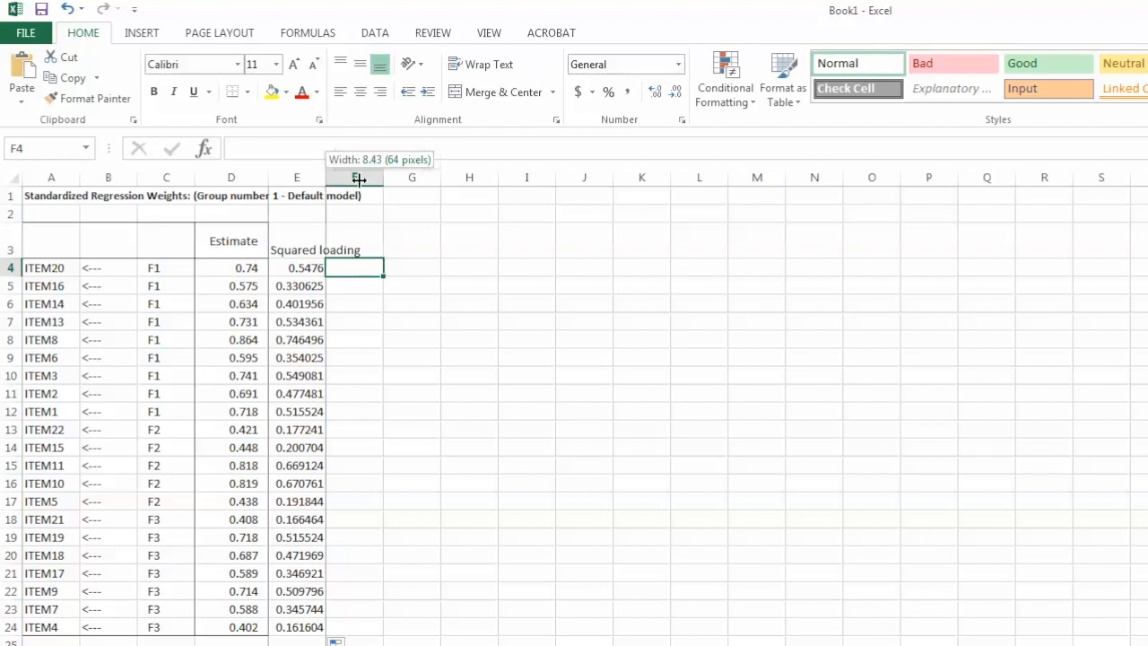
# Step: Add an AVE header and compute F1's AVE =AVERAGE(E4:E12), giving 0.495239
pyautogui.write('A')
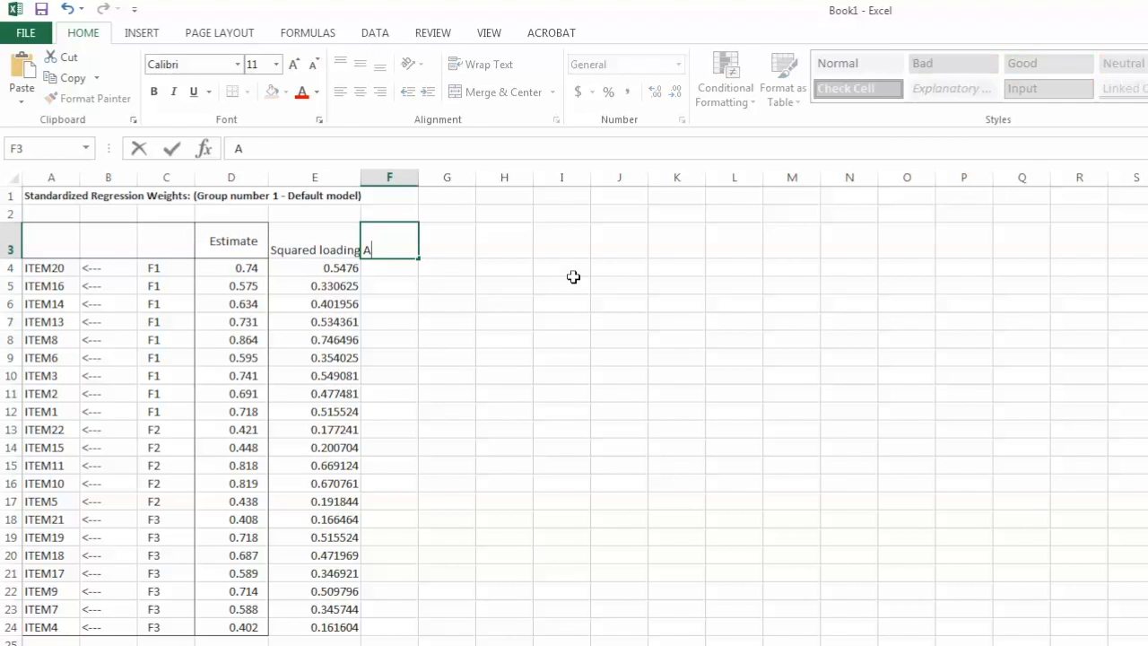
pyautogui.write('VE')
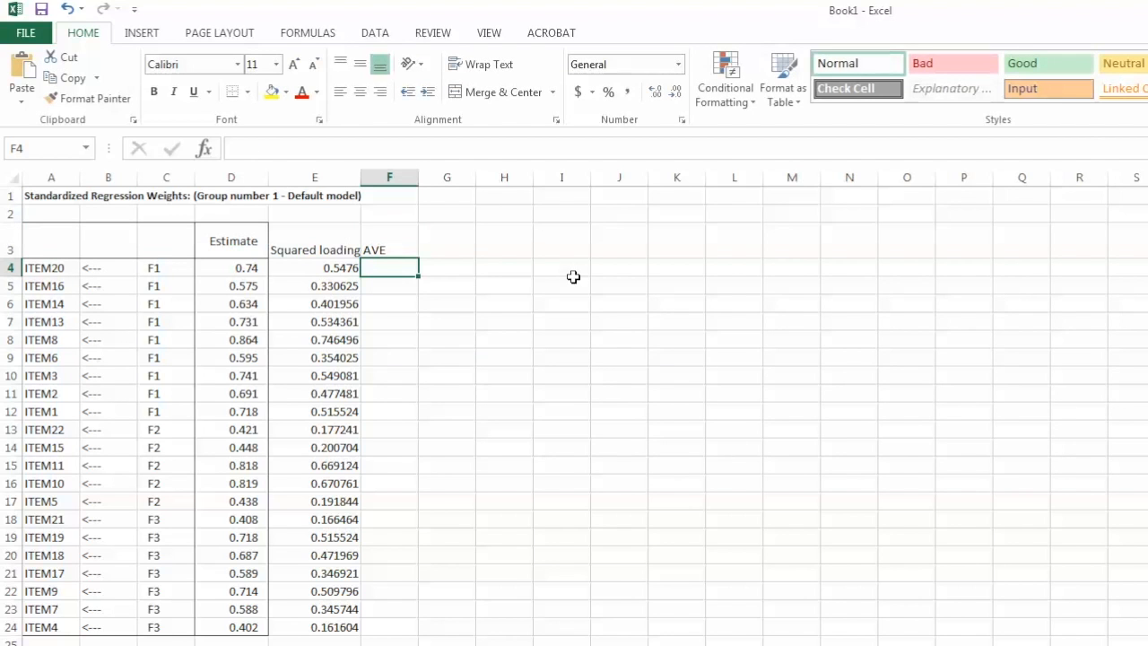
pyautogui.moveTo(569, 276)
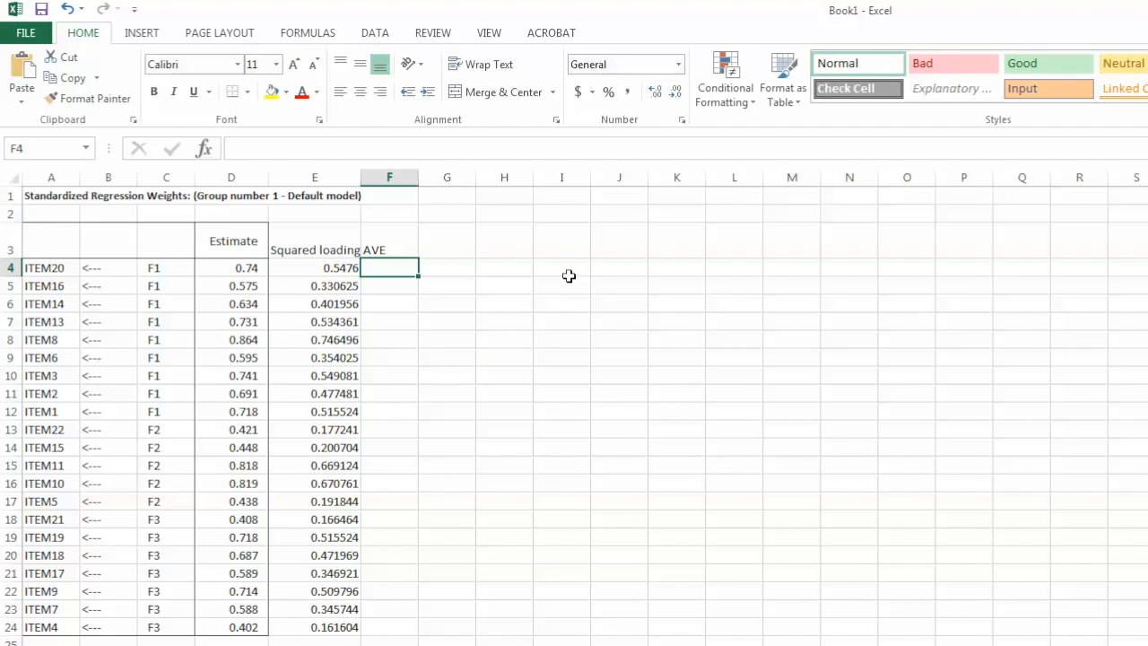
pyautogui.write('=')
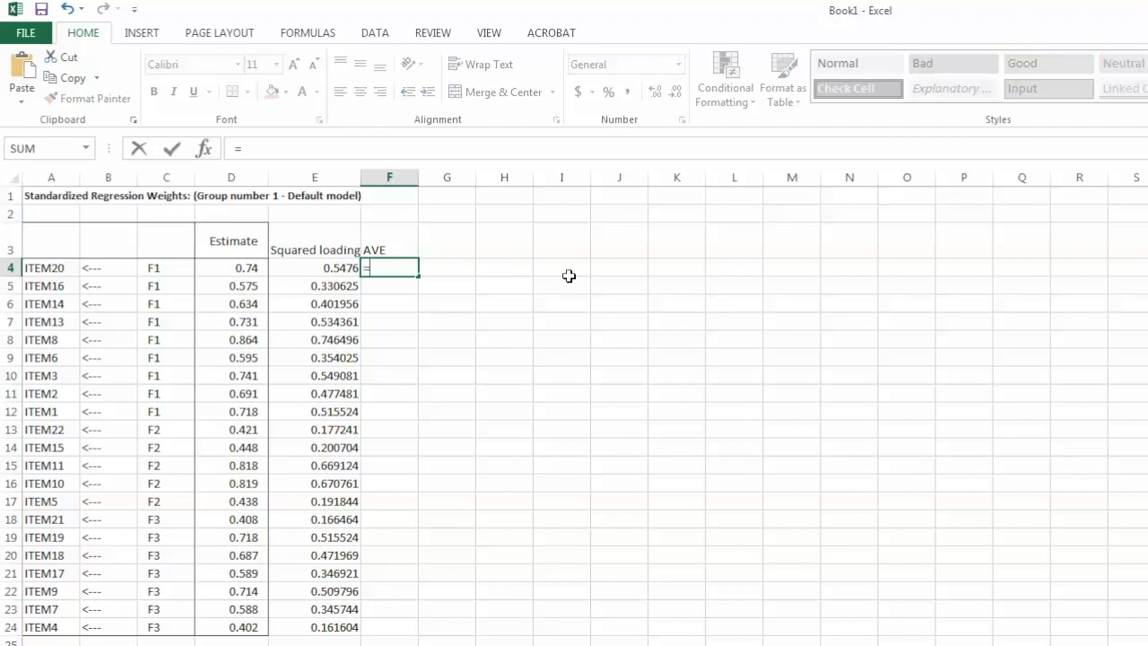
pyautogui.write('aver')
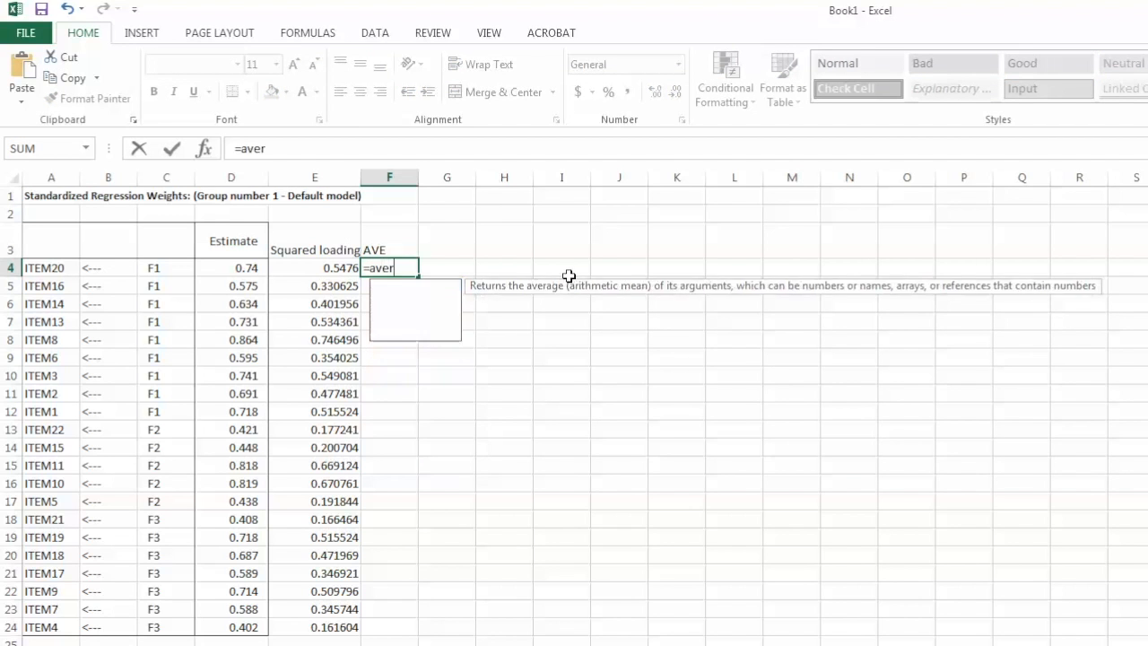
pyautogui.write('ge')
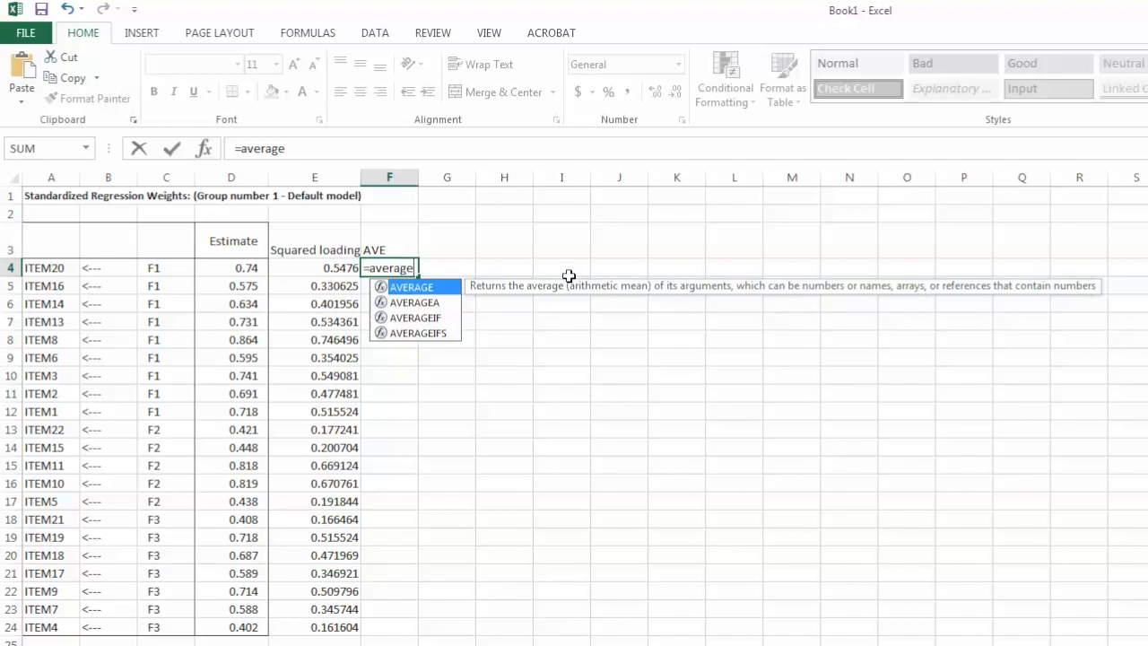
pyautogui.write('(')
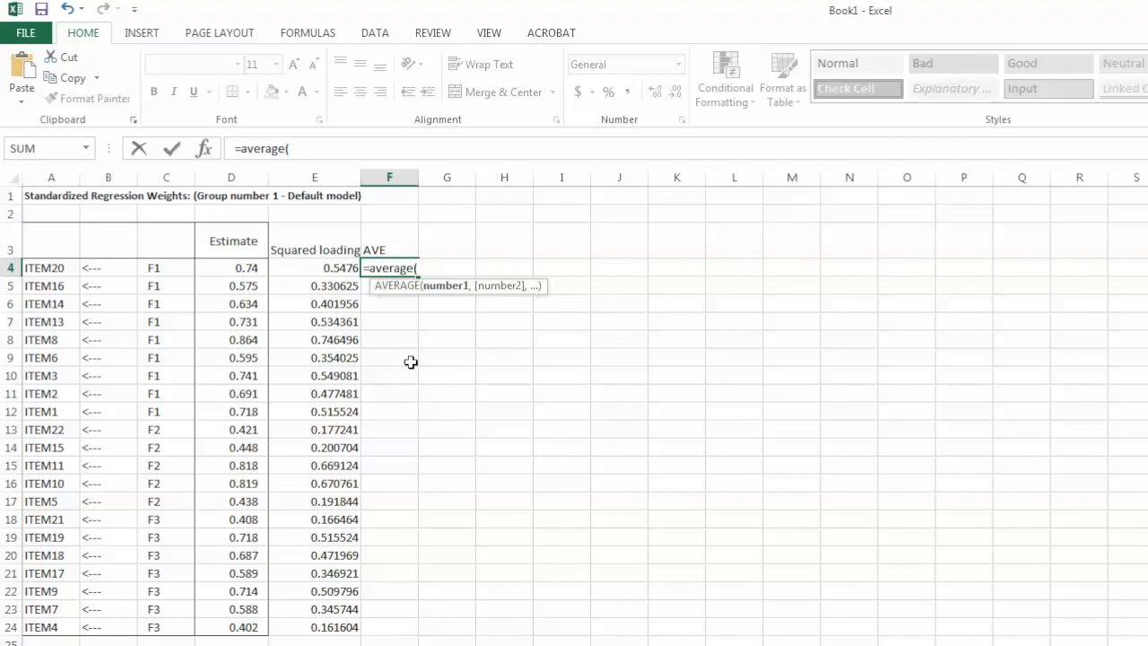
pyautogui.moveTo(314, 267); pyautogui.dragTo(314, 321)
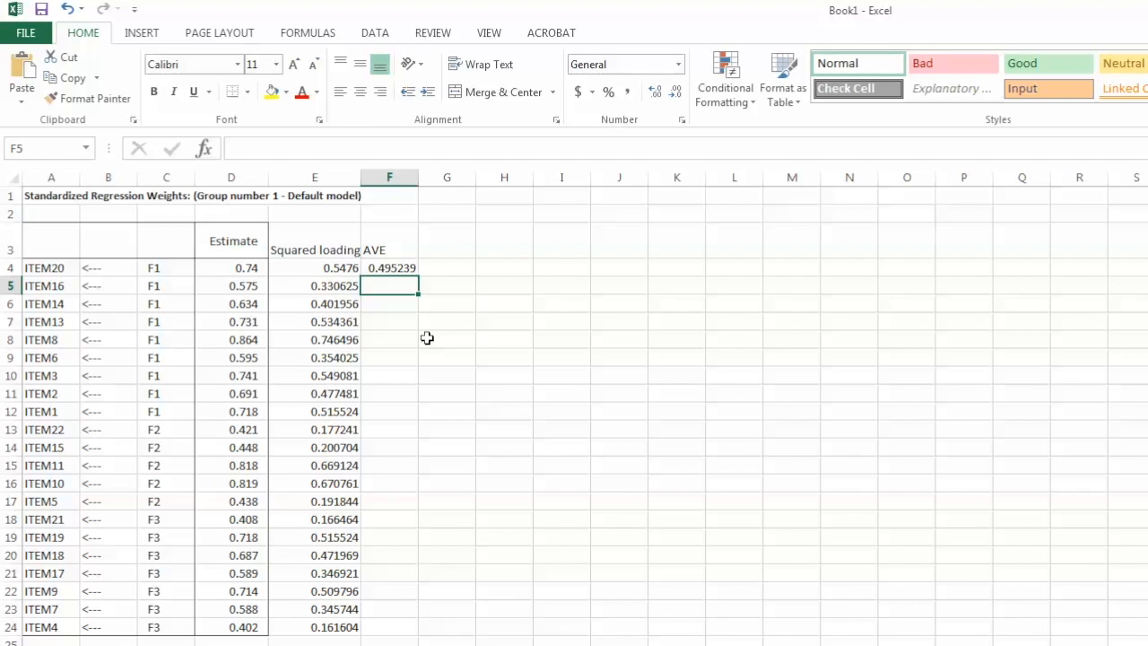
pyautogui.moveTo(380, 437)
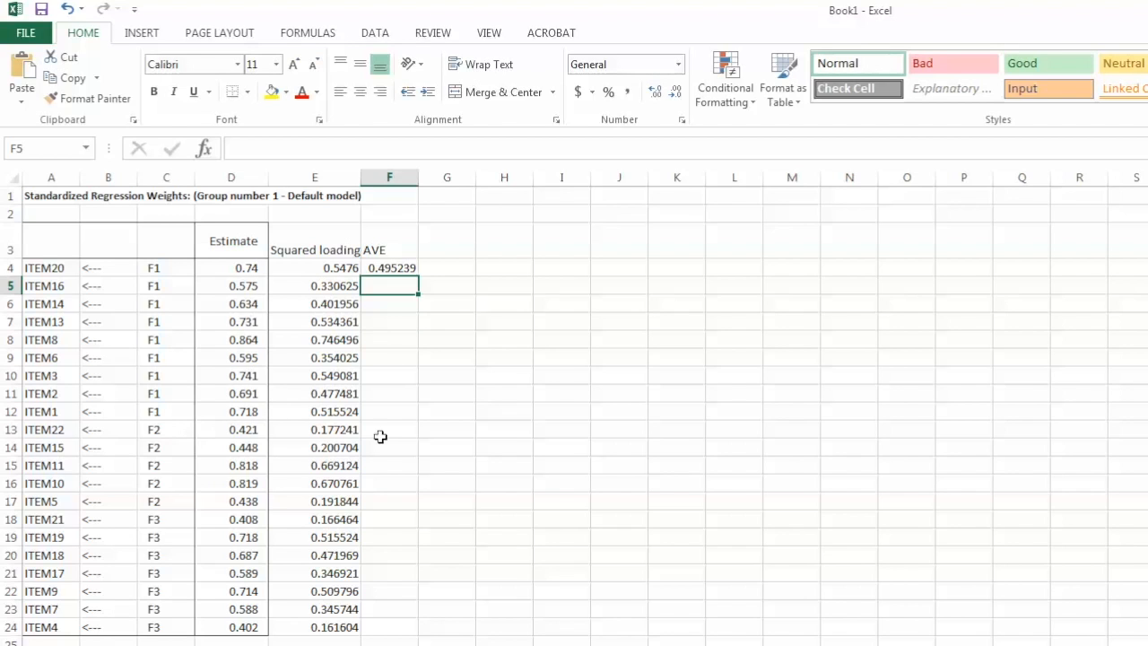
pyautogui.click(388, 429)
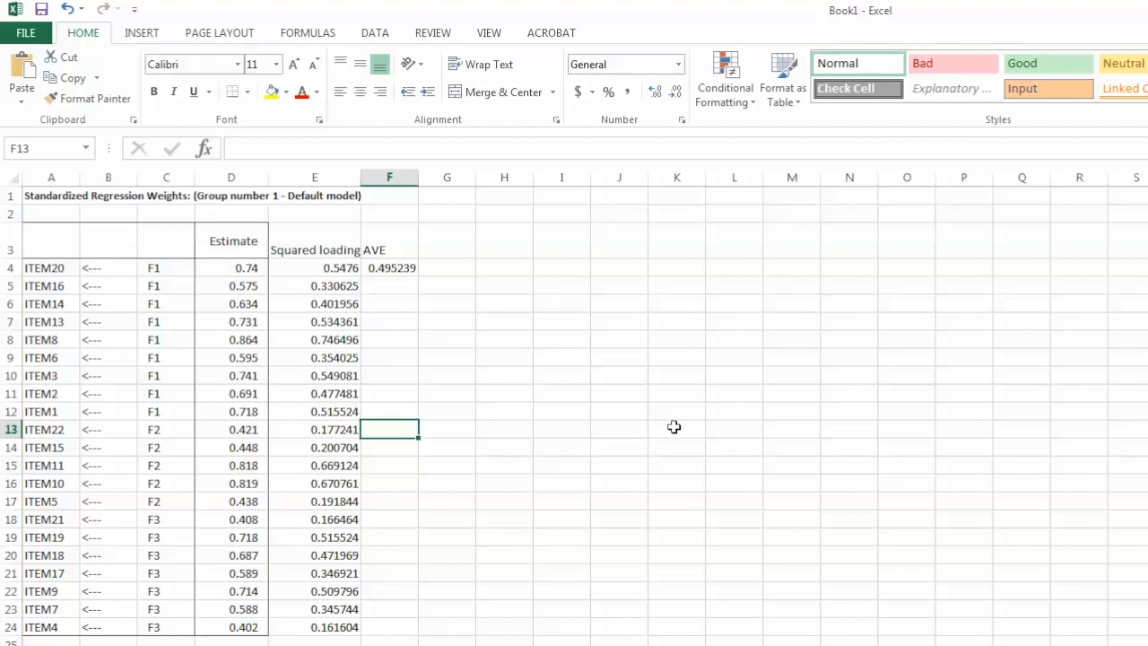
# Step: Enter =AVERAGE(E13:E17) in F13 for factor F2's AVE of 0.381935
pyautogui.write('=a')
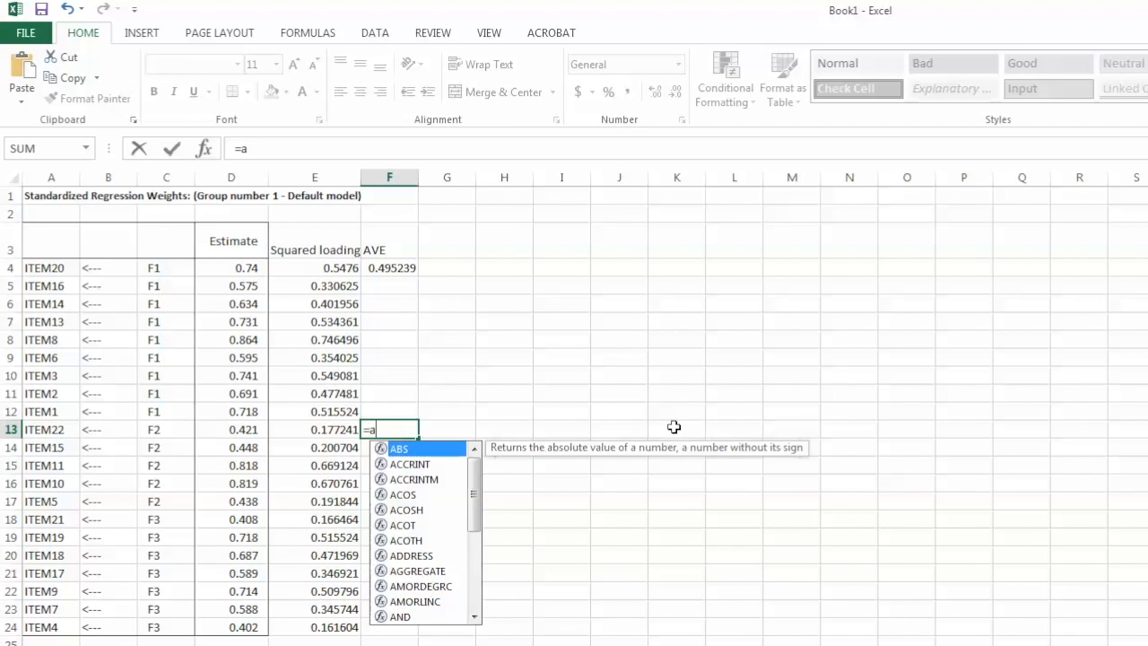
pyautogui.write('verage')
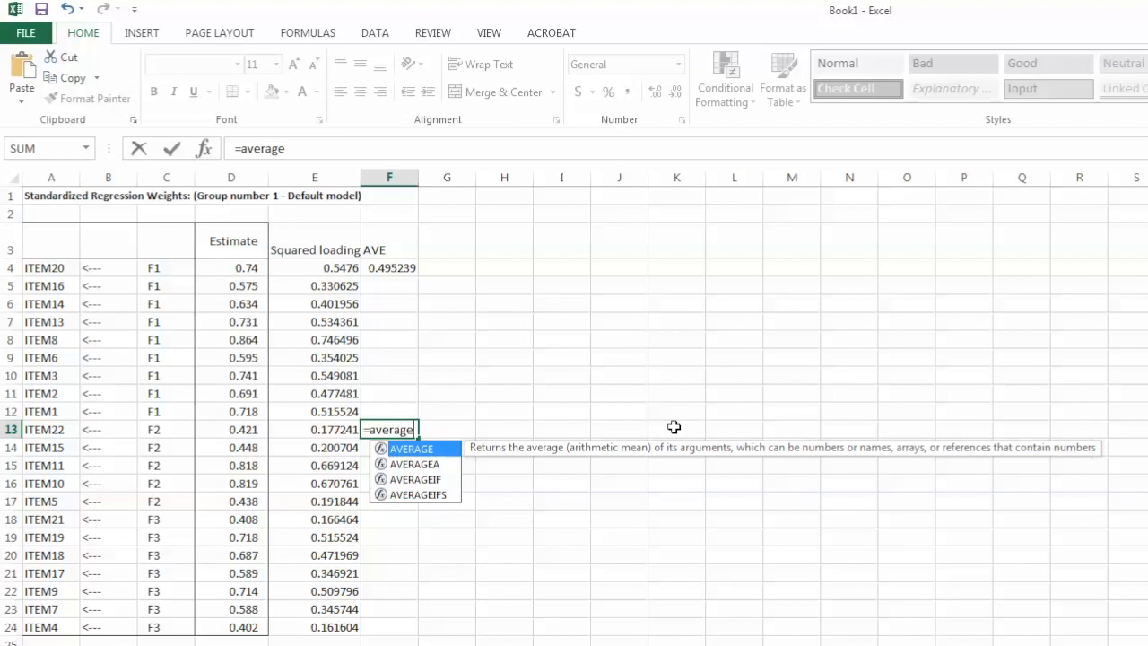
pyautogui.write('(')
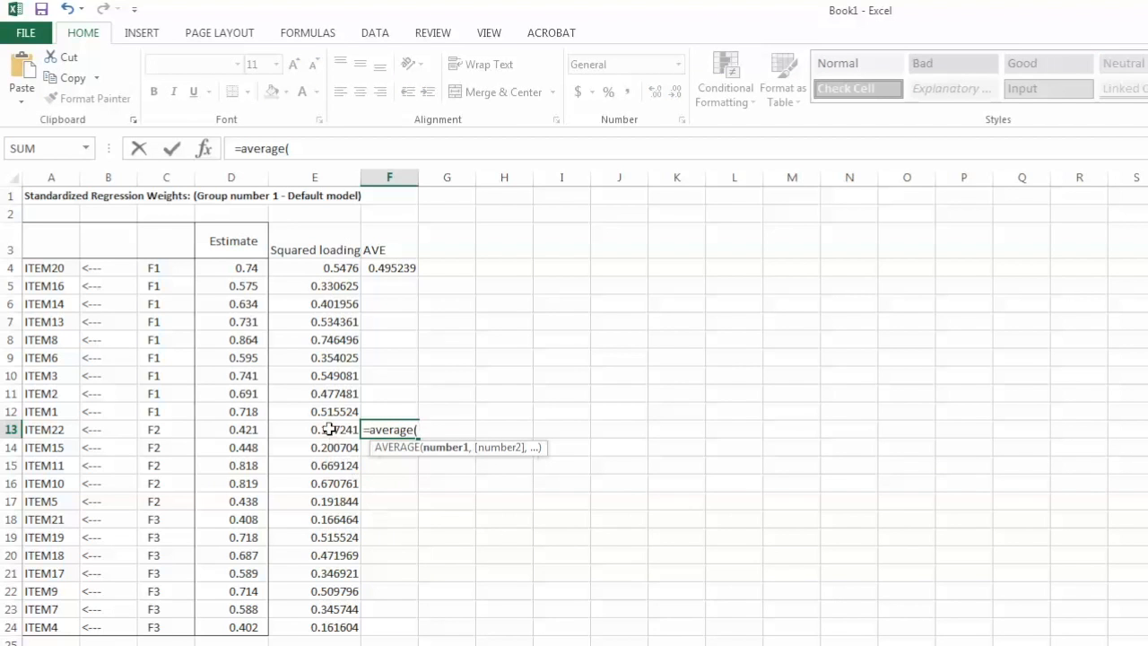
pyautogui.moveTo(313, 429); pyautogui.dragTo(314, 482)
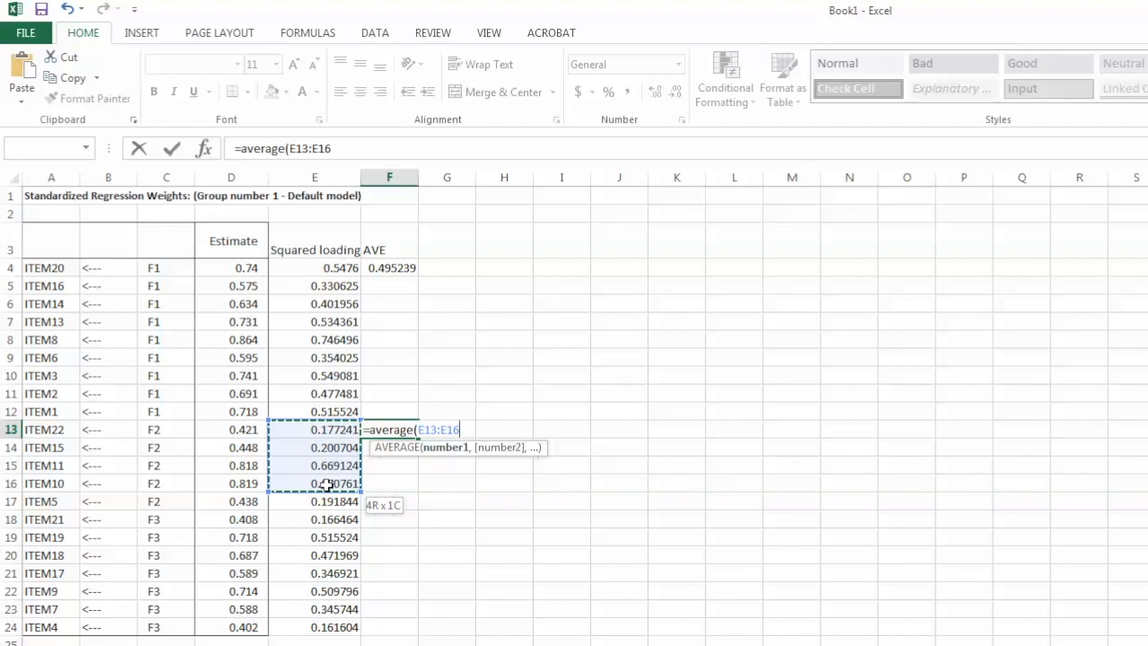
pyautogui.moveTo(328, 483); pyautogui.dragTo(328, 501)
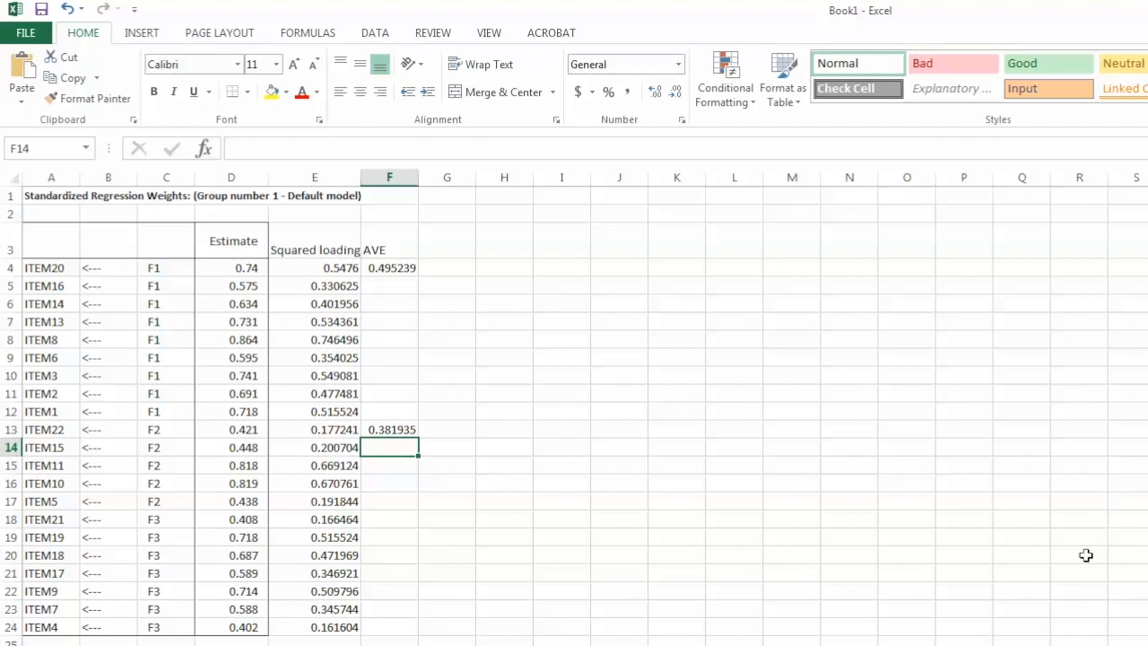
pyautogui.moveTo(376, 520)
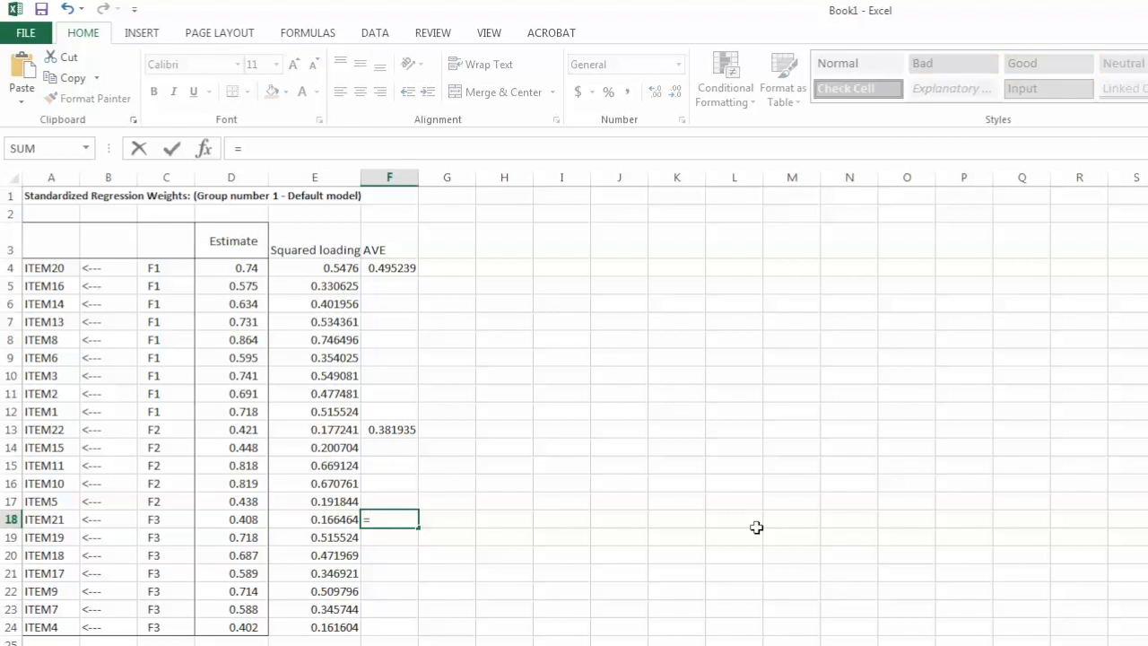
# Step: Enter =AVERAGE(E18:E24) in F18 for factor F3's AVE of 0.359717
pyautogui.write('=avergae(')
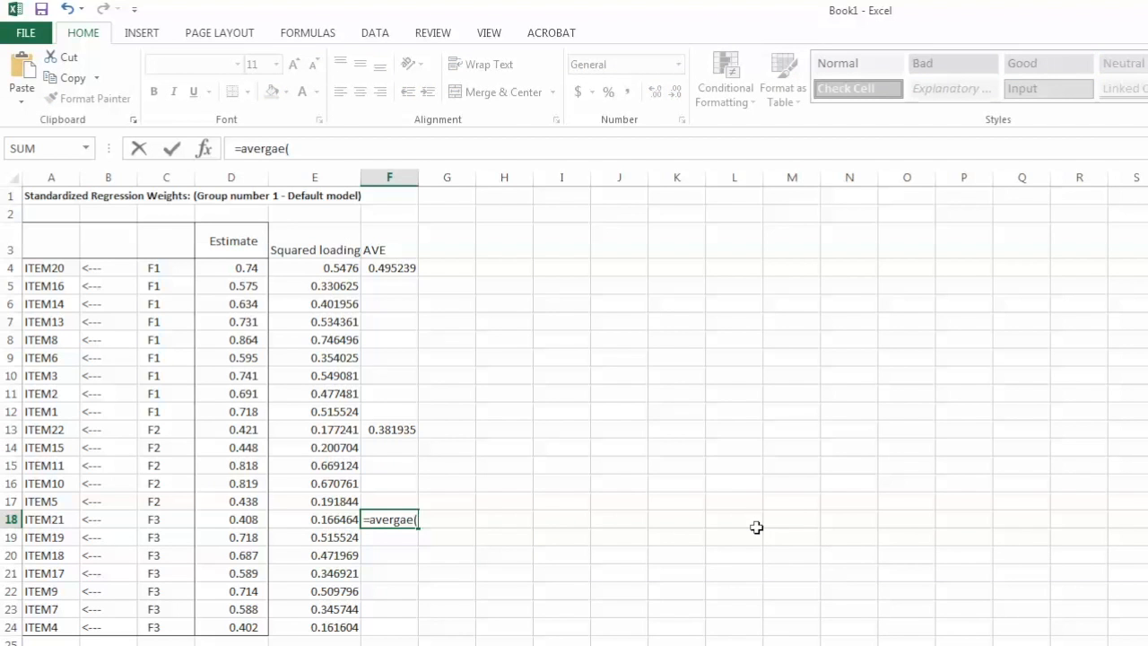
pyautogui.write('aver')
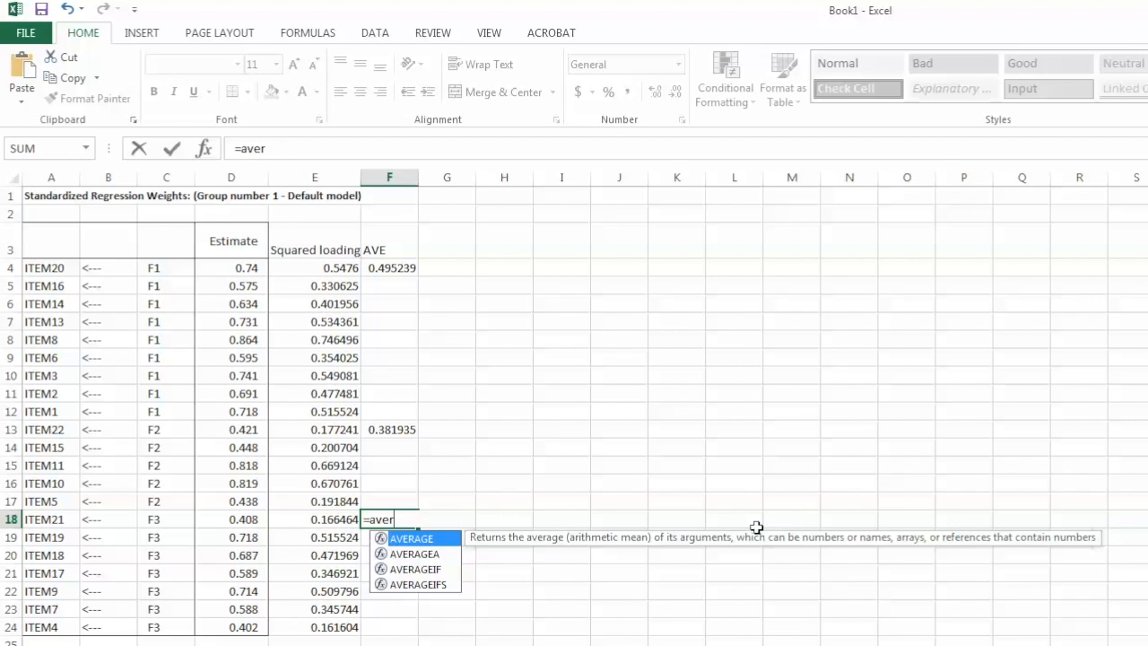
pyautogui.write('age(')
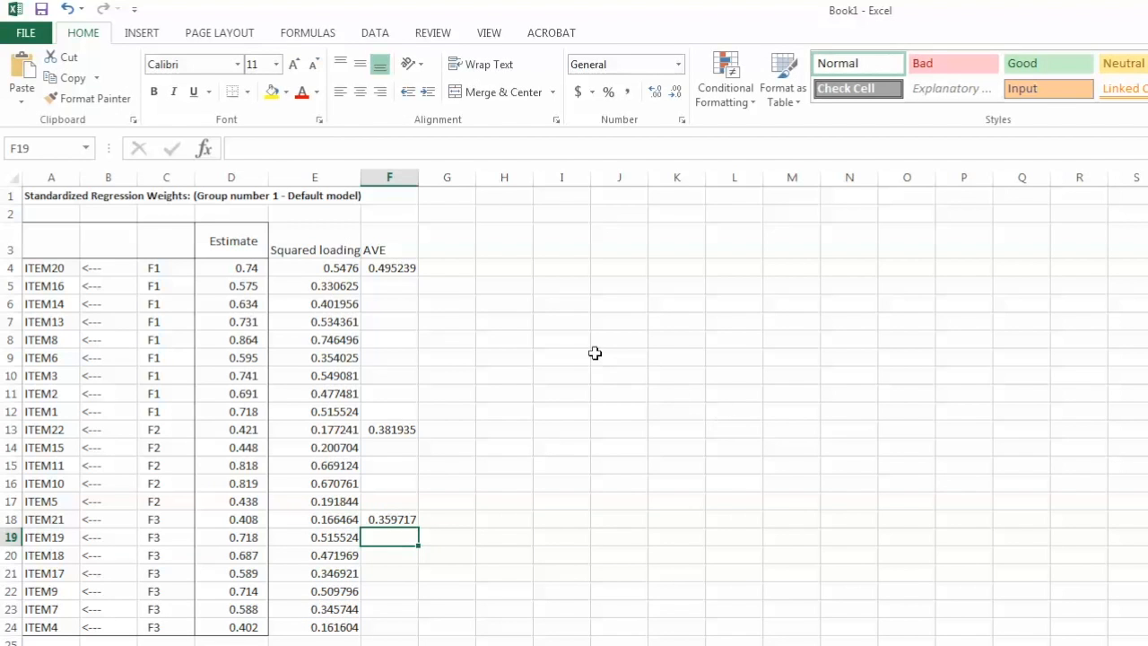
pyautogui.moveTo(417, 296)
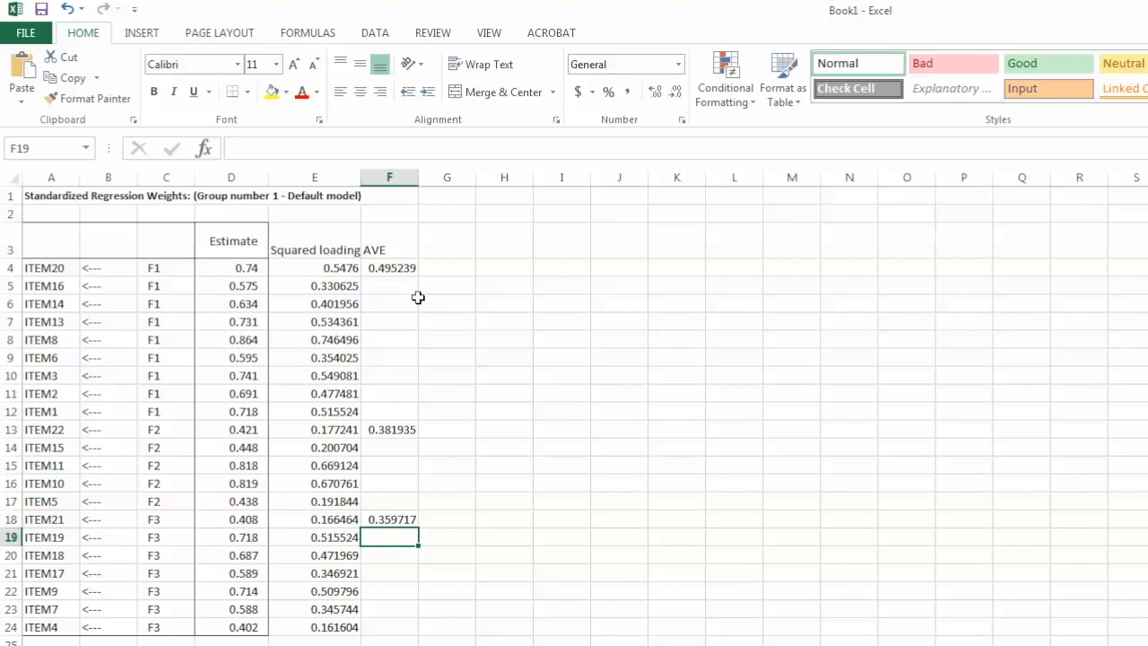
pyautogui.moveTo(393, 275)
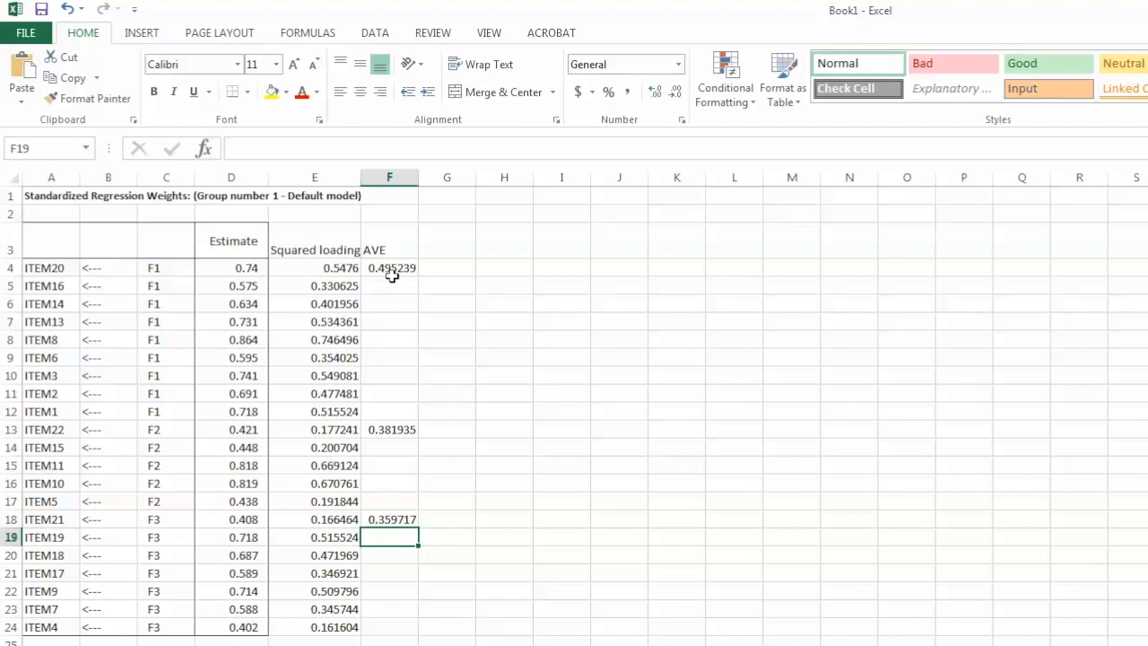
pyautogui.click(389, 267)
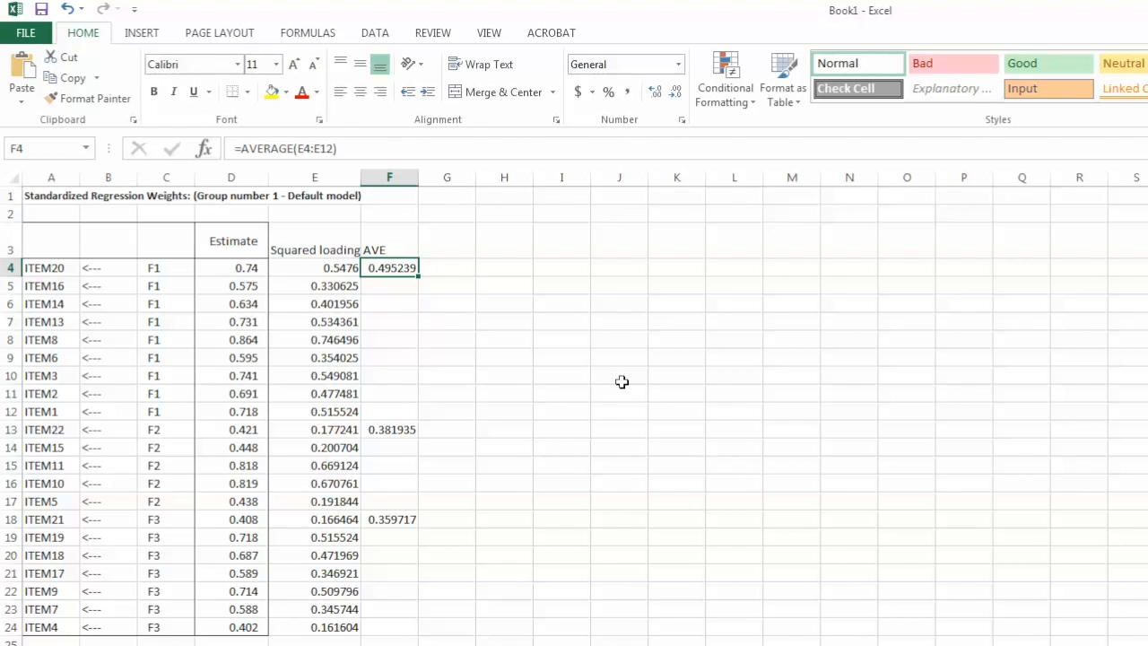
pyautogui.moveTo(445, 386)
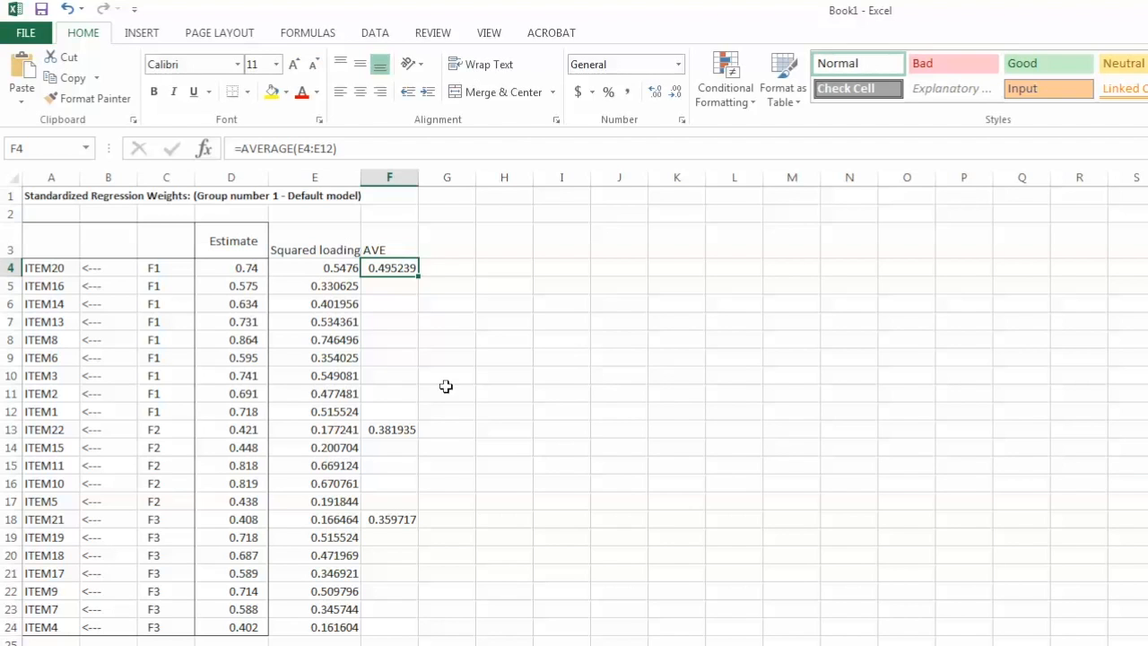
pyautogui.click(389, 428)
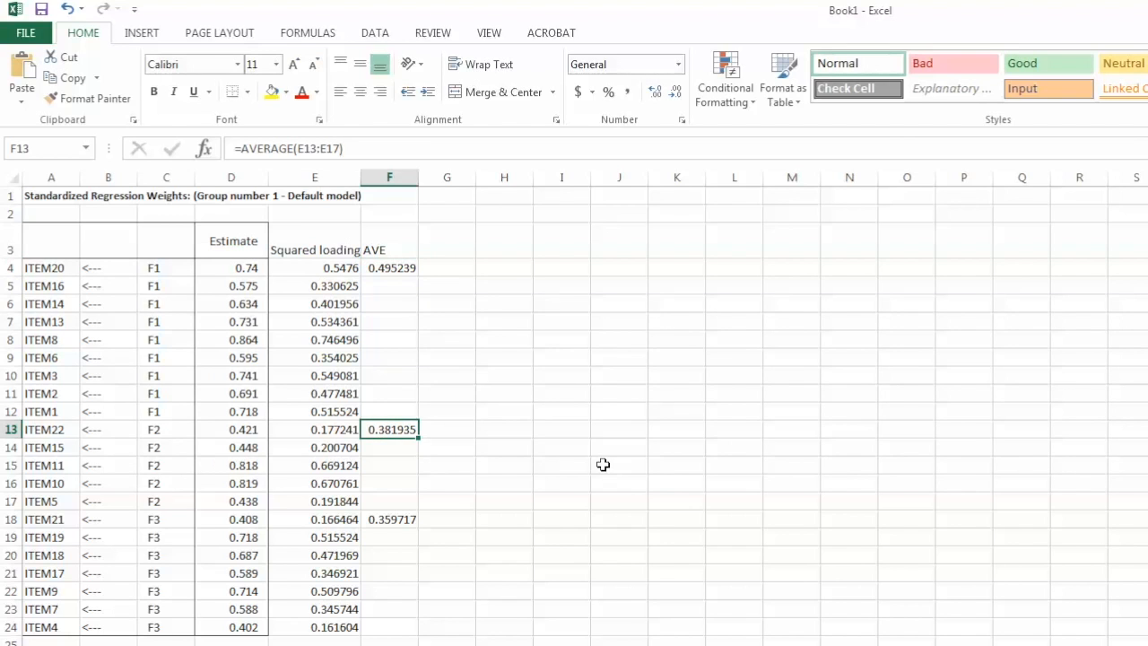
pyautogui.click(388, 519)
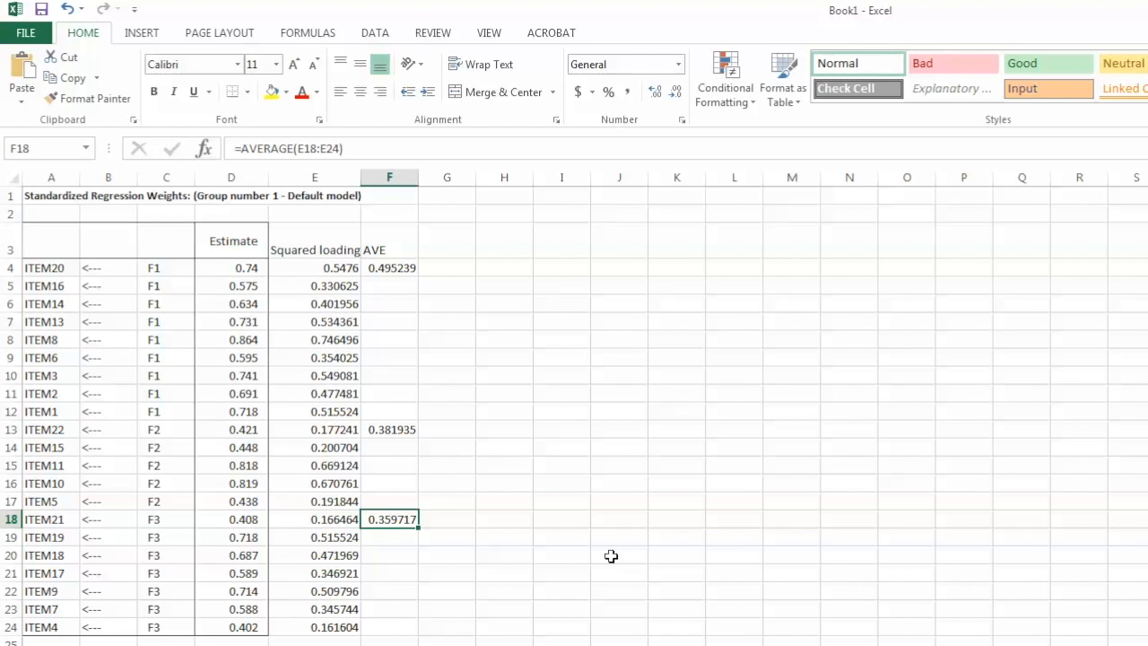
pyautogui.click(389, 429)
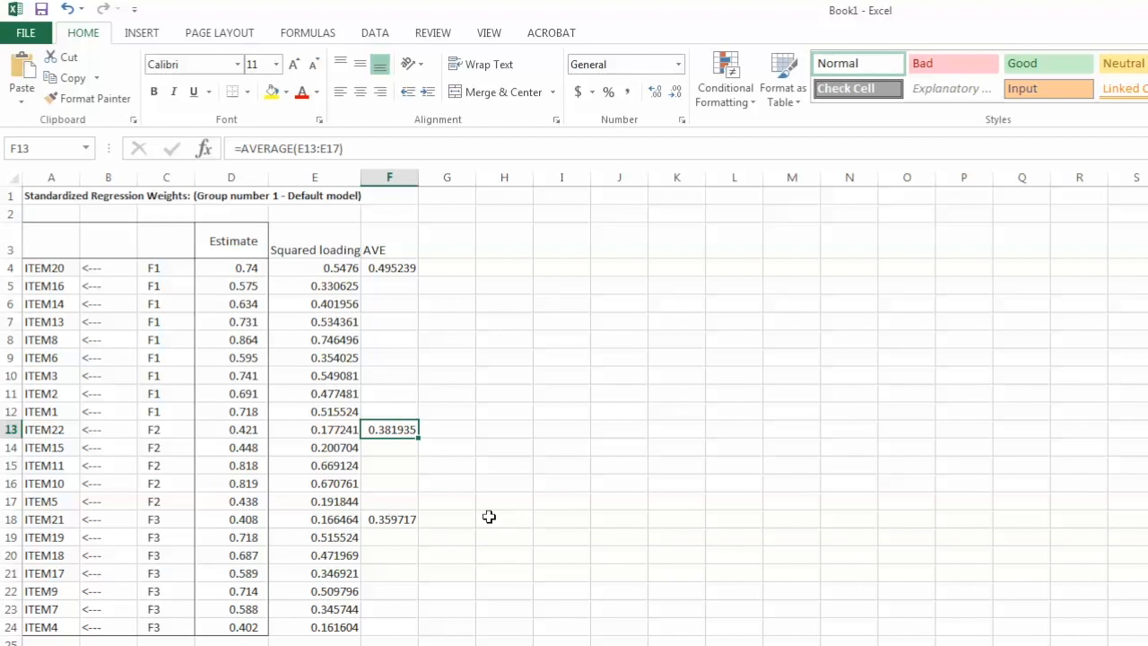
pyautogui.moveTo(229, 432)
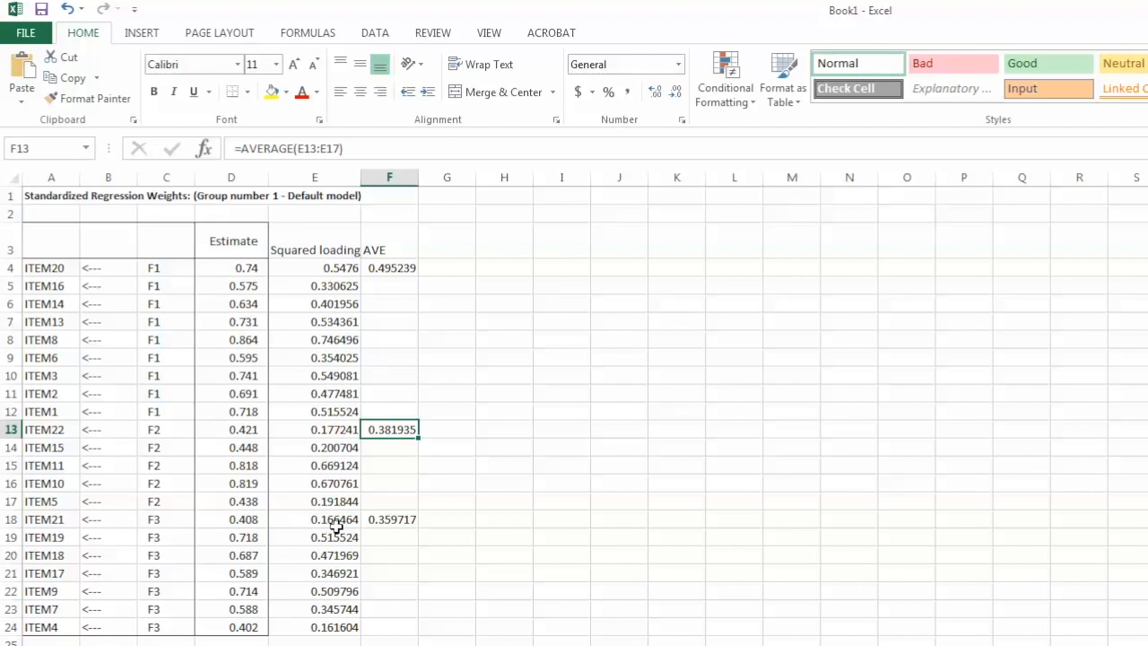
pyautogui.moveTo(251, 432)
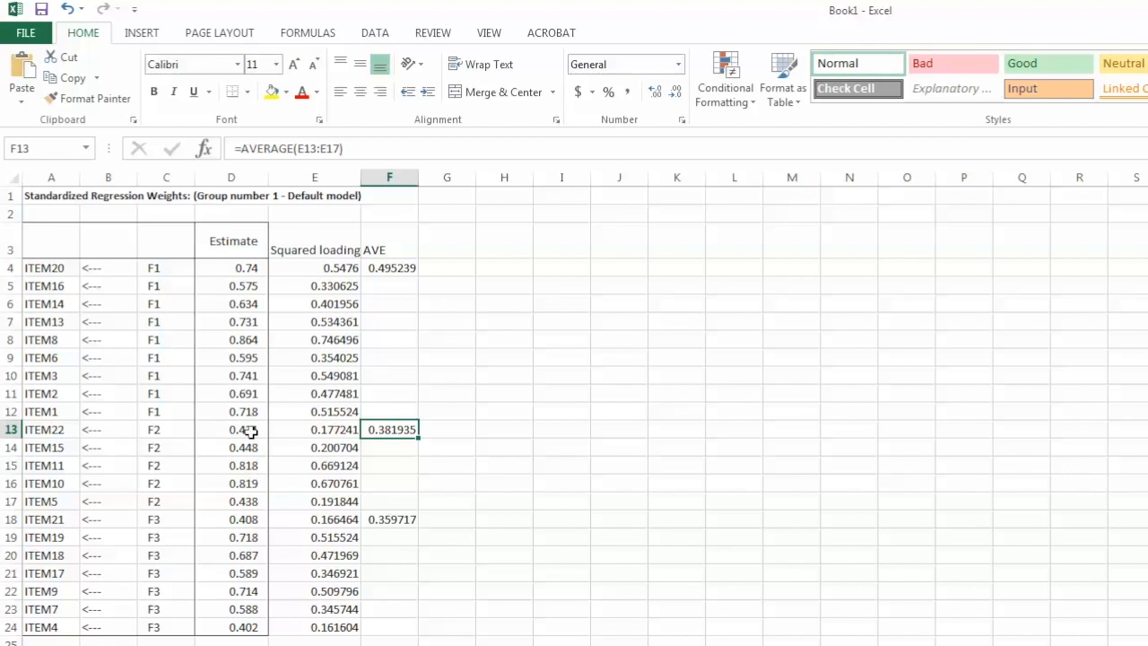
pyautogui.click(232, 428)
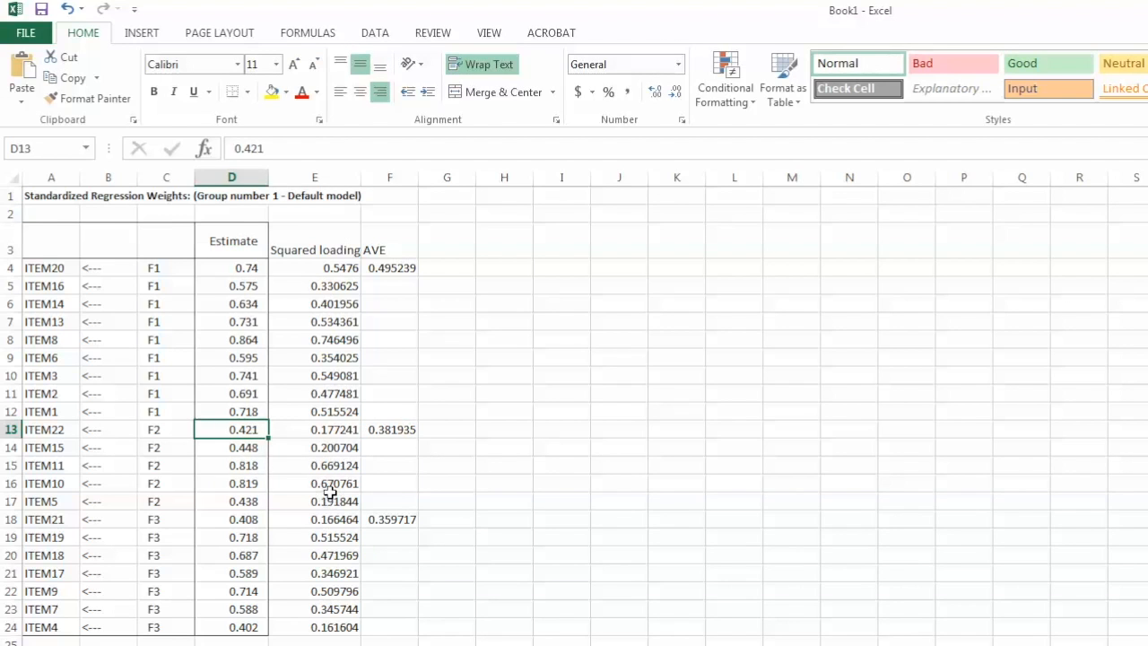
pyautogui.moveTo(456, 472)
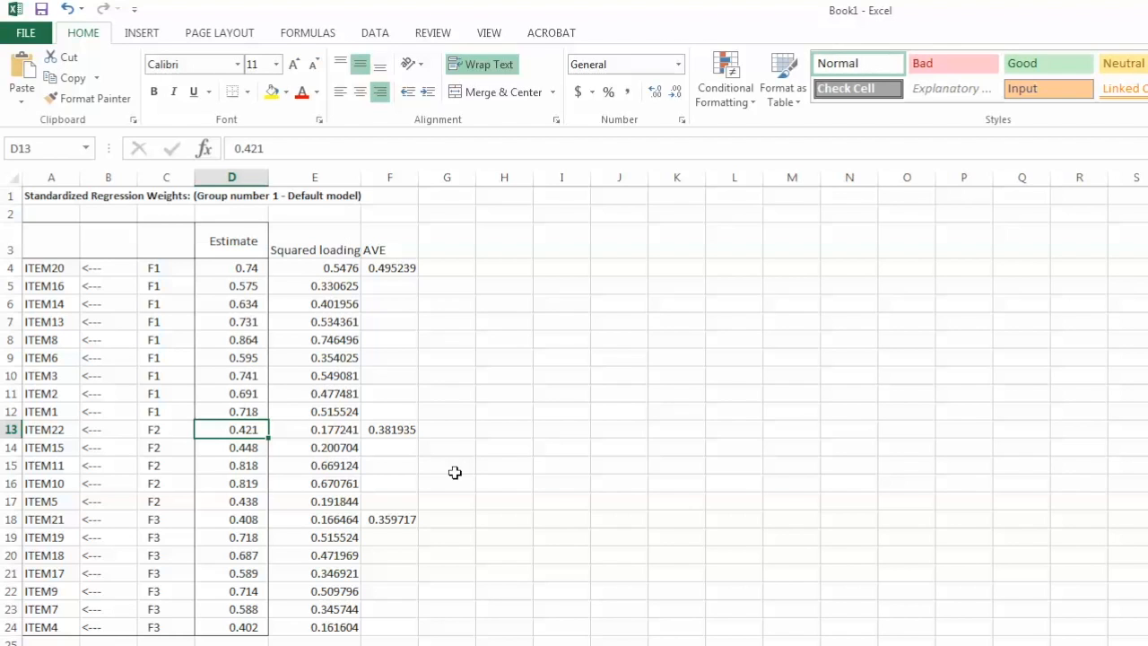
pyautogui.moveTo(405, 431)
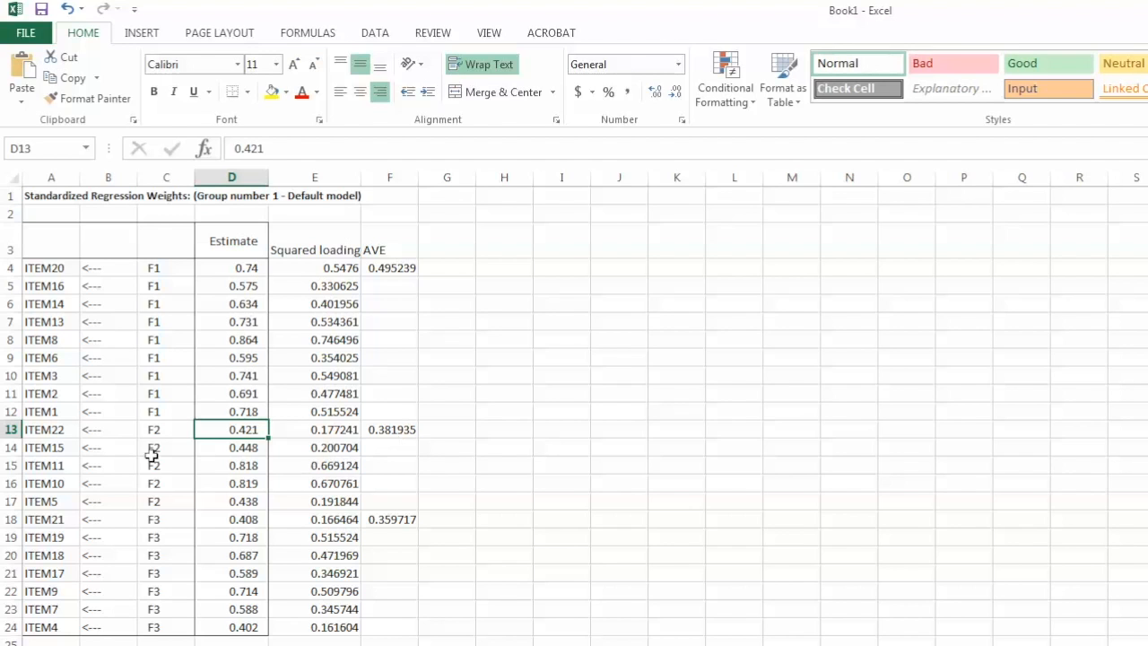
pyautogui.click(389, 429)
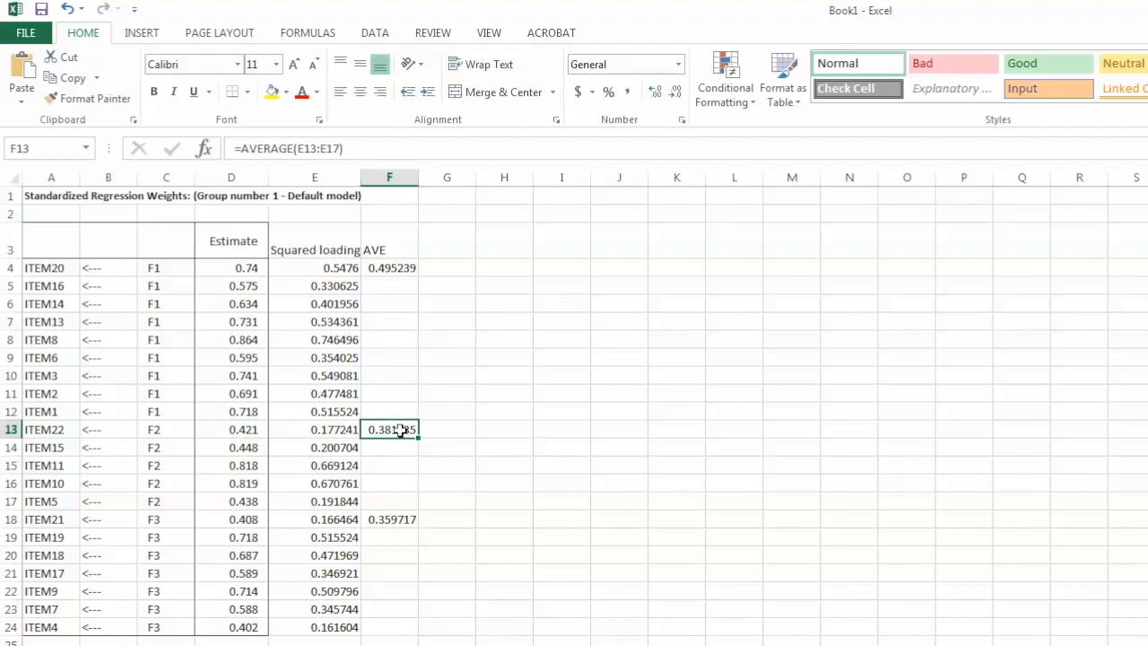
pyautogui.moveTo(574, 466)
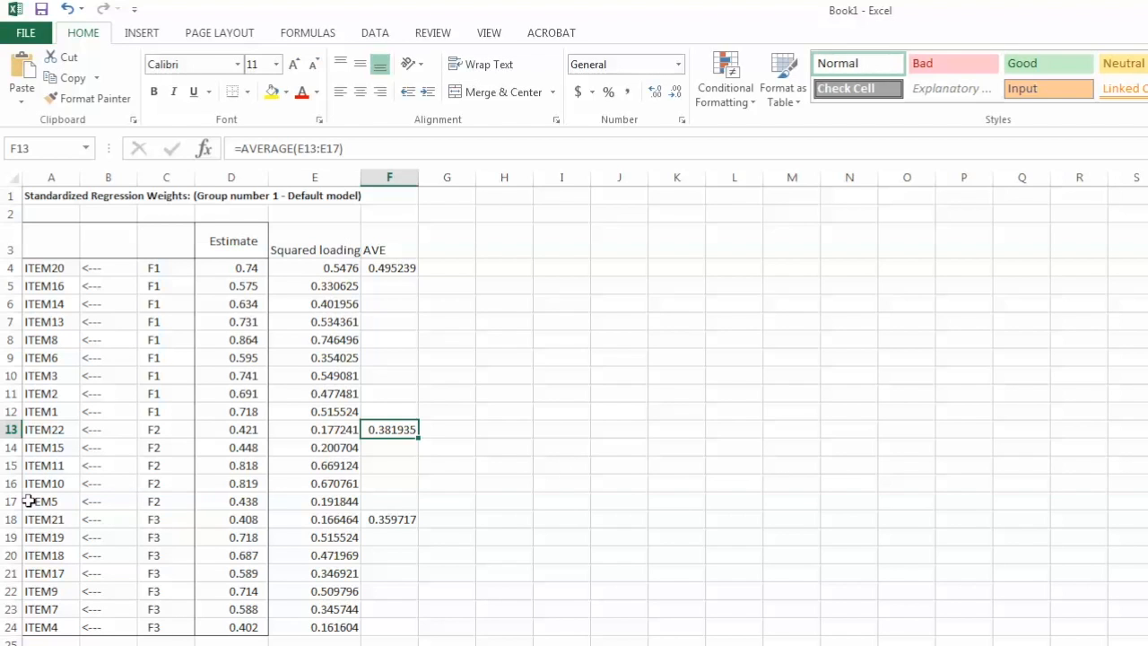
pyautogui.moveTo(72, 453)
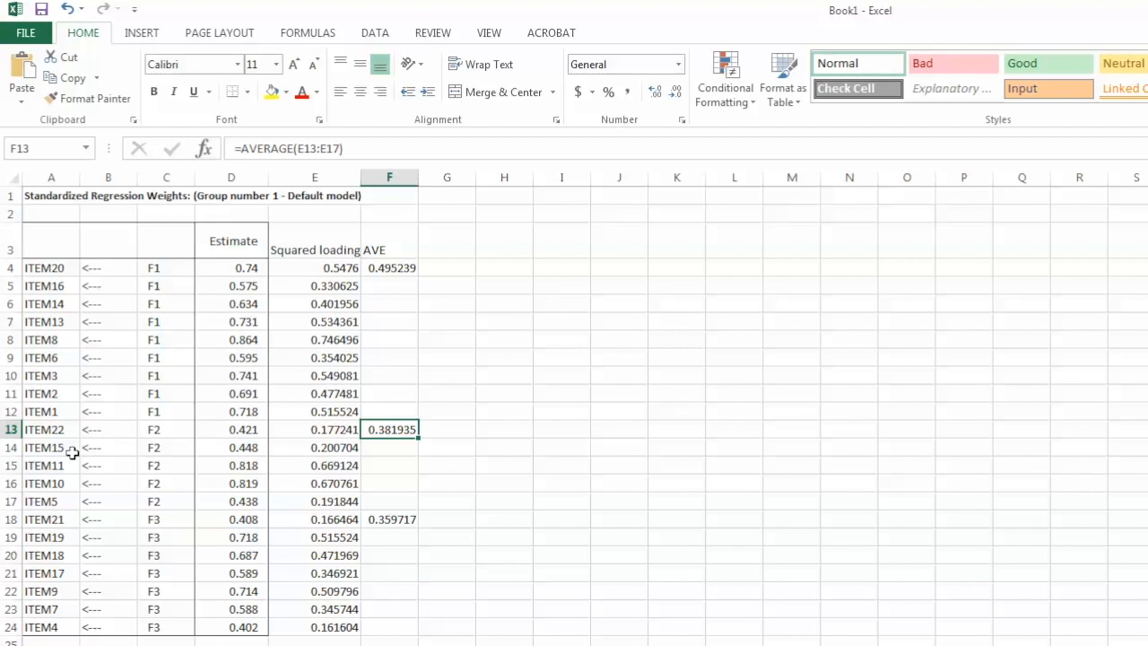
pyautogui.moveTo(70, 465)
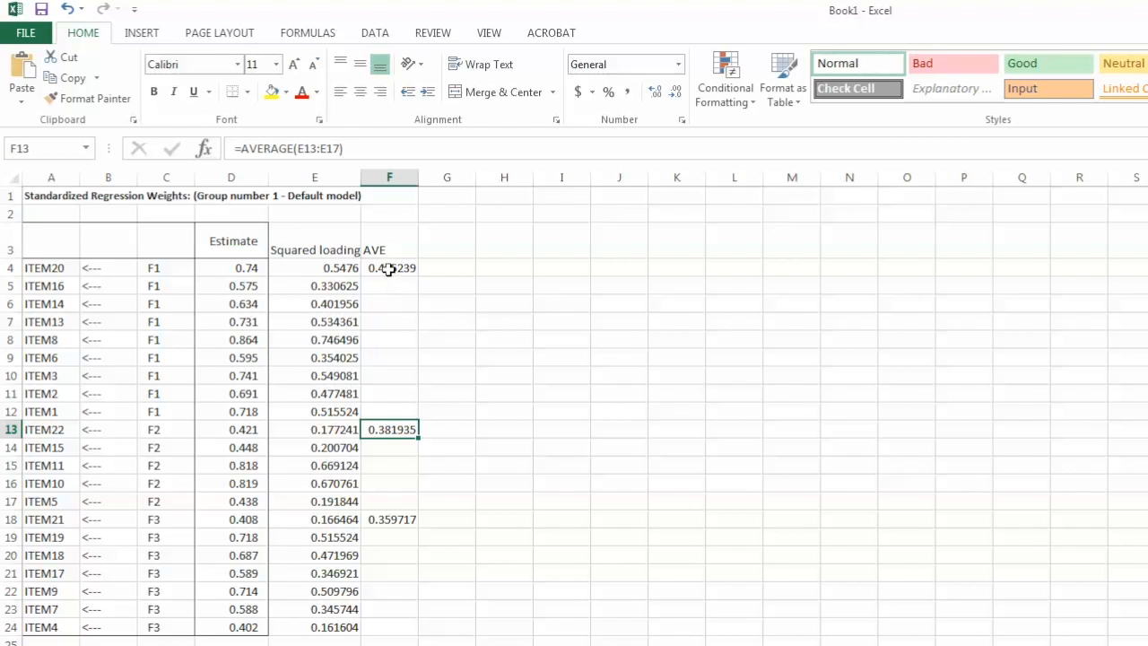
pyautogui.click(389, 519)
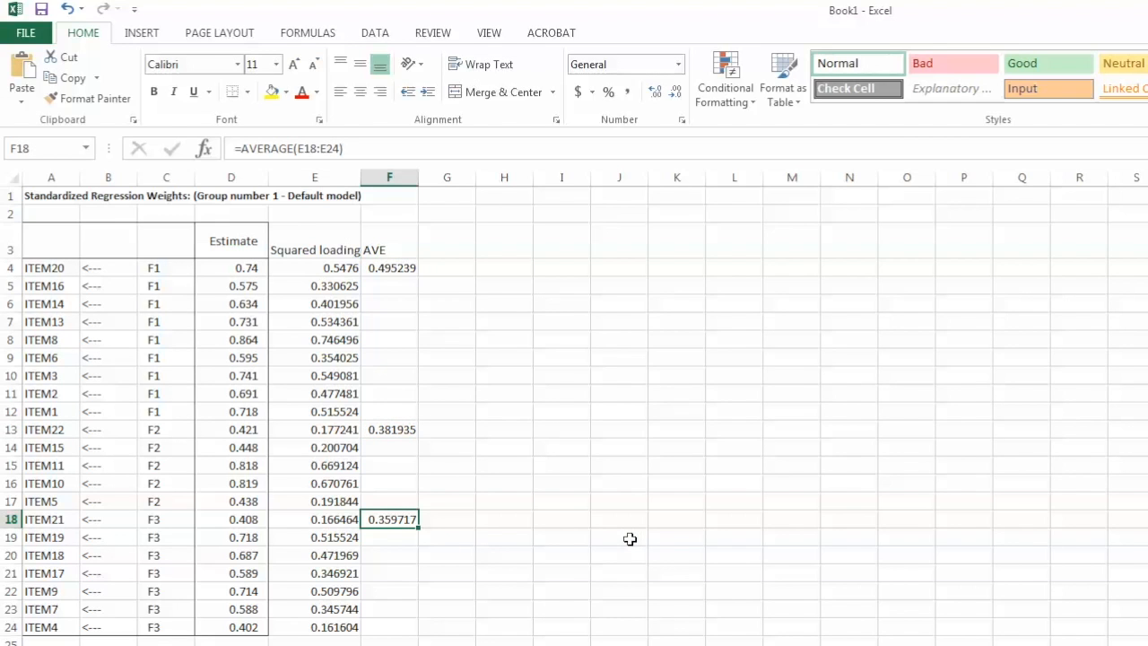
pyautogui.moveTo(608, 513)
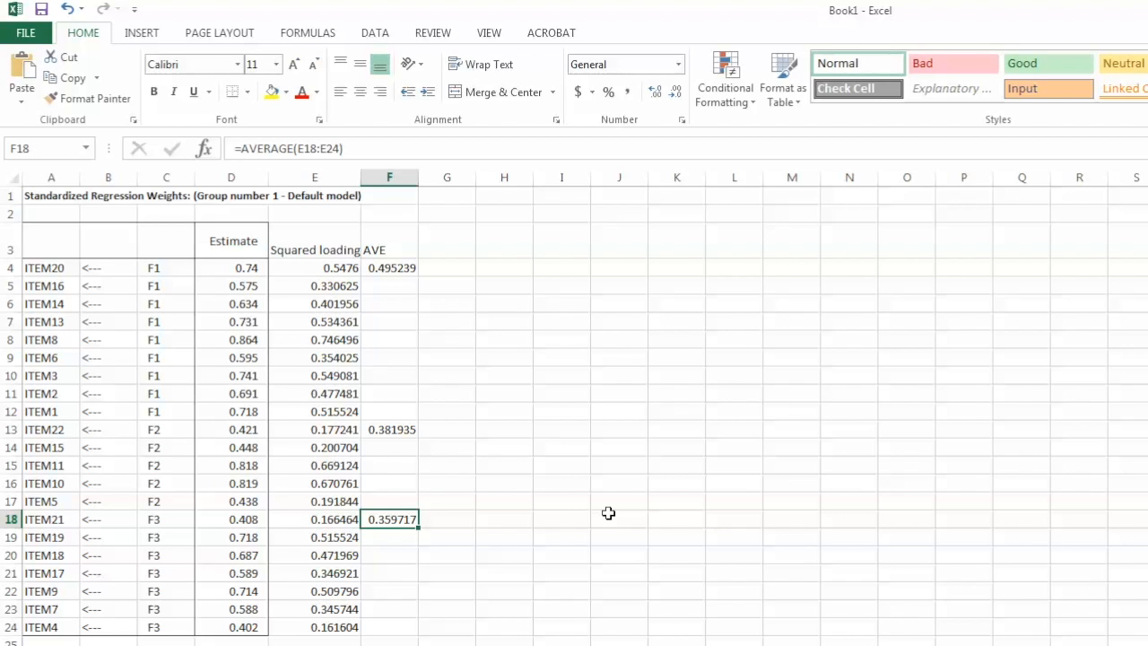
pyautogui.moveTo(527, 617)
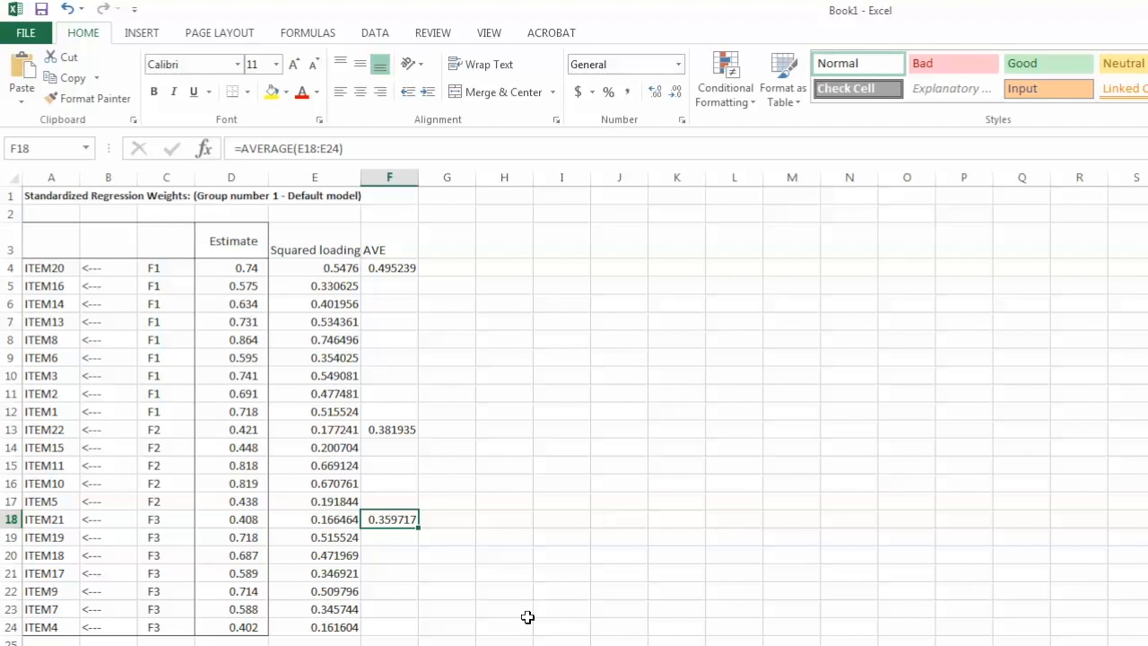
pyautogui.moveTo(437, 497)
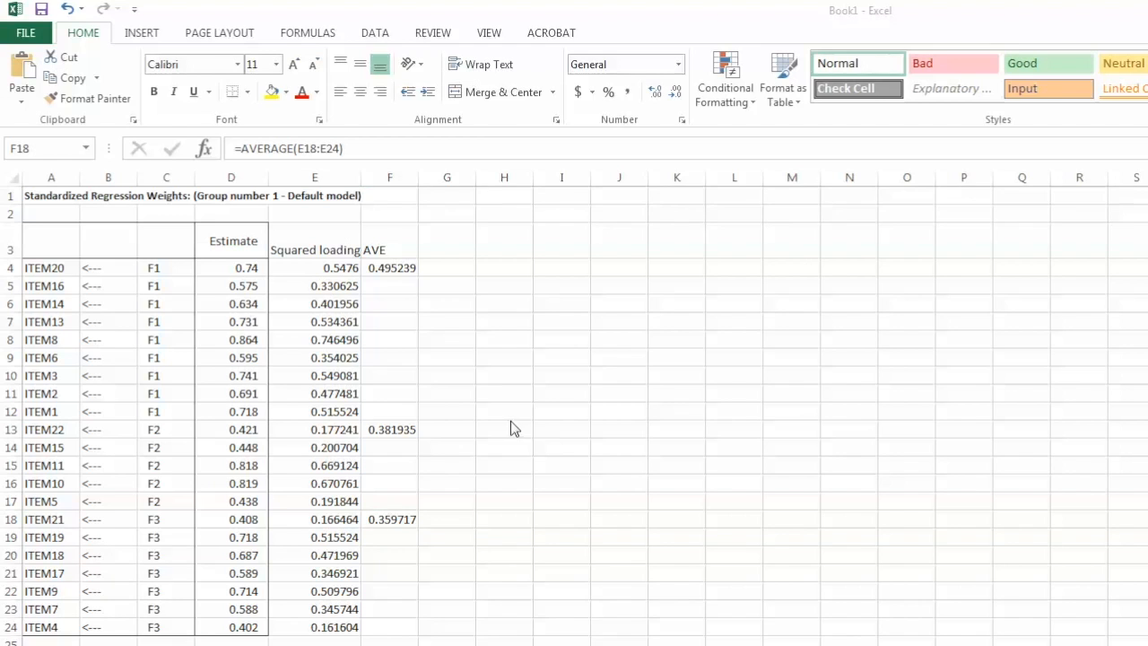
# Step: Recheck the F2 AVE formula, then switch to the Amos output window
pyautogui.click(389, 429)
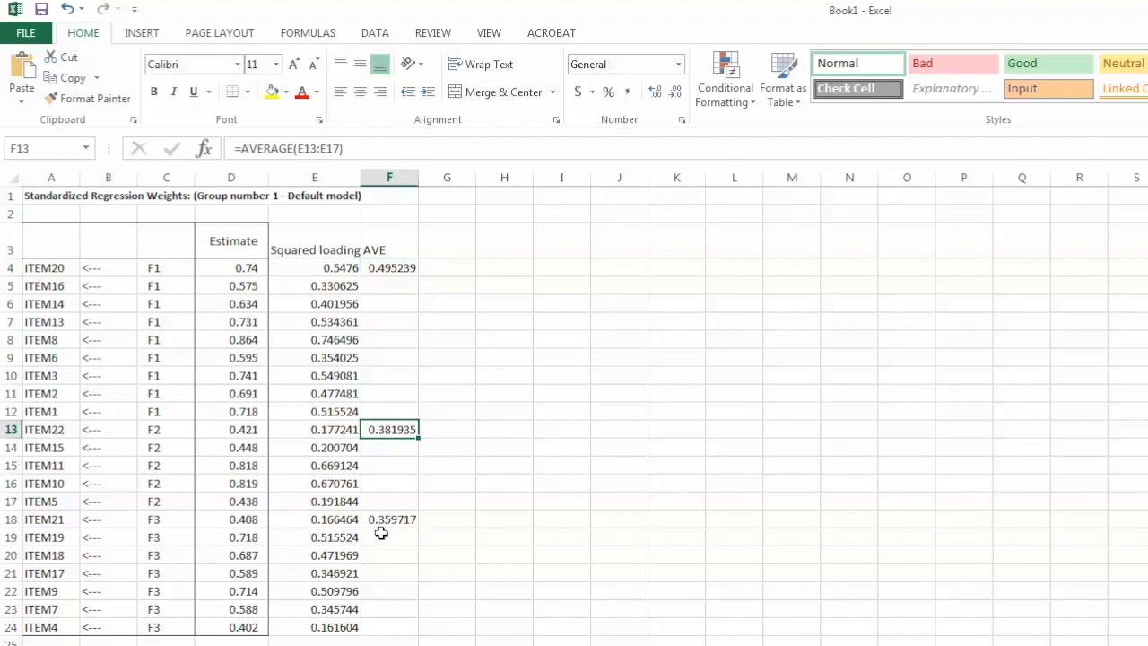
pyautogui.click(389, 519)
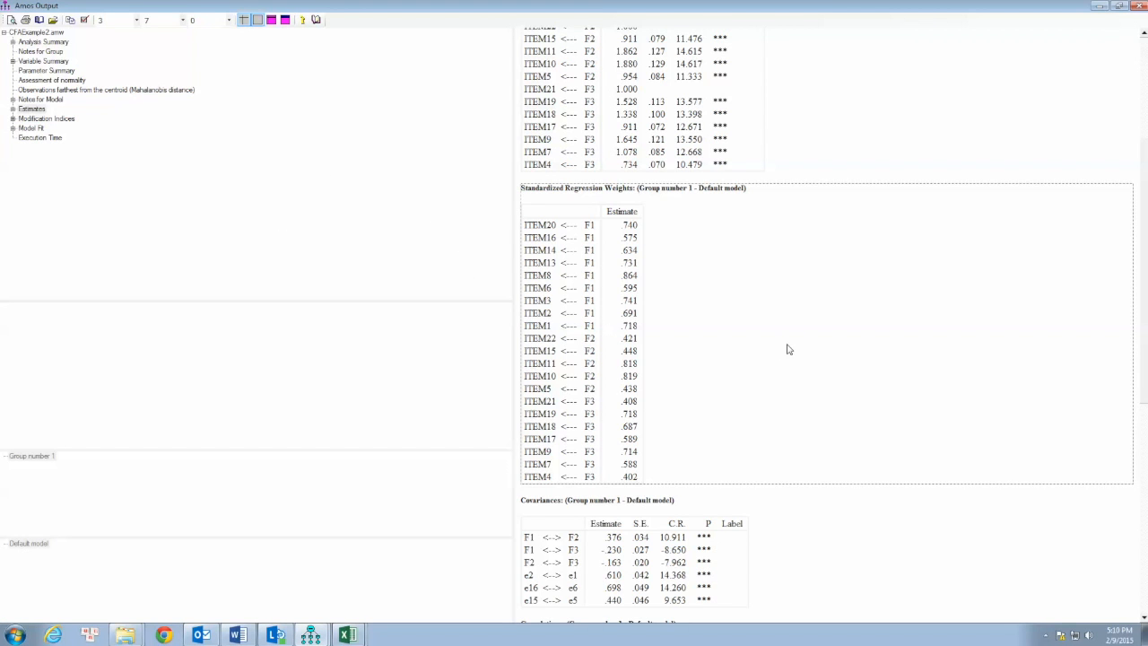
# Step: Copy the Amos factor Correlations table and switch back to the Book1 workbook
pyautogui.scroll(-3)
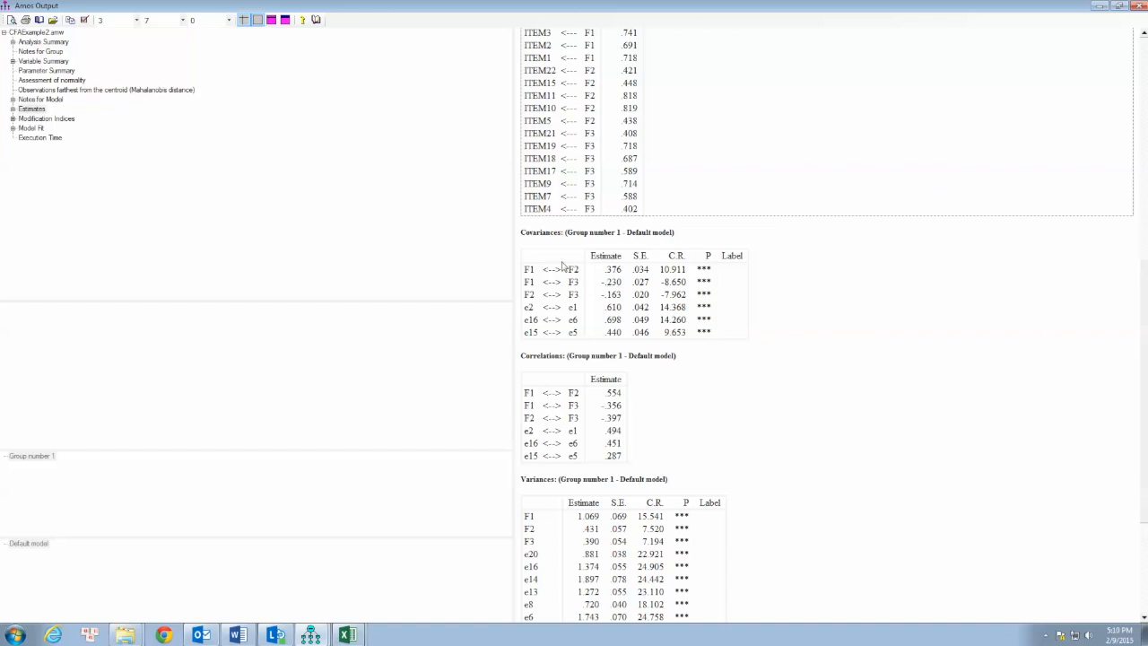
pyautogui.moveTo(725, 400)
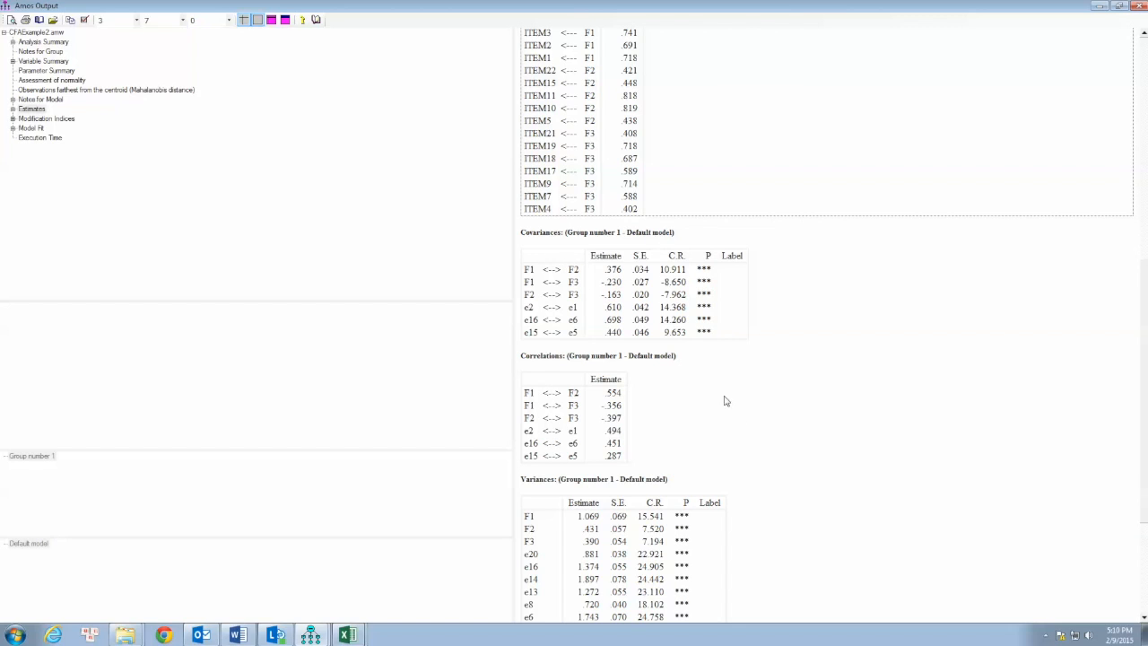
pyautogui.moveTo(736, 308)
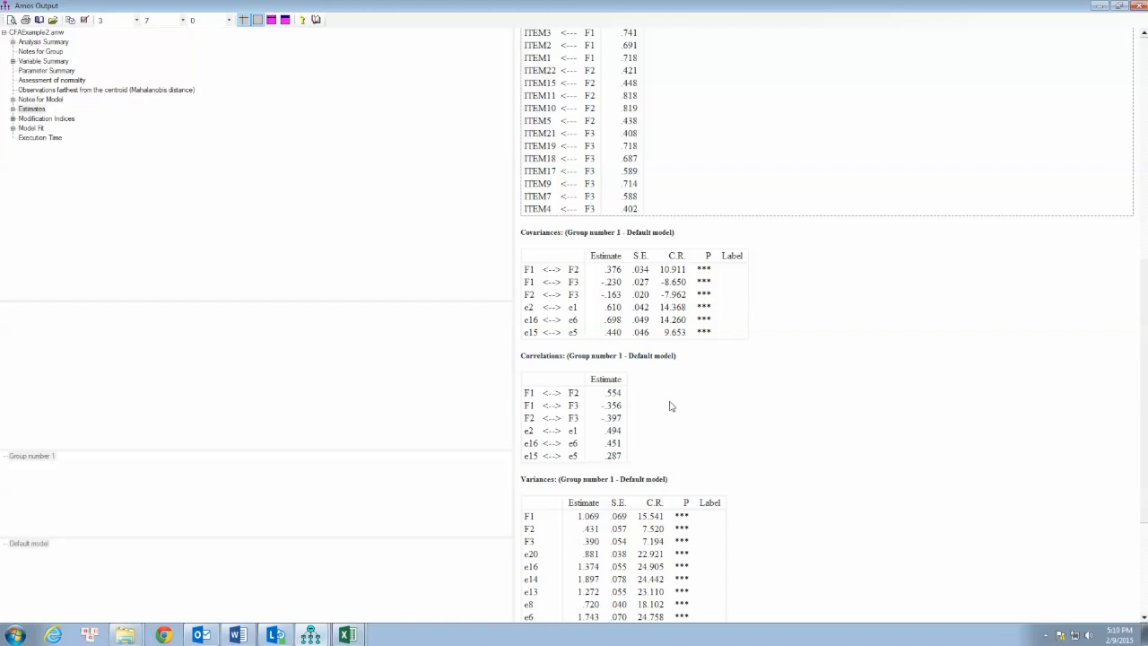
pyautogui.moveTo(565, 372)
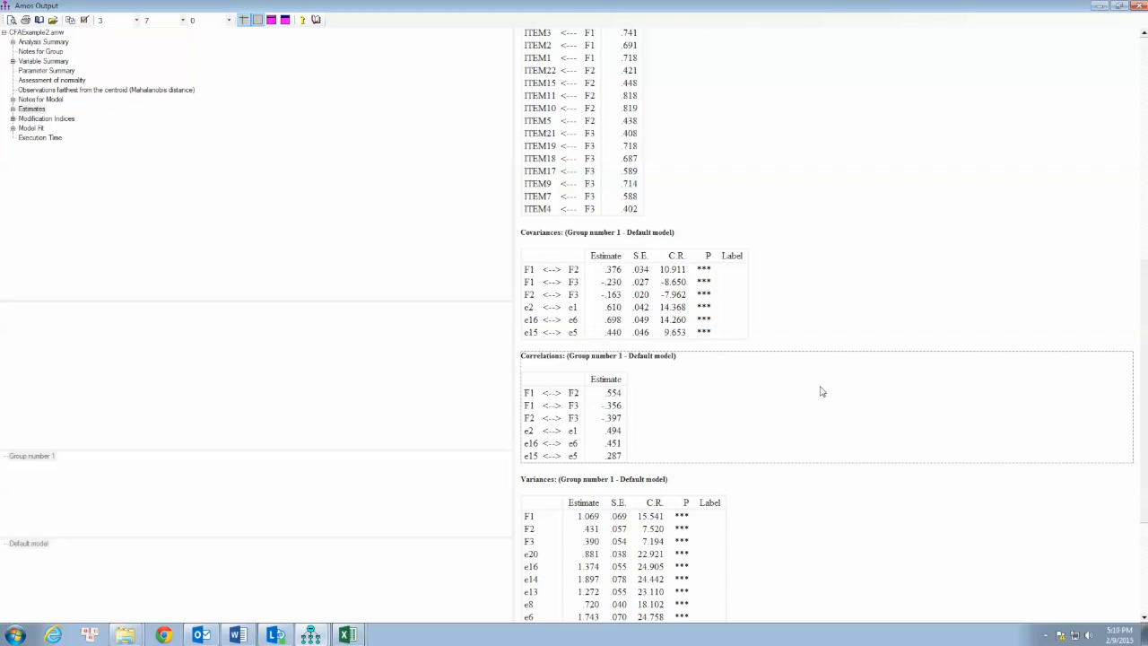
pyautogui.moveTo(566, 401)
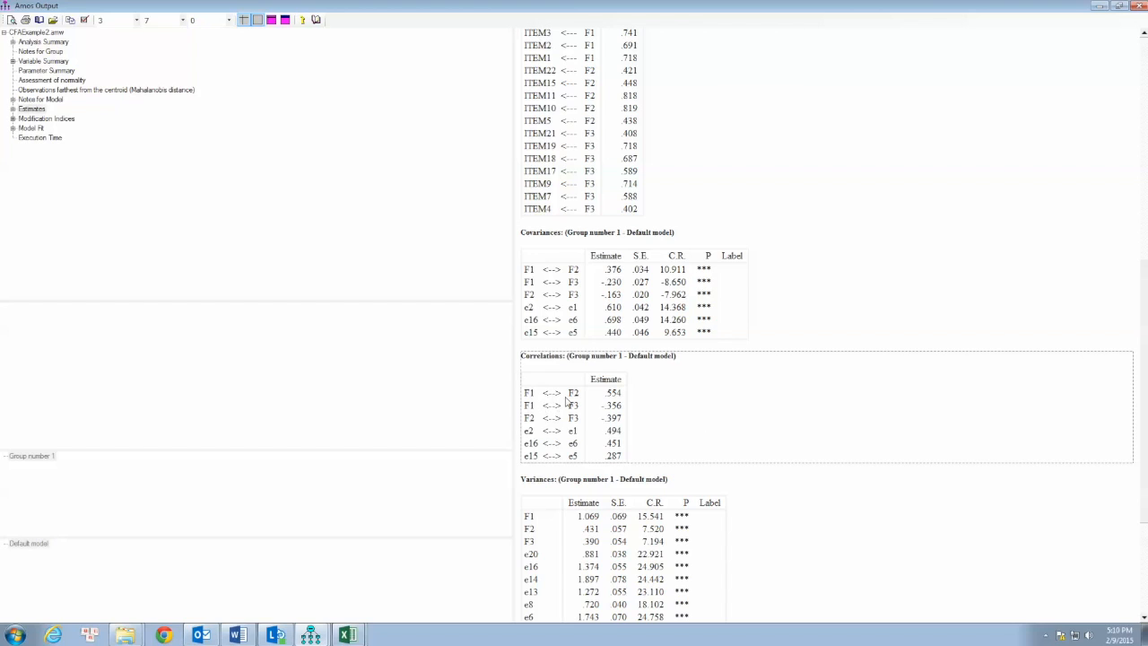
pyautogui.rightClick(565, 401)
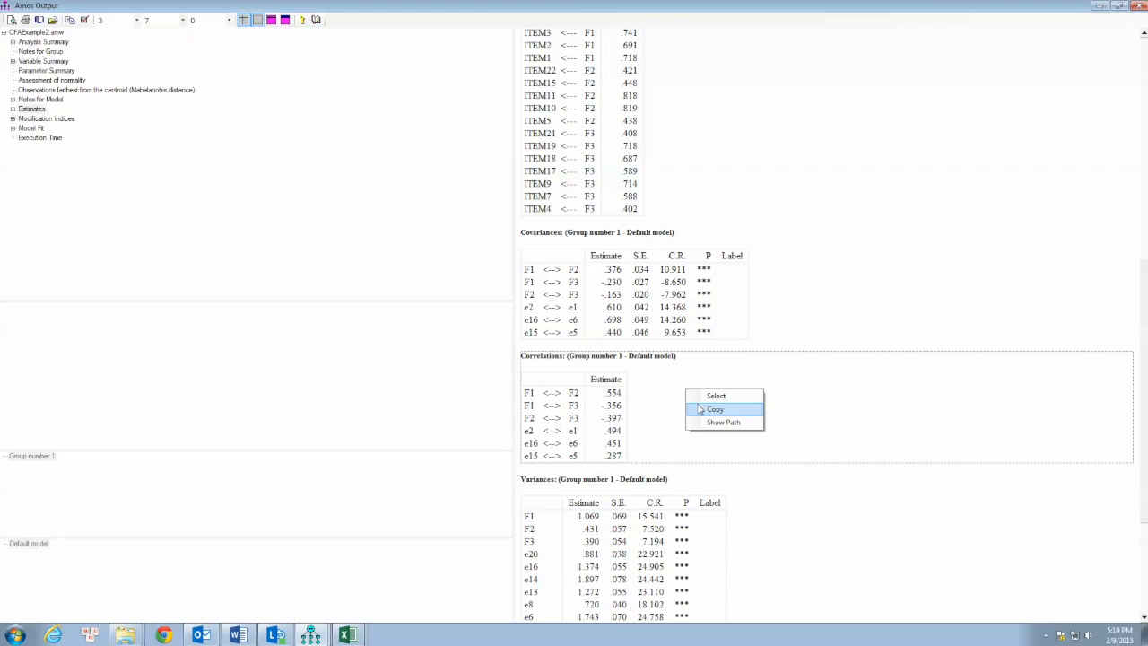
pyautogui.click(715, 408)
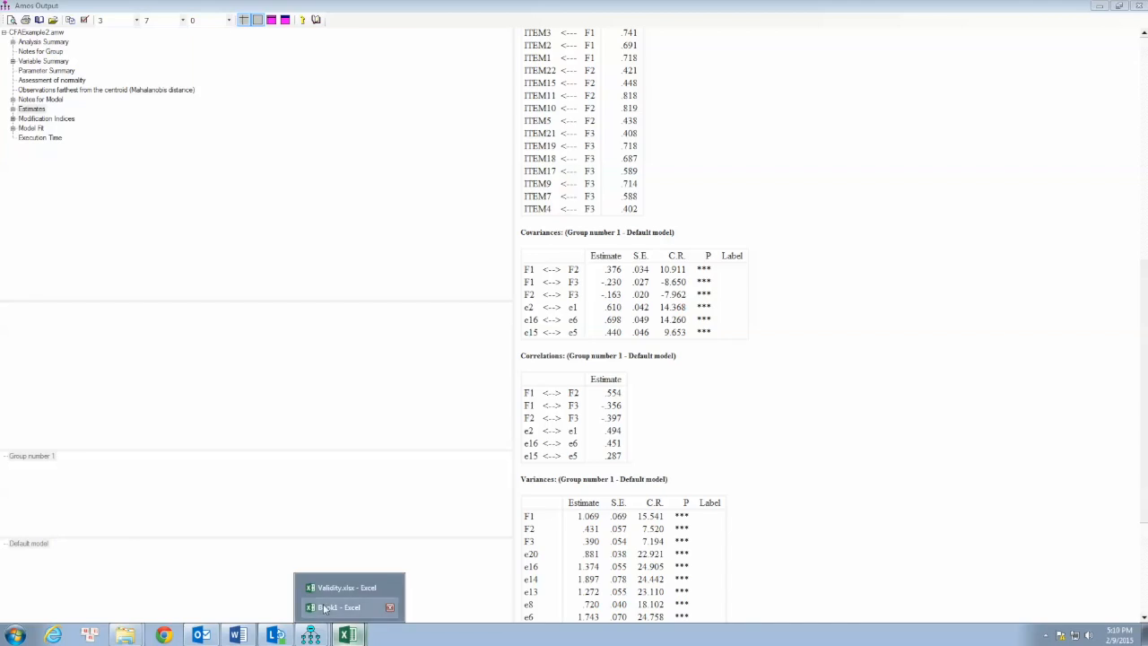
pyautogui.click(350, 607)
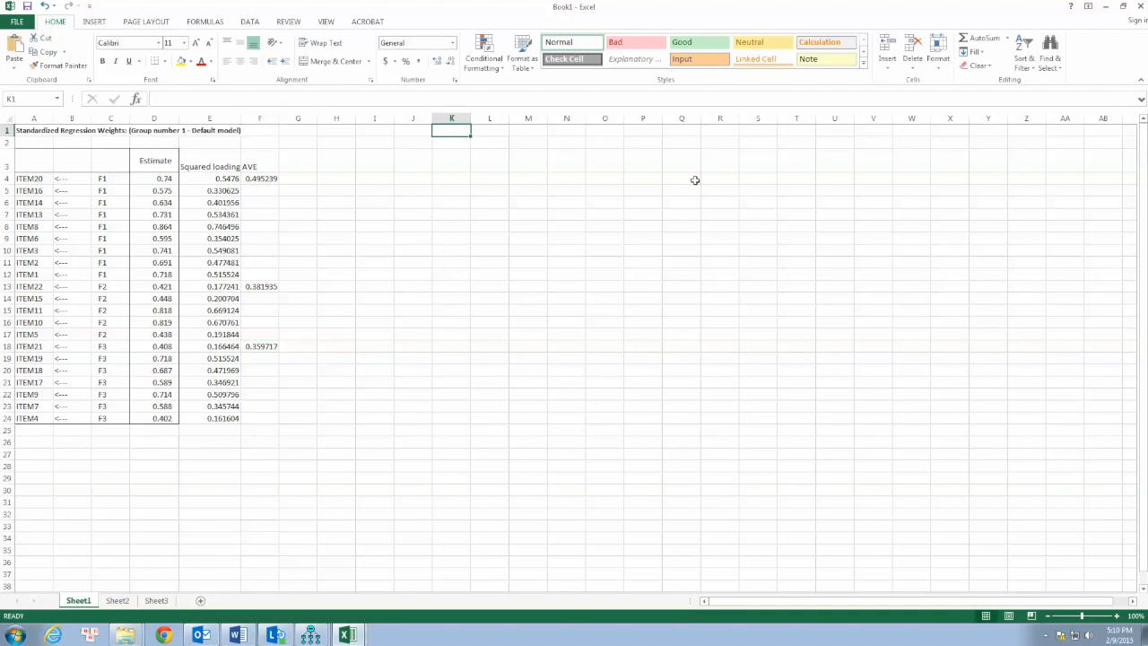
# Step: Paste correlations into K3:N6 and add 'Squared correlation' with =N4^2 through O6
pyautogui.press('ctrl+v')
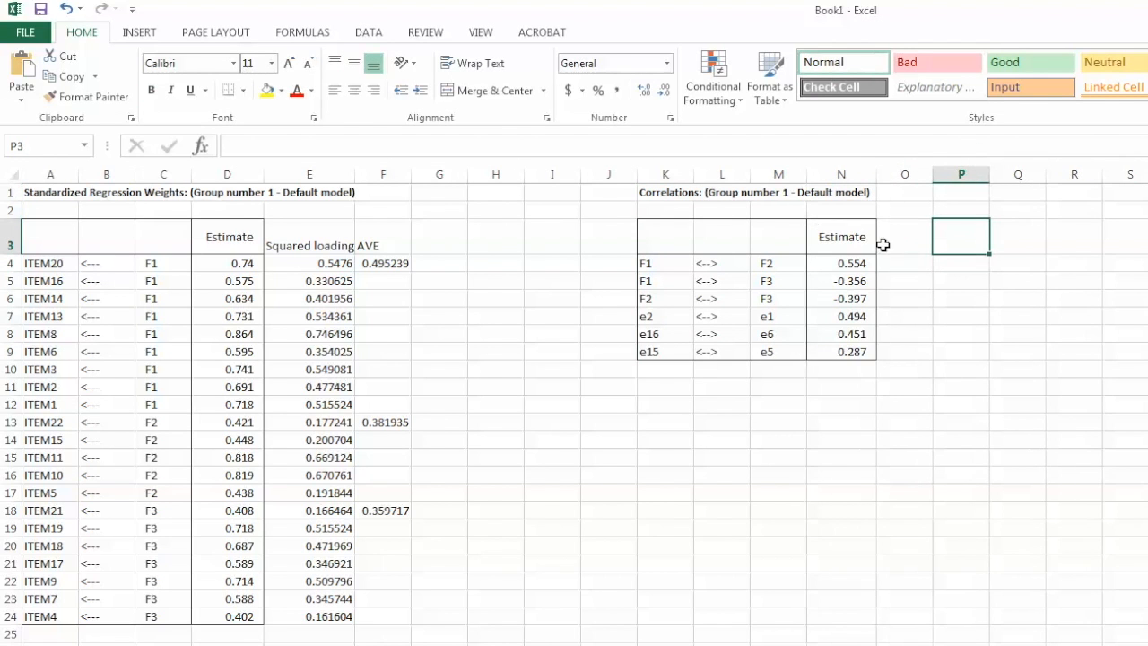
pyautogui.click(904, 236)
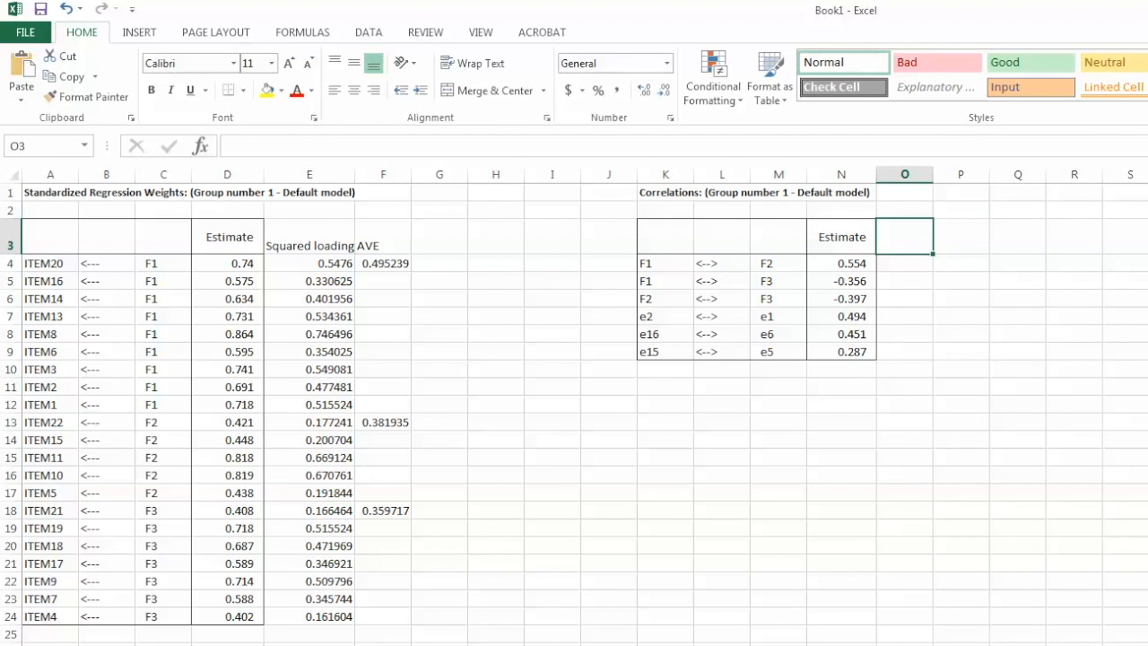
pyautogui.write('Squared correlation')
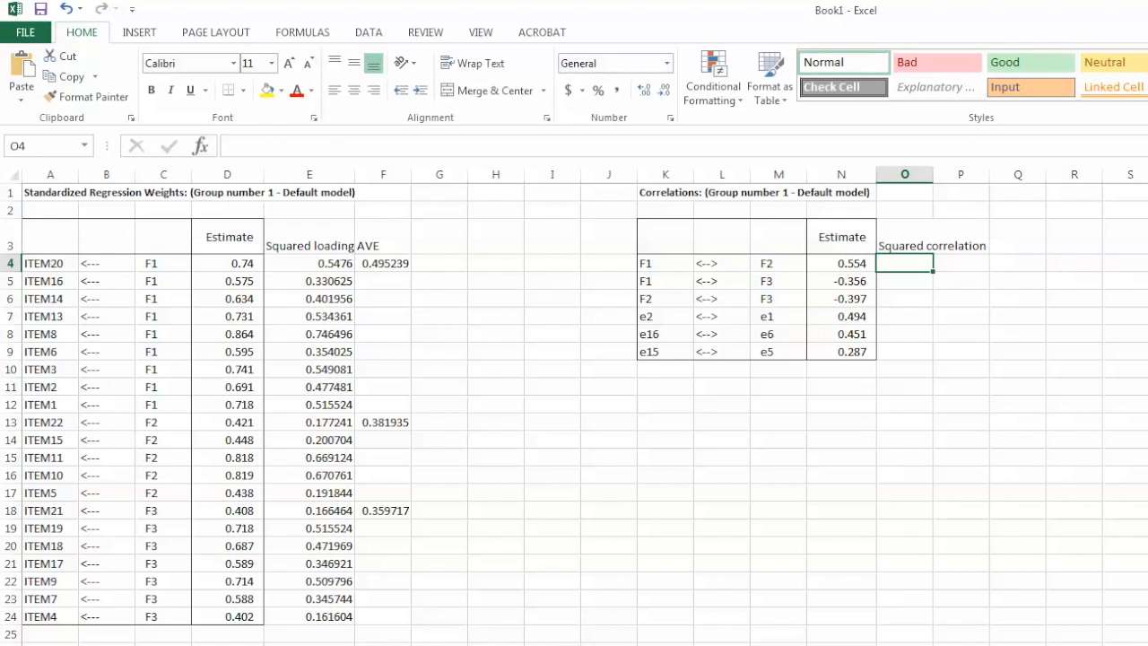
pyautogui.write('=')
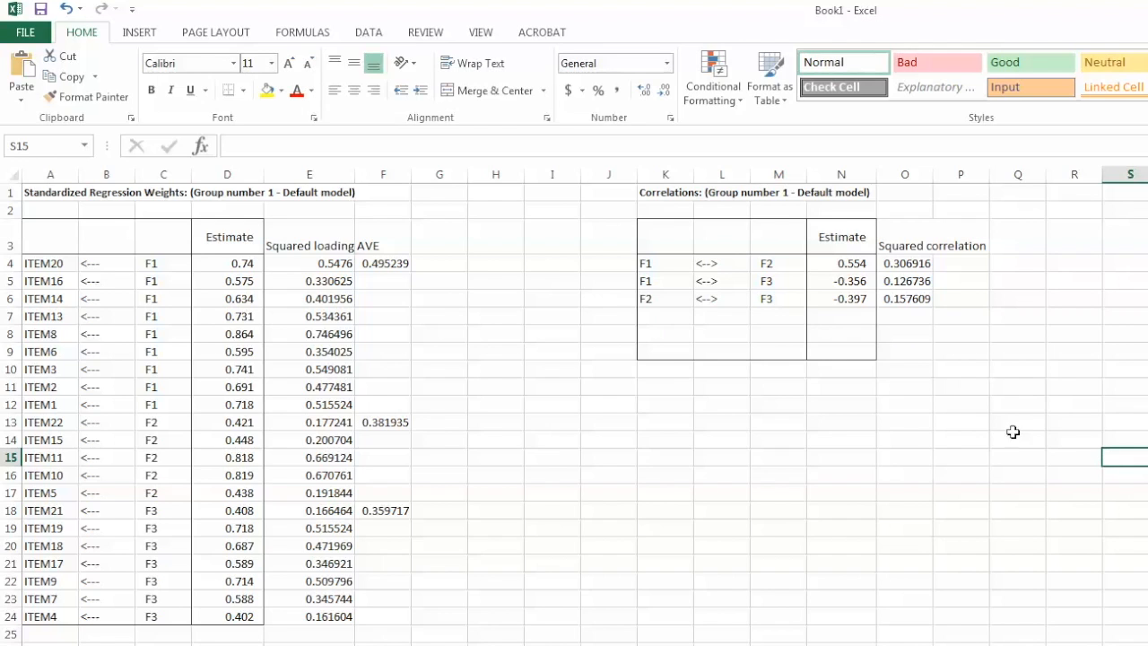
pyautogui.moveTo(934, 173)
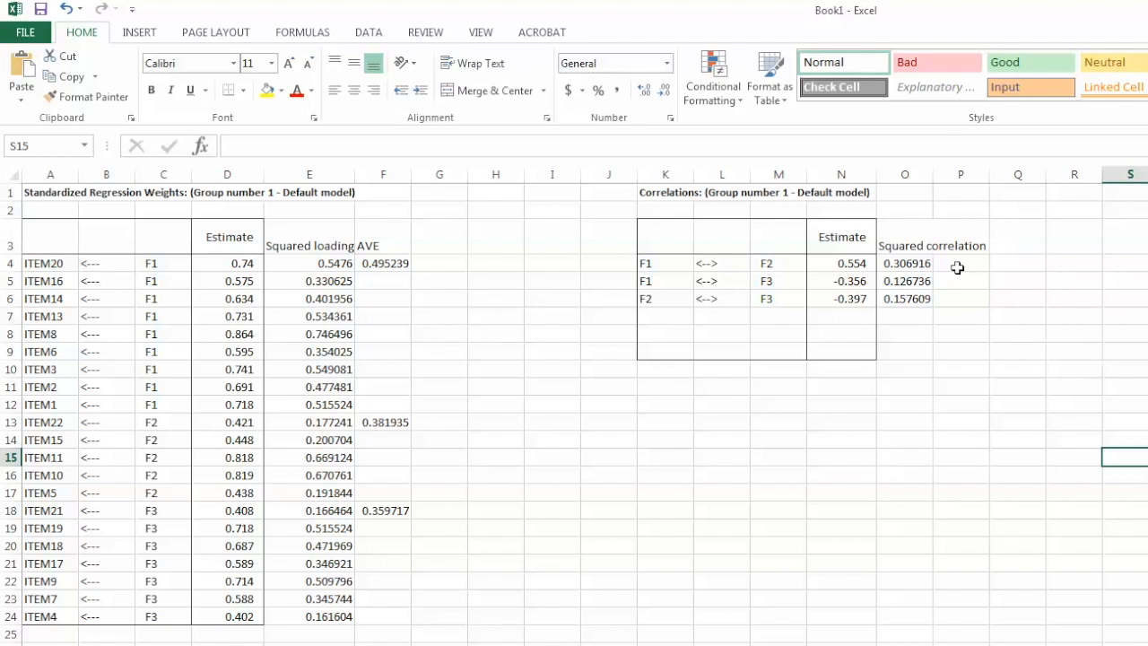
pyautogui.moveTo(691, 264)
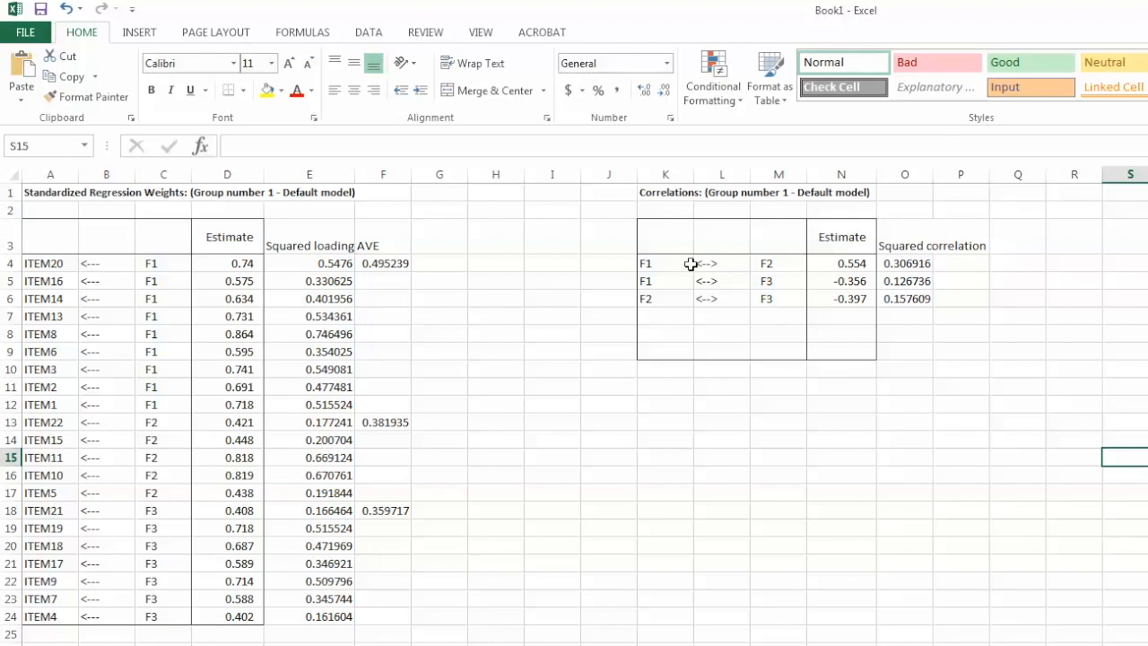
pyautogui.click(905, 263)
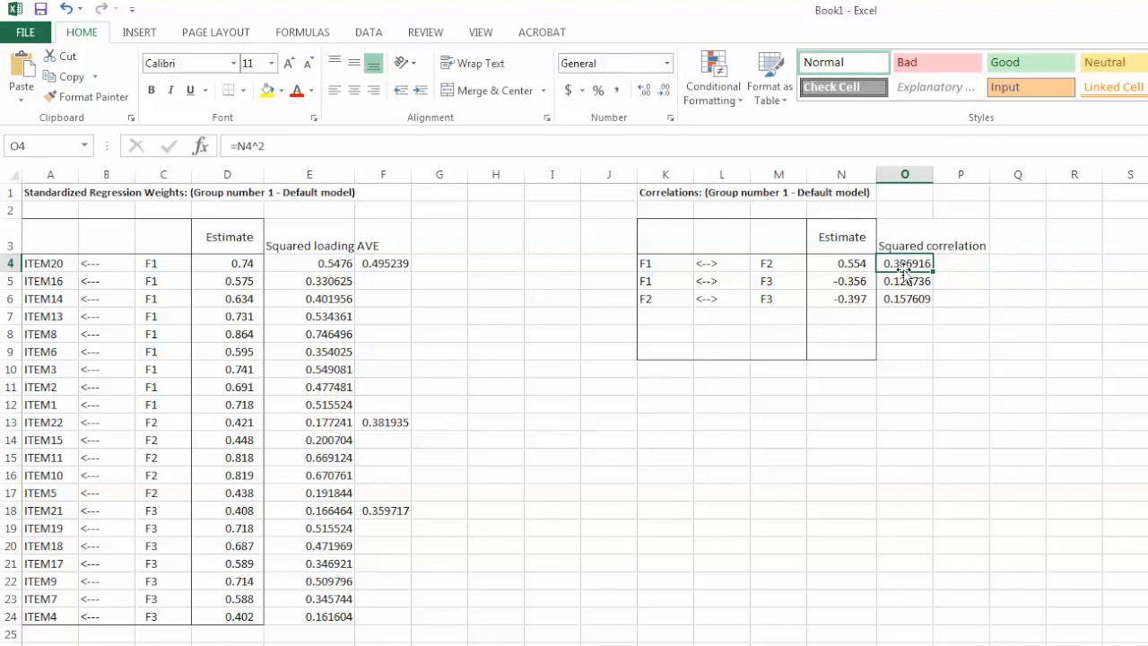
pyautogui.click(903, 281)
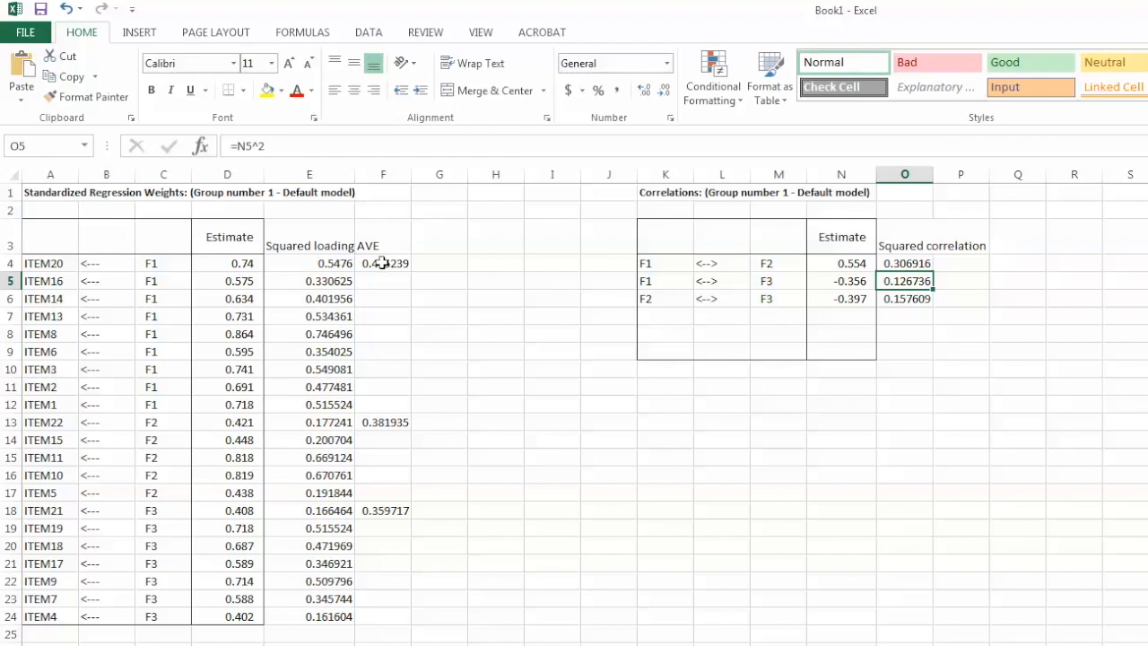
pyautogui.click(904, 263)
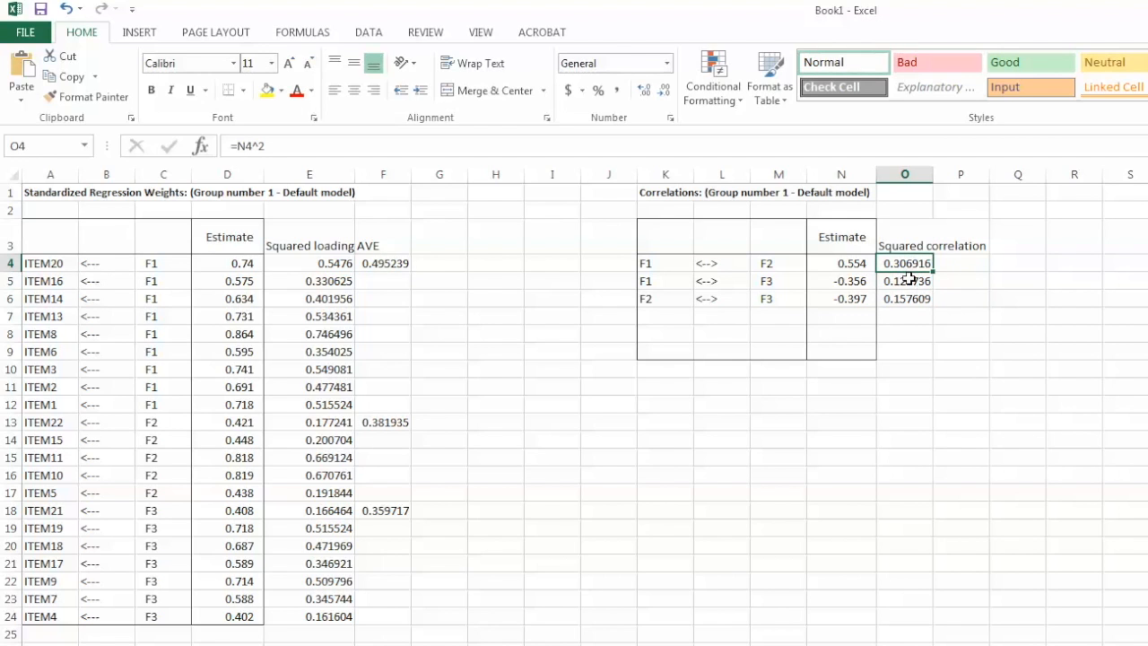
pyautogui.click(904, 281)
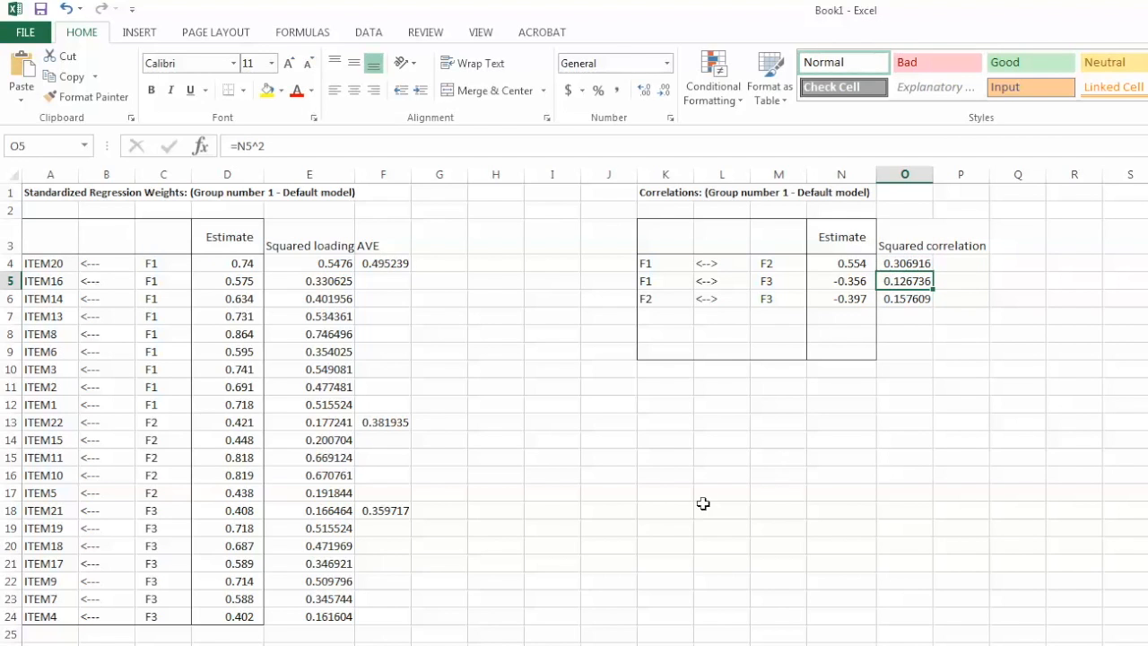
pyautogui.click(384, 422)
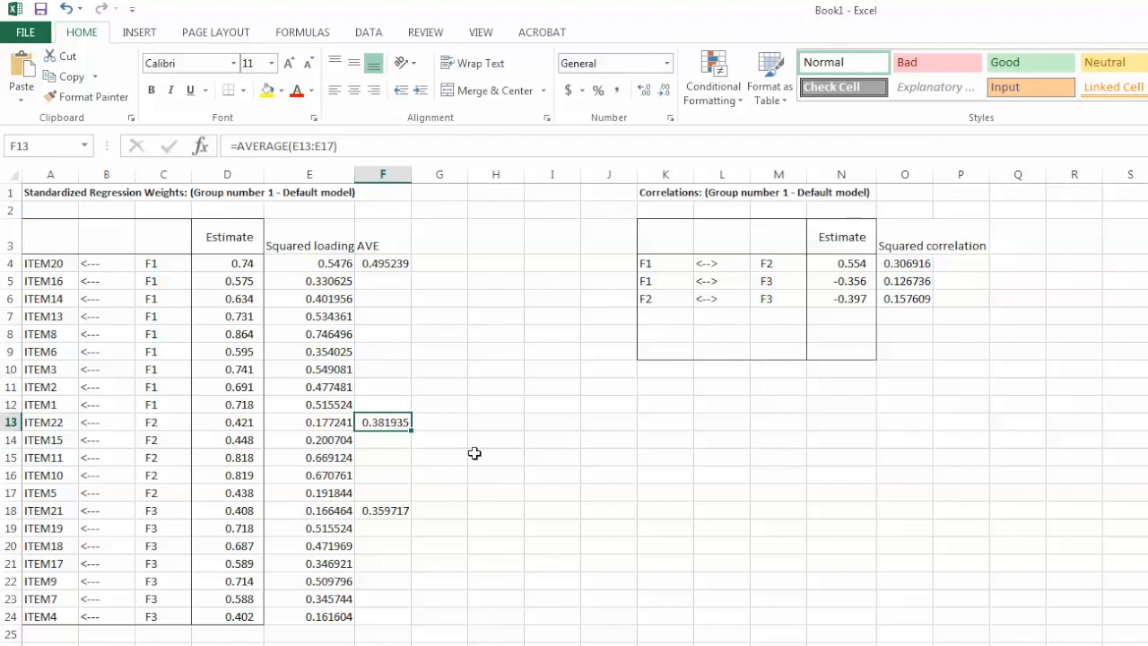
pyautogui.moveTo(984, 361)
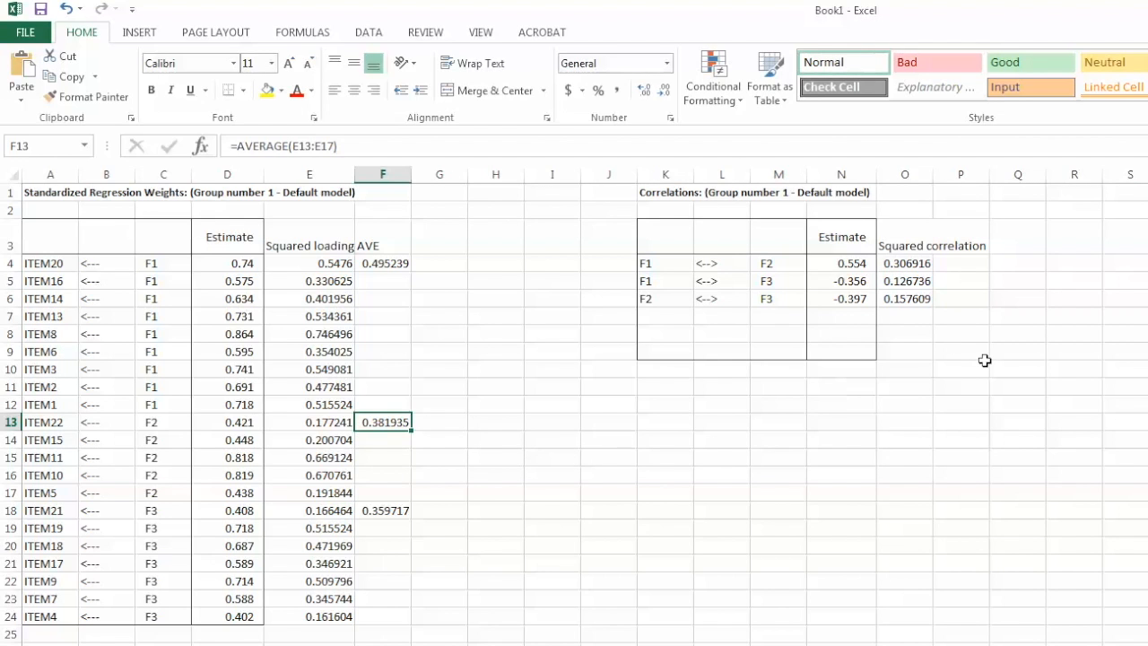
pyautogui.moveTo(911, 263)
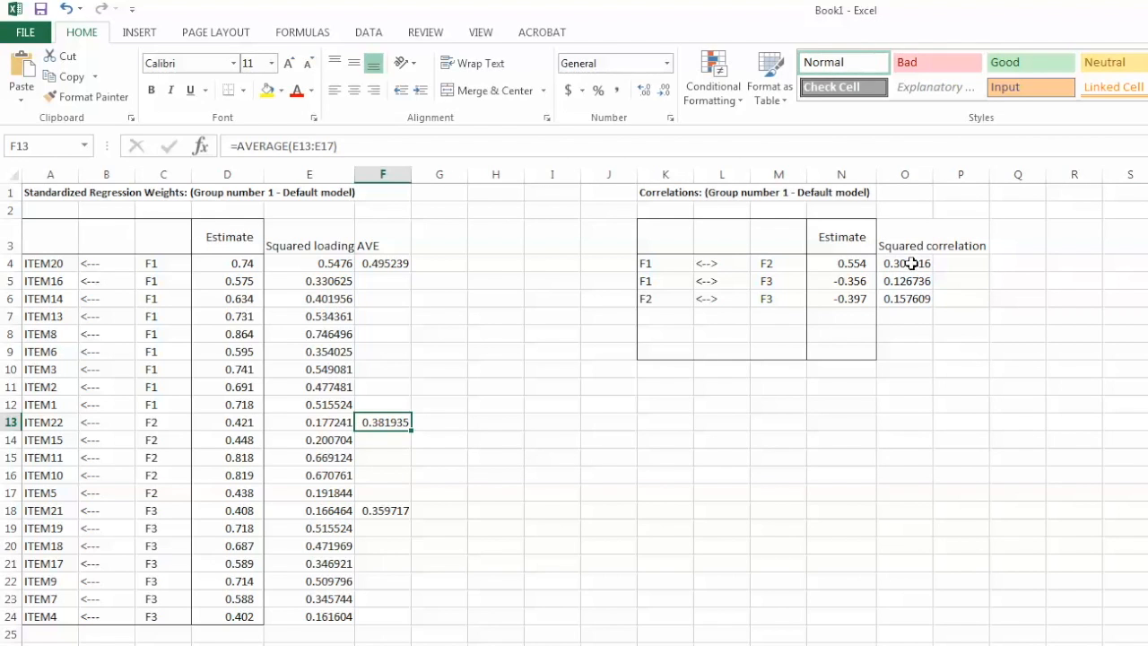
pyautogui.click(904, 263)
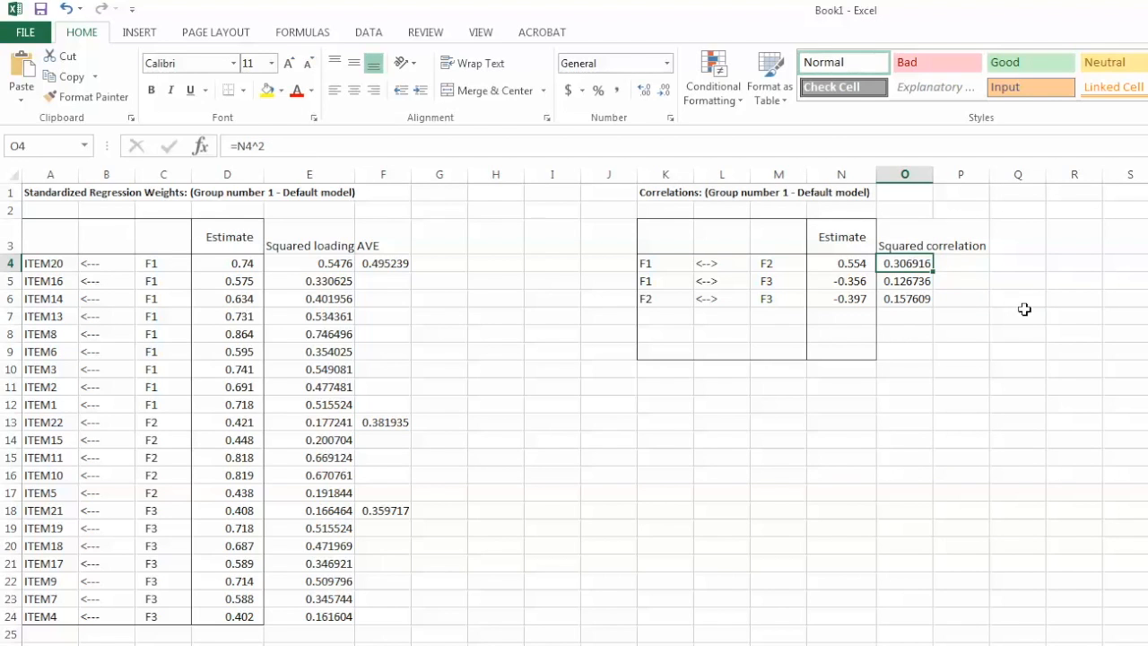
pyautogui.click(903, 299)
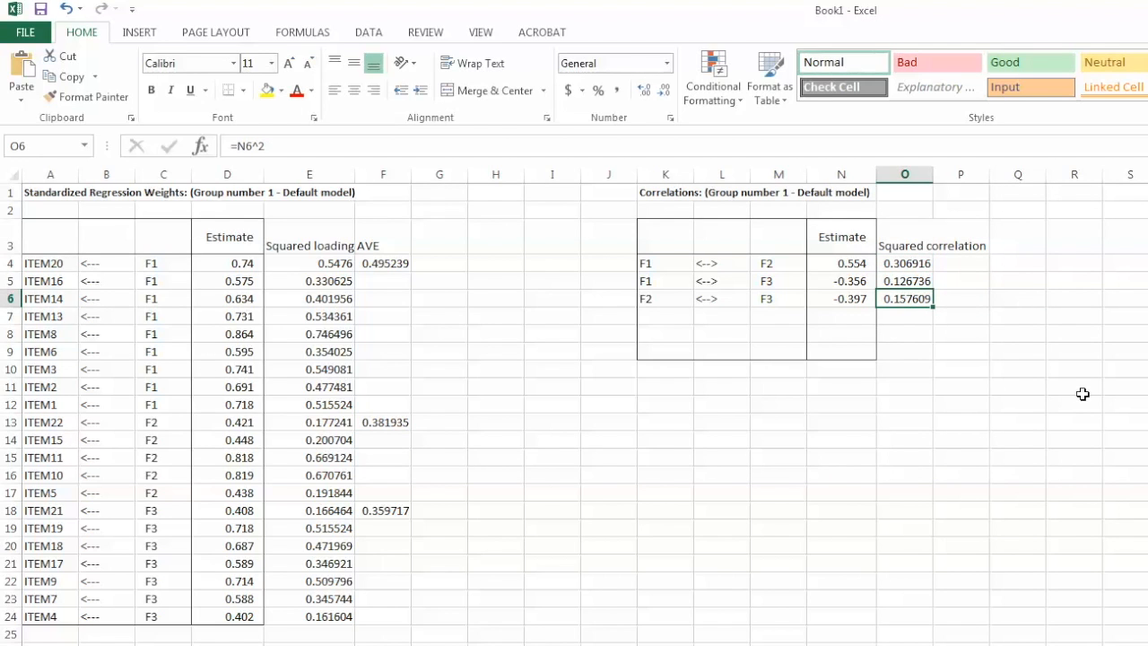
pyautogui.click(383, 422)
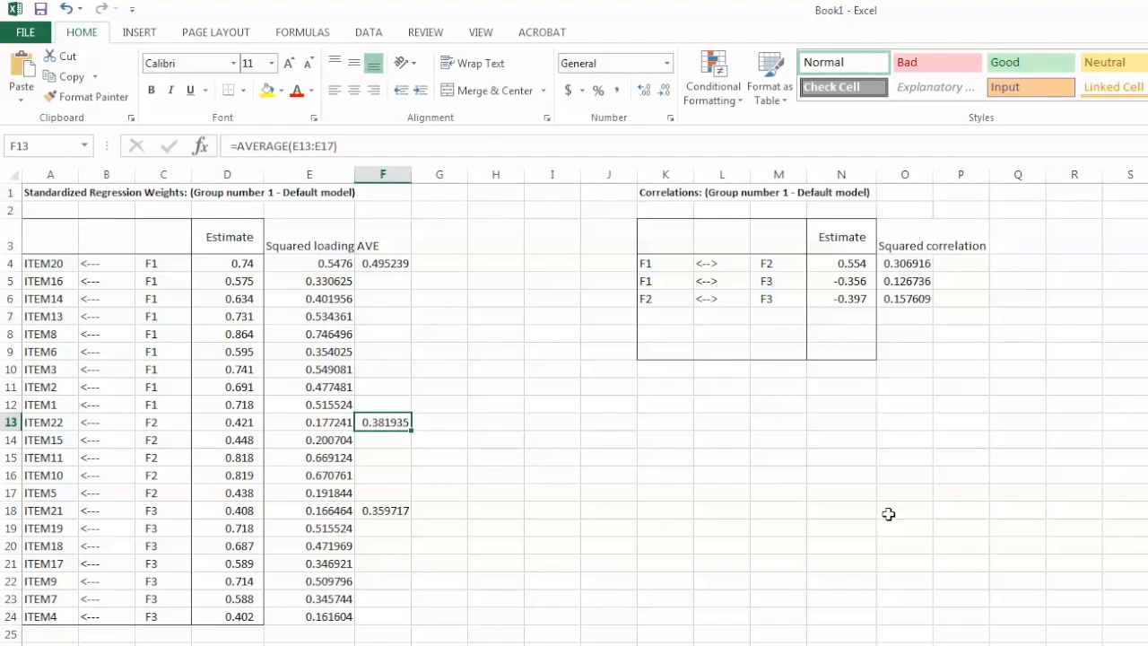
pyautogui.click(384, 510)
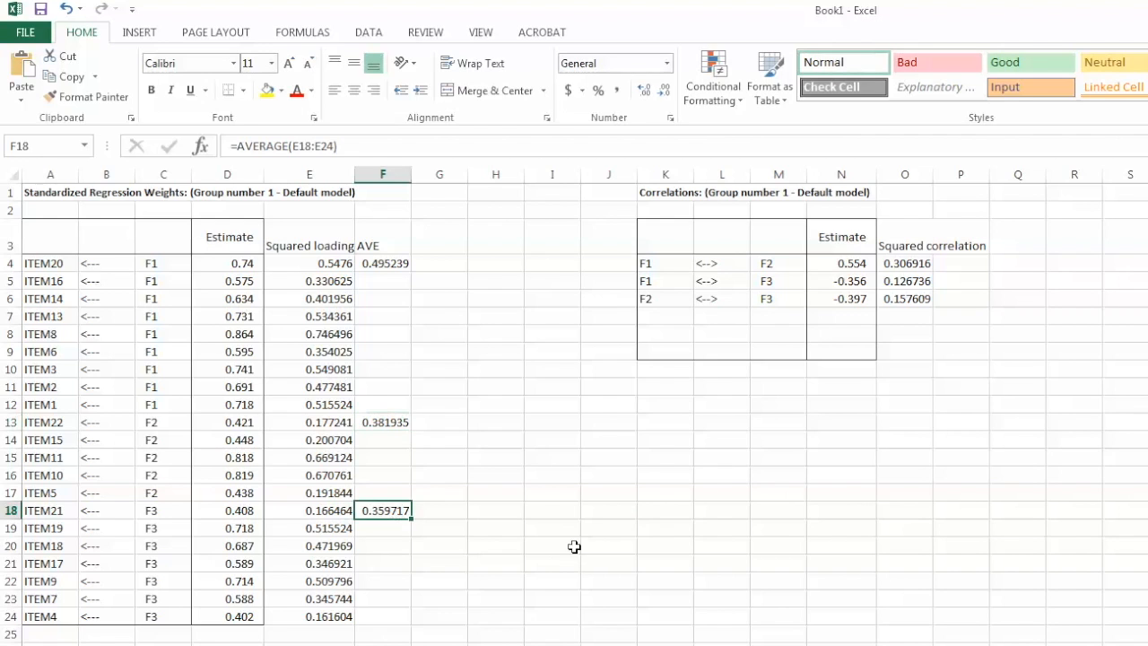
pyautogui.moveTo(598, 533)
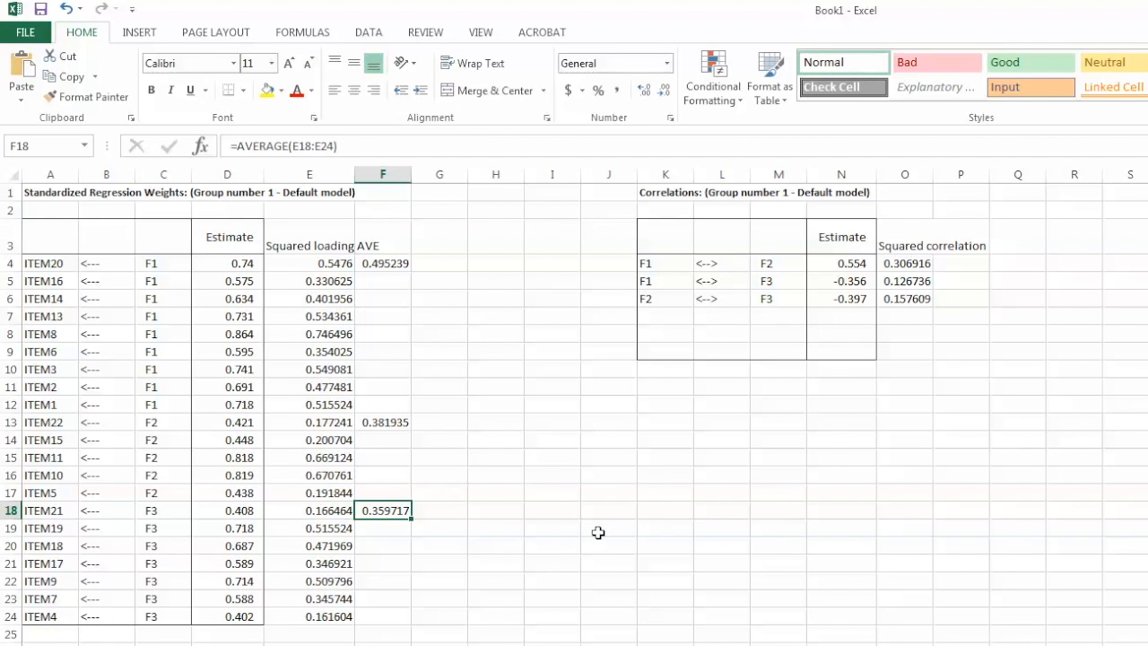
pyautogui.moveTo(389, 521)
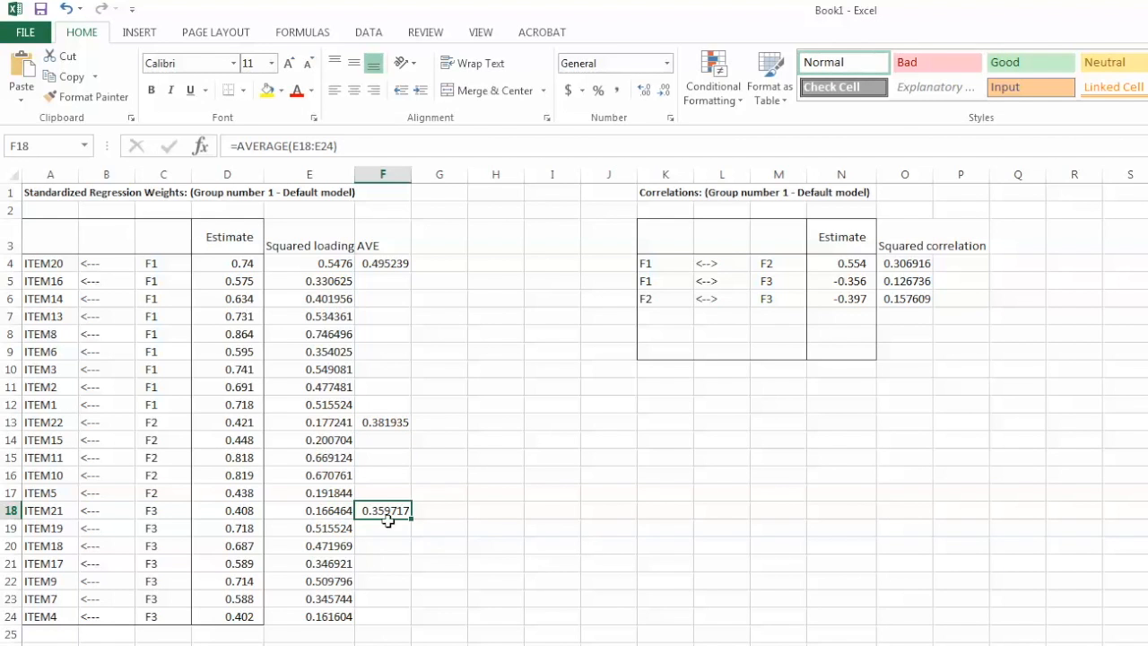
pyautogui.moveTo(933, 279)
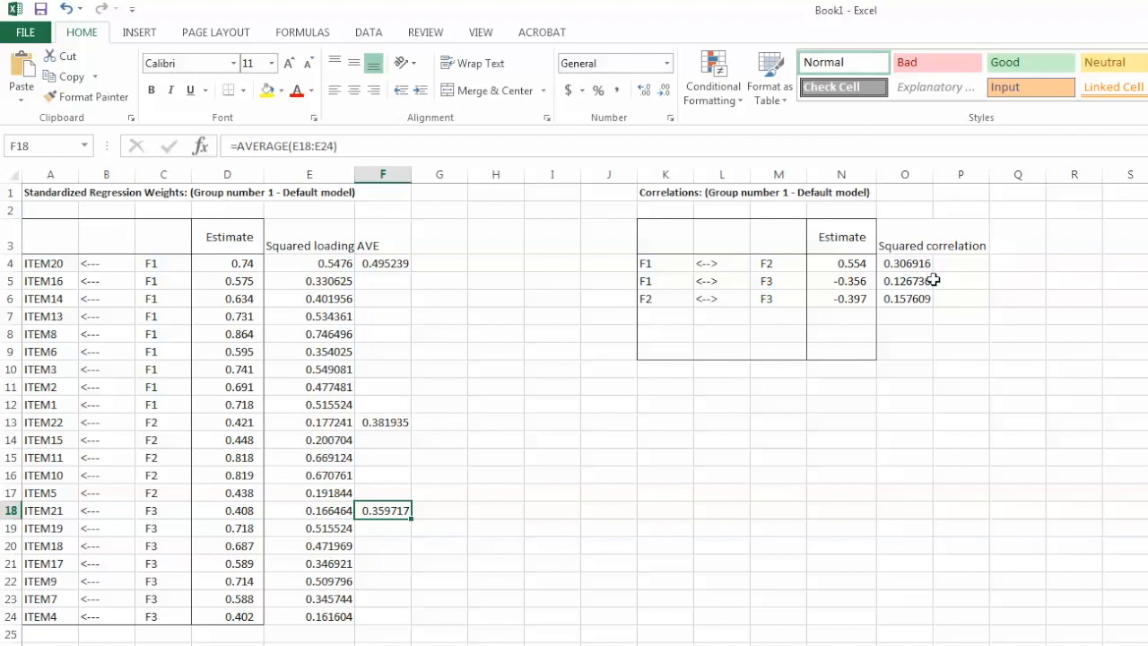
pyautogui.click(903, 262)
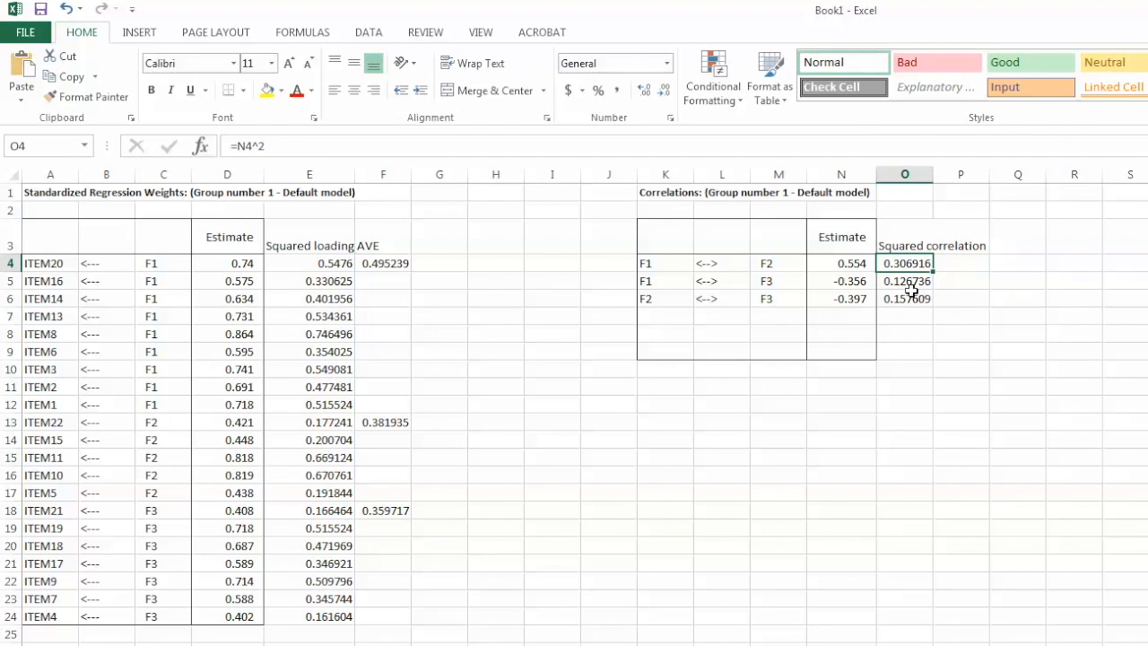
pyautogui.click(905, 281)
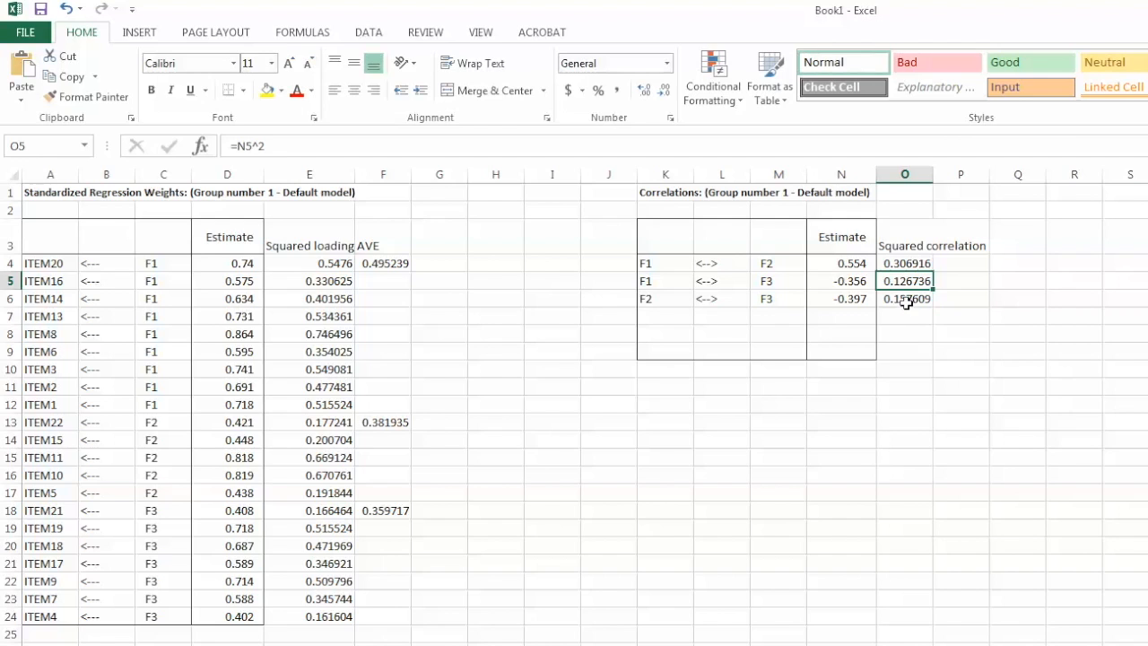
pyautogui.click(905, 299)
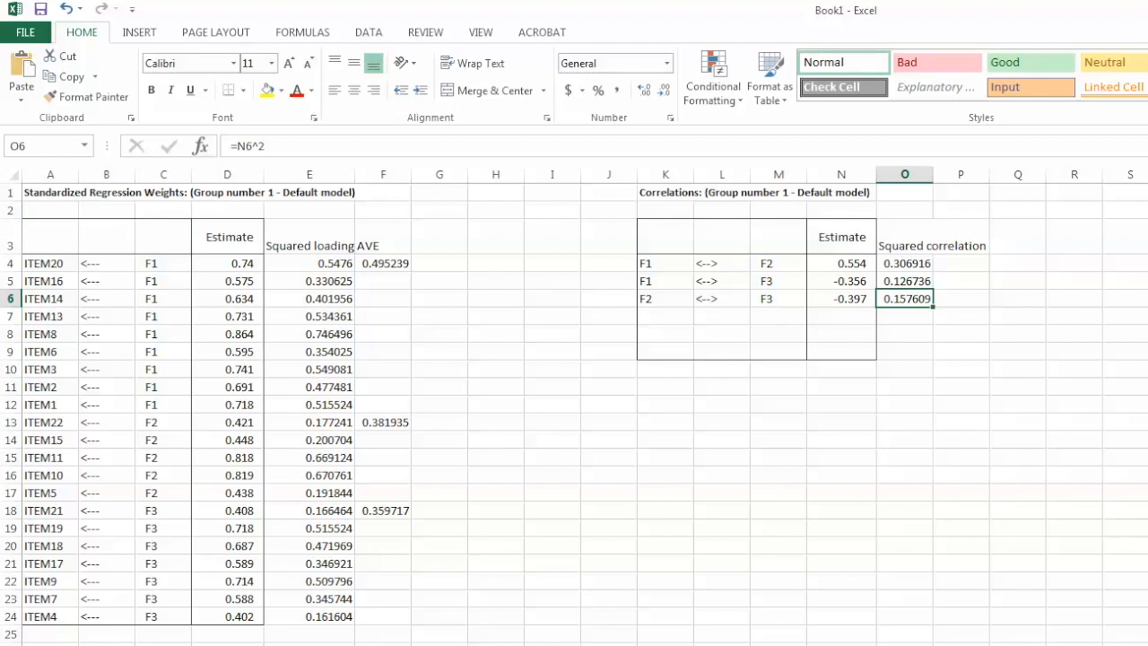
pyautogui.moveTo(699, 524)
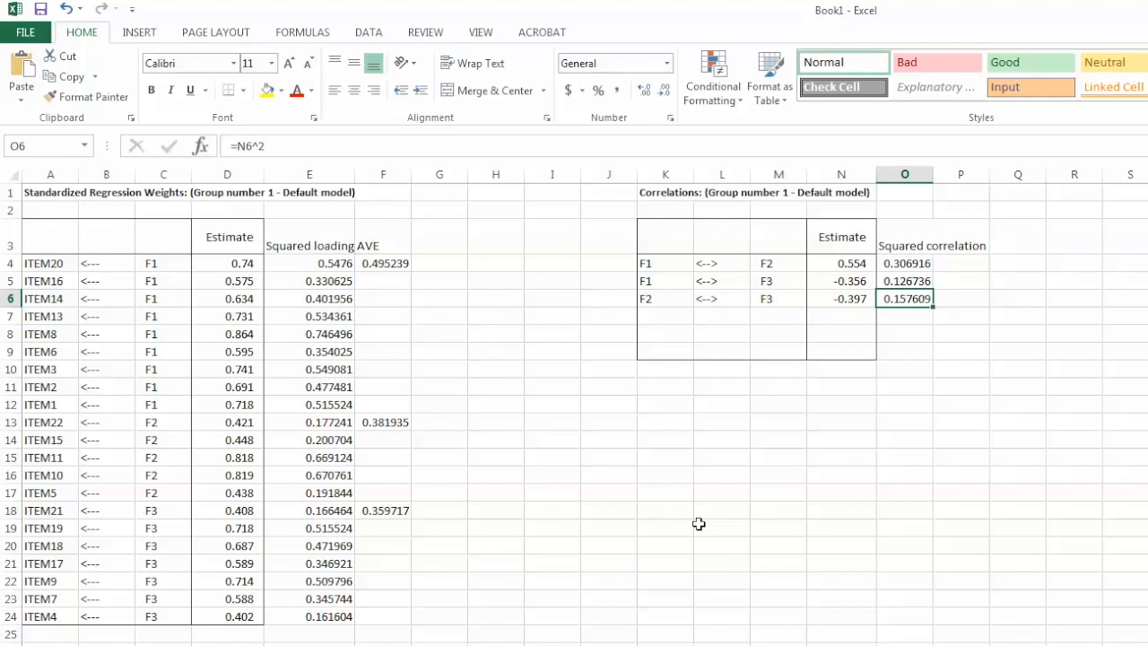
pyautogui.moveTo(649, 534)
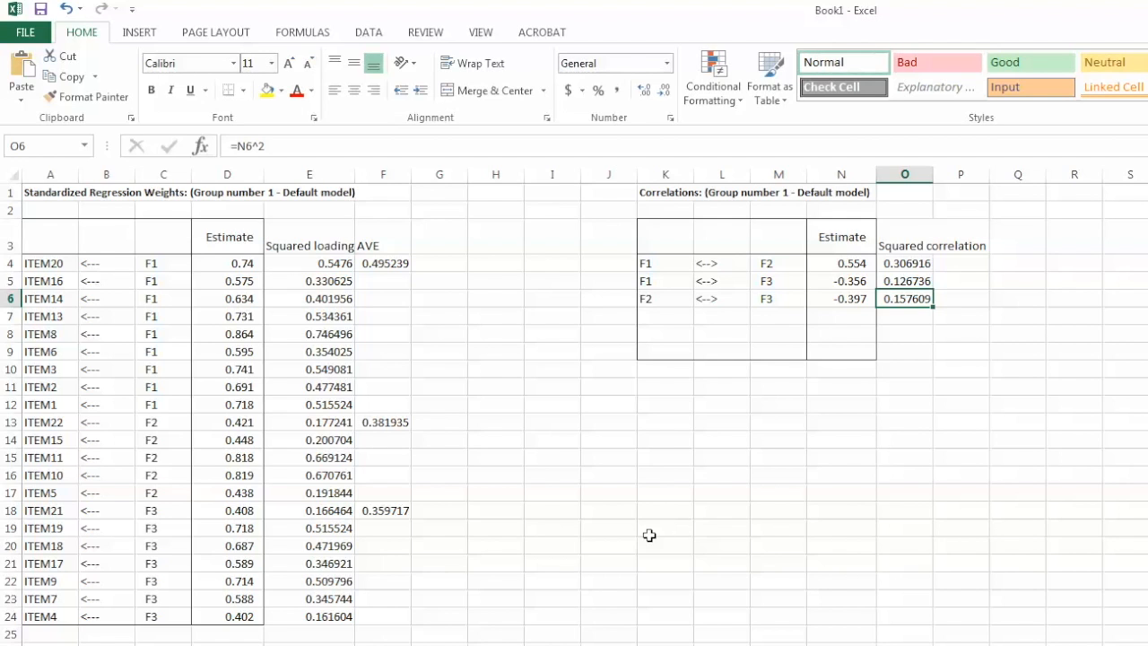
pyautogui.moveTo(641, 536)
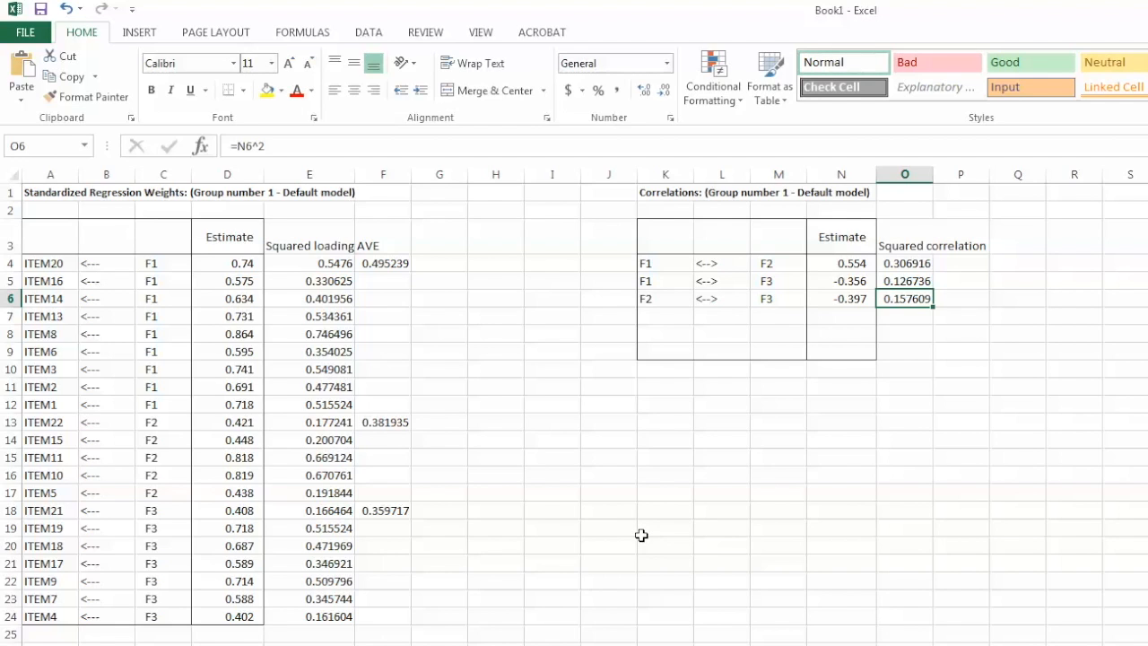